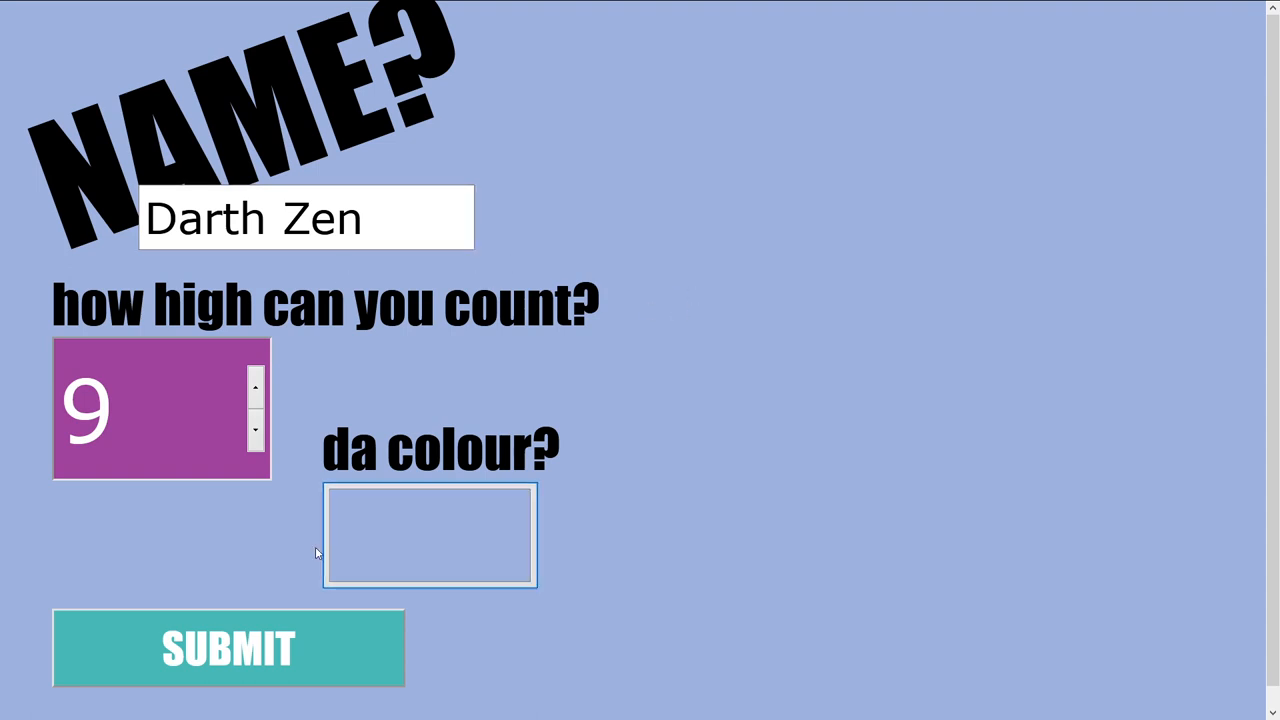
Submit the form with name Darth Zen, count 9 and colour #a0b1de.
left_click(228, 647)
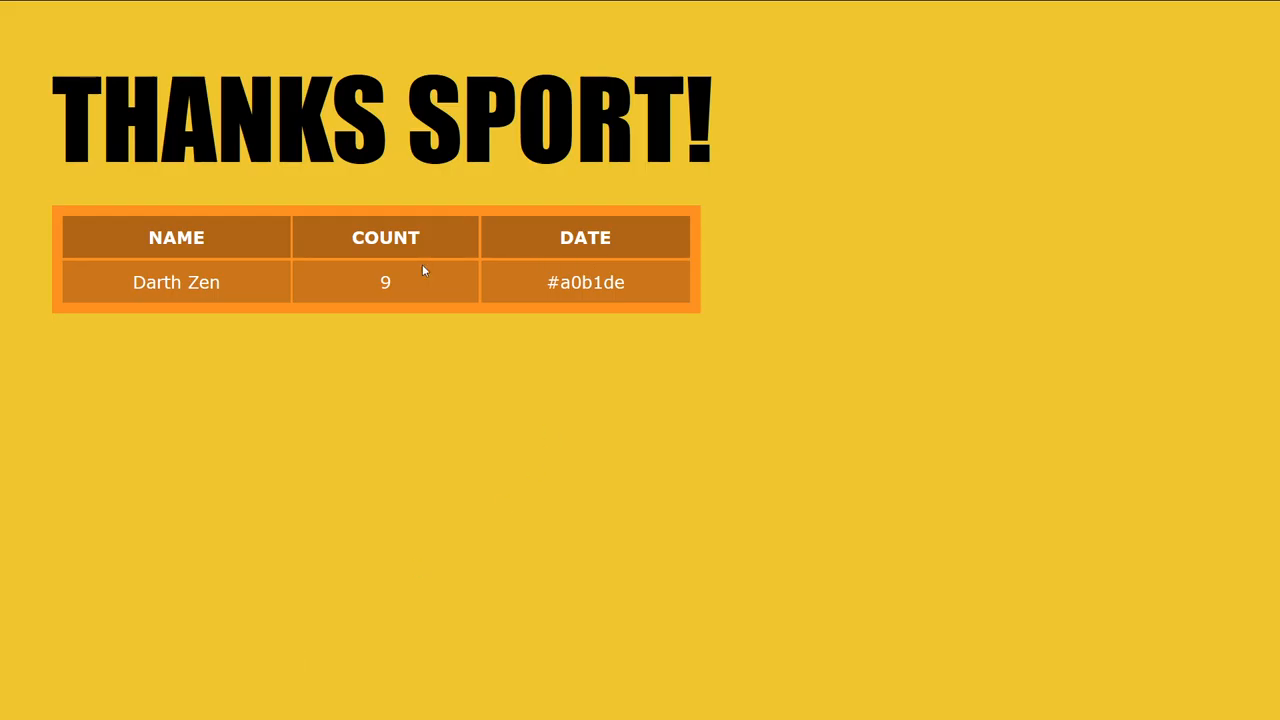
mouse_move(492, 303)
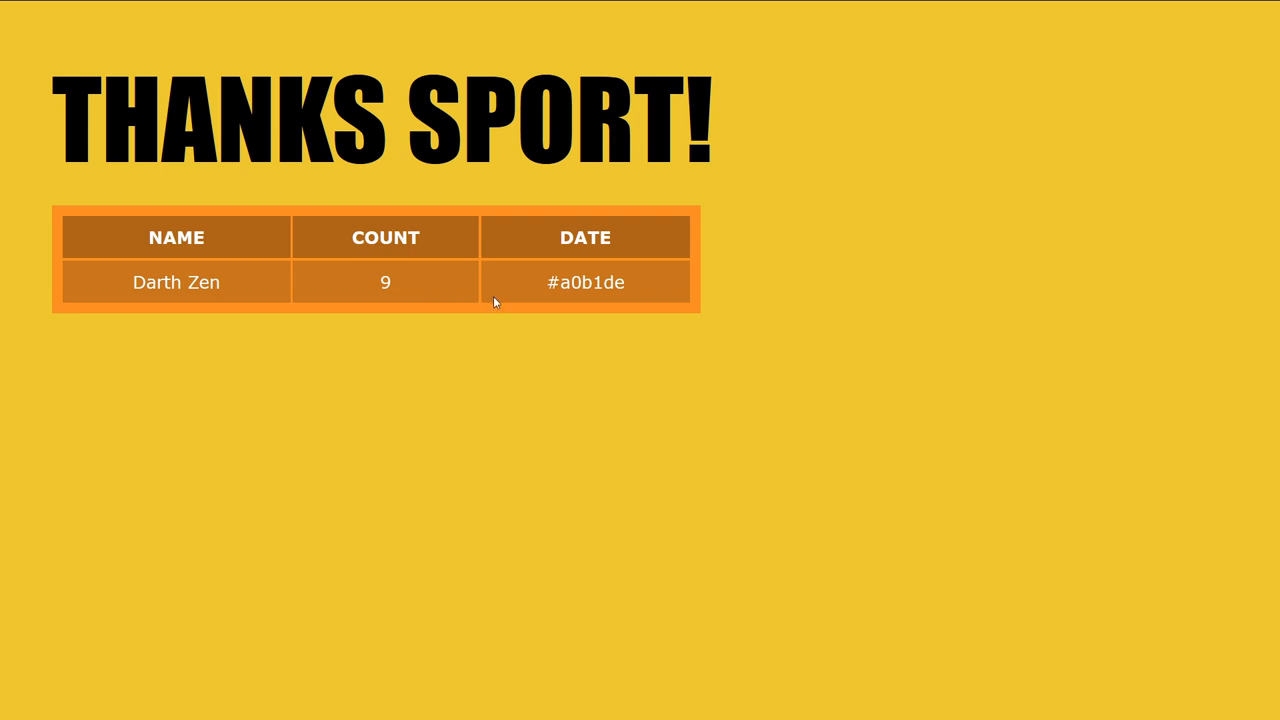
mouse_move(316, 177)
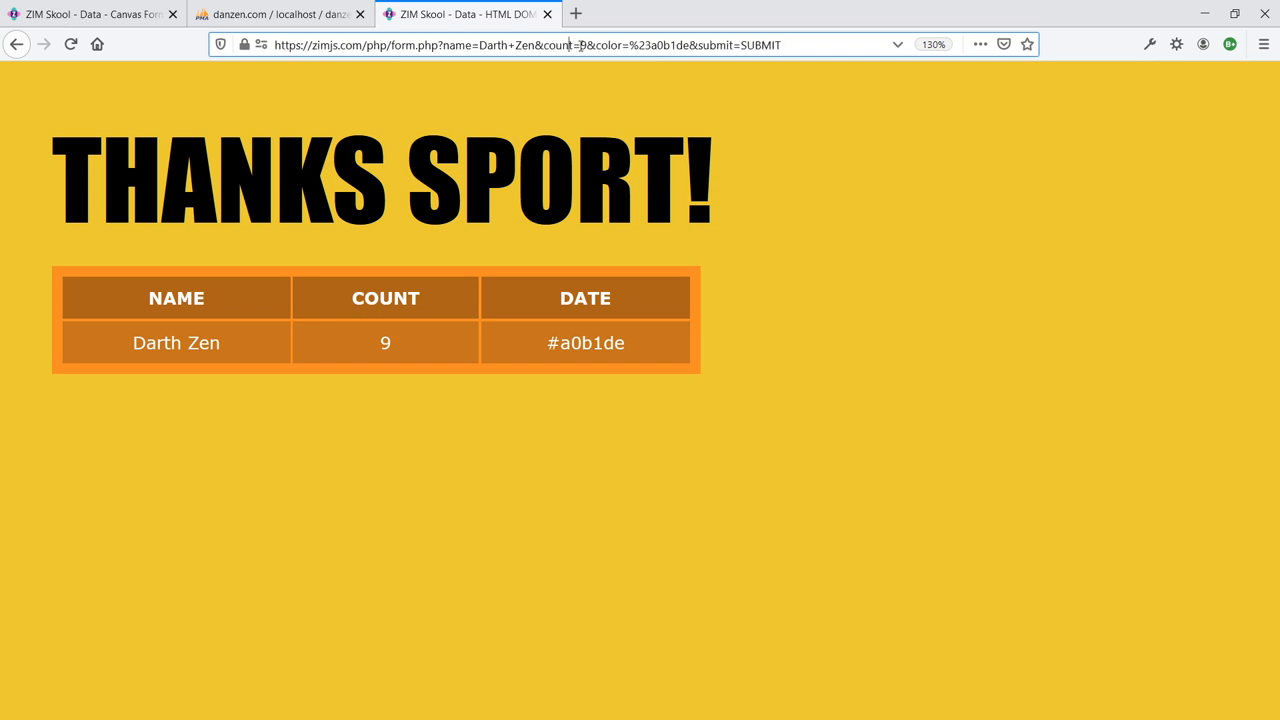
Resubmit via edited URL parameters to add Darth Zen 89 and Darth Zoo 89 rows.
left_click(600, 44)
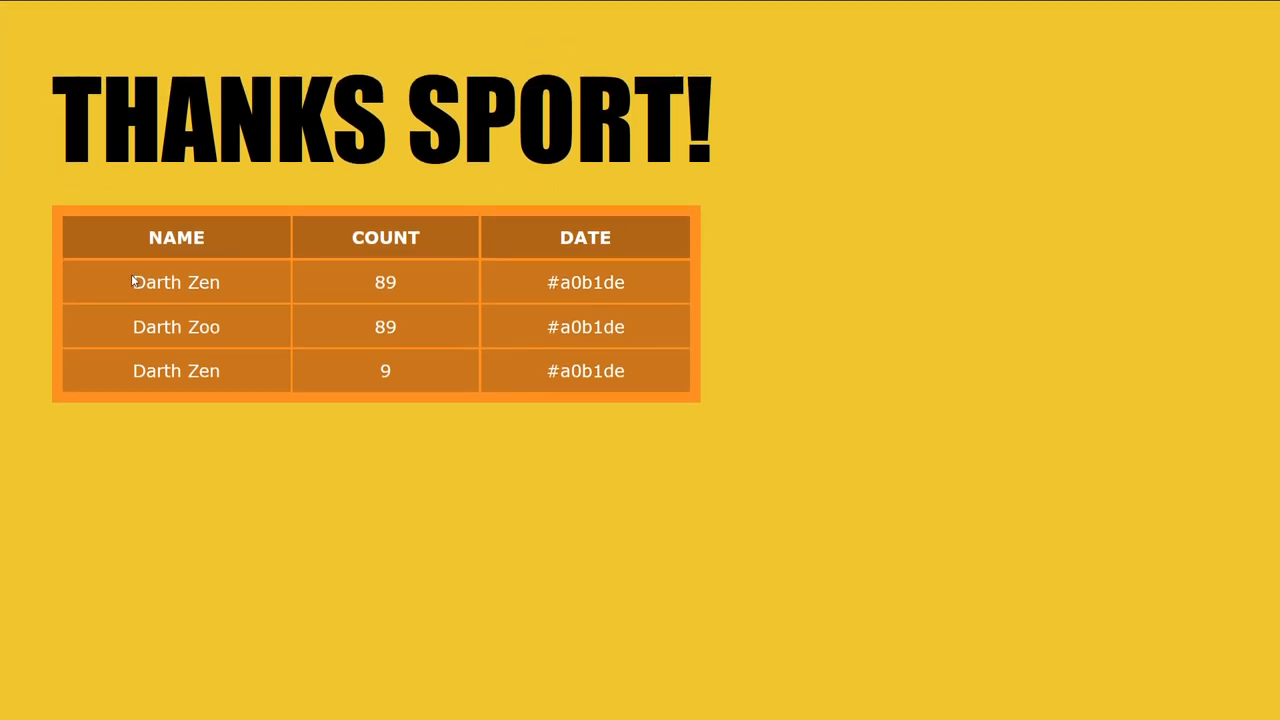
double_click(585, 282)
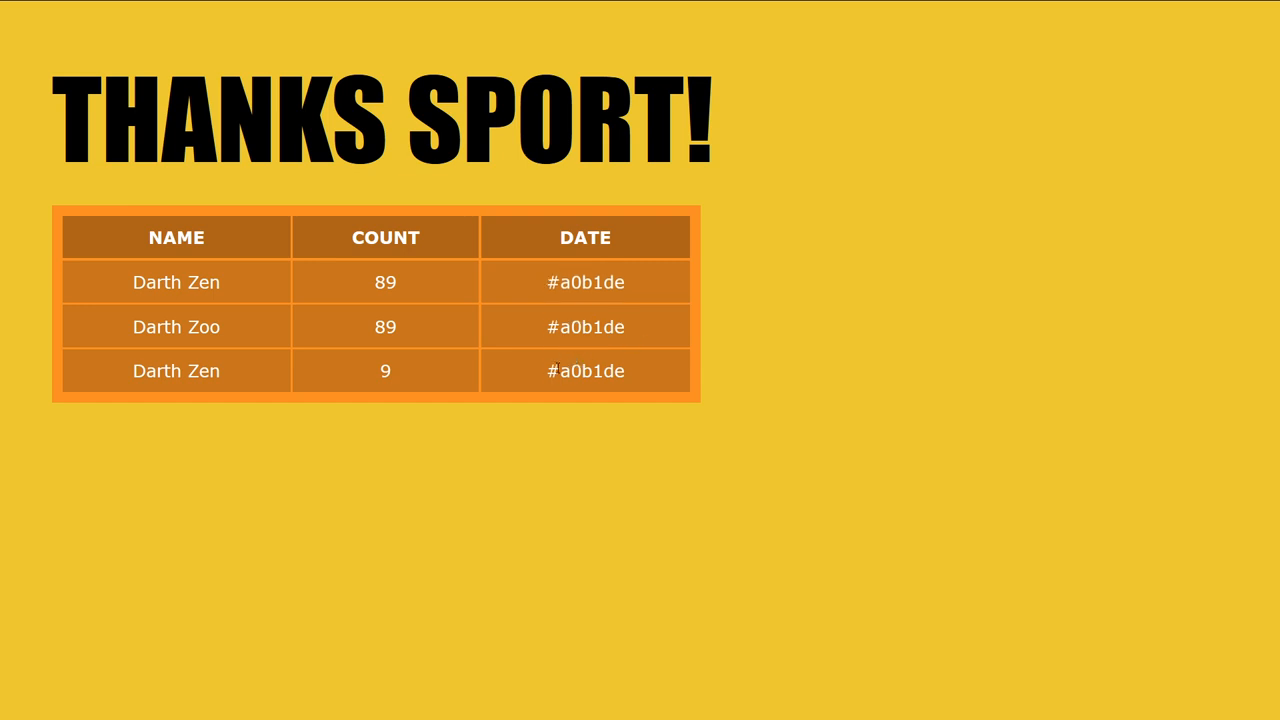
mouse_move(324, 269)
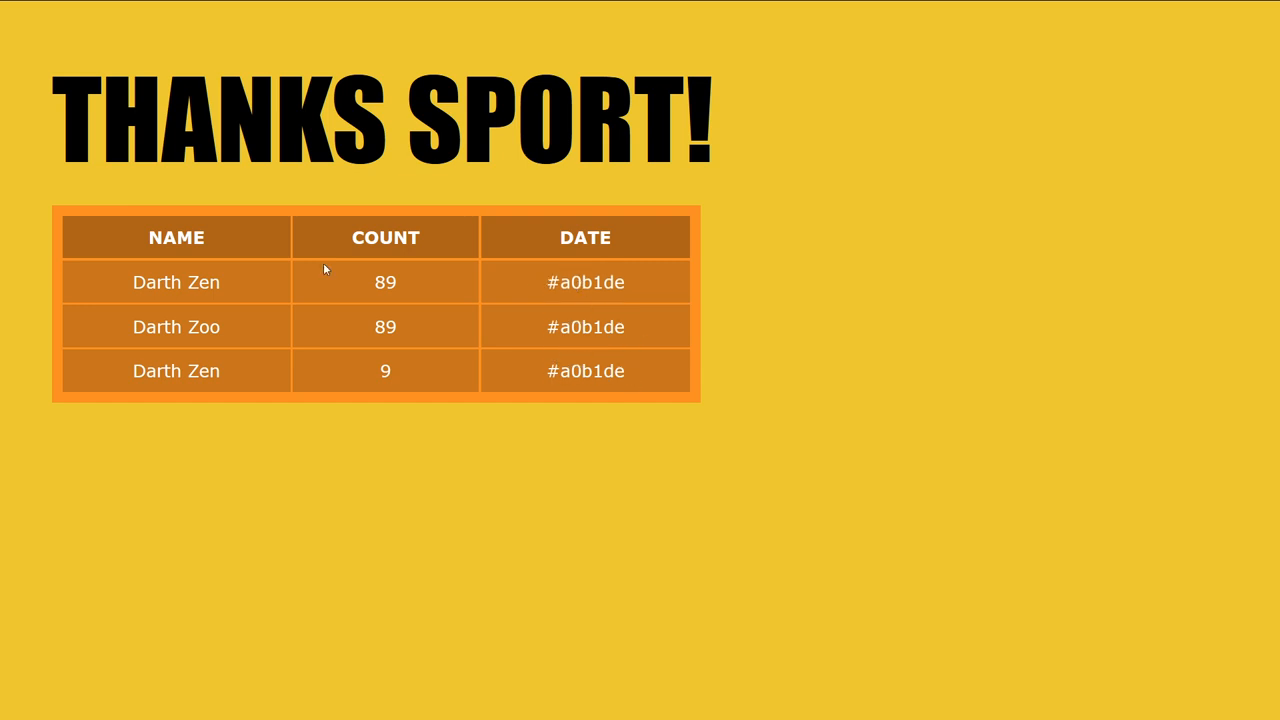
mouse_move(337, 289)
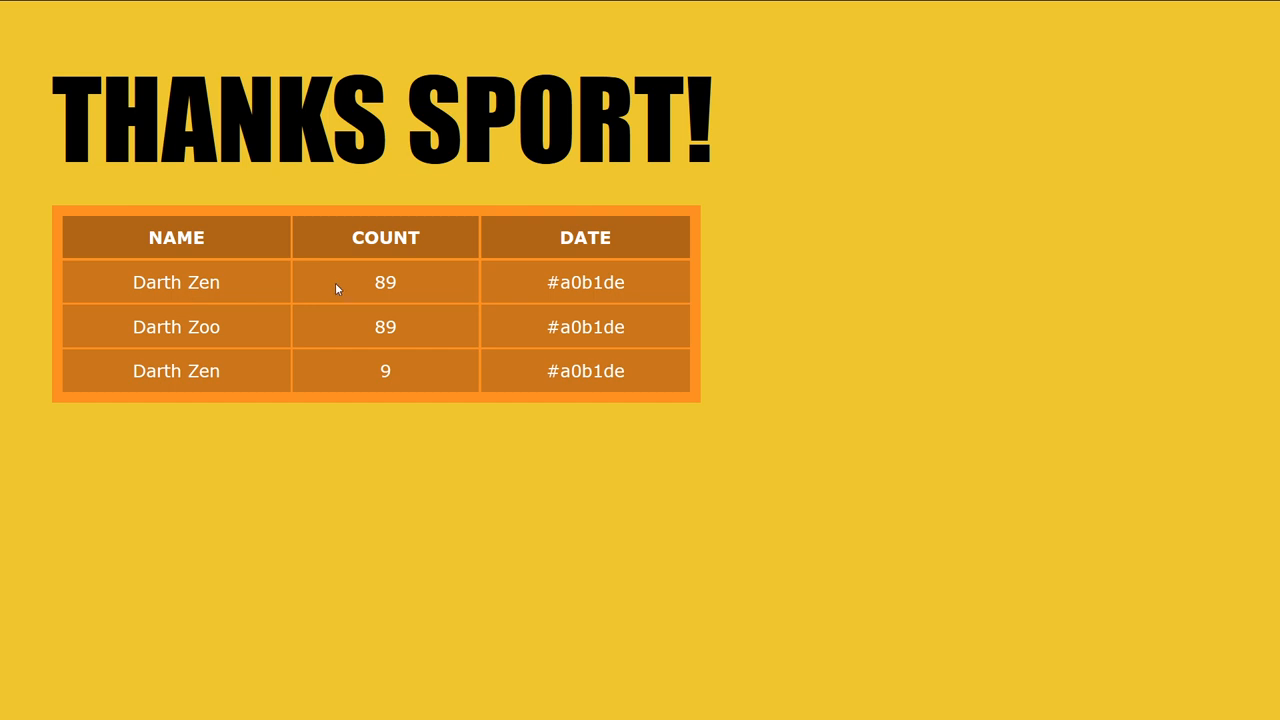
mouse_move(665, 326)
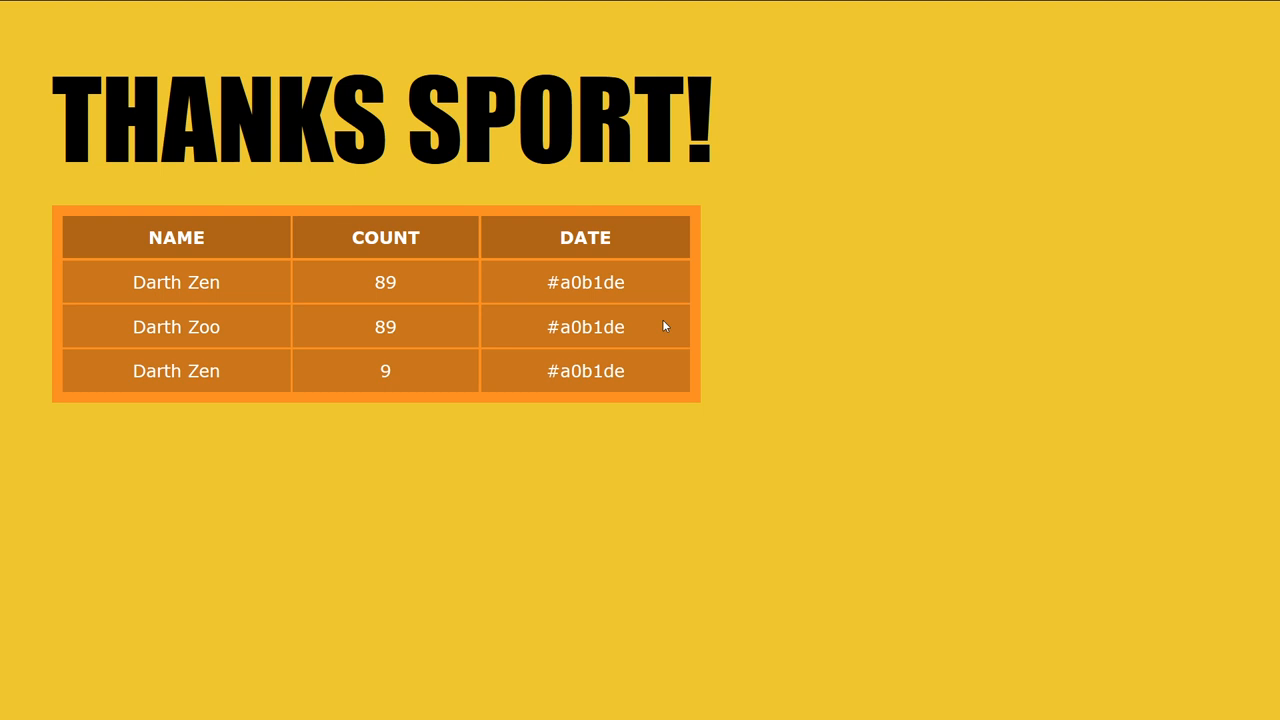
mouse_move(820, 97)
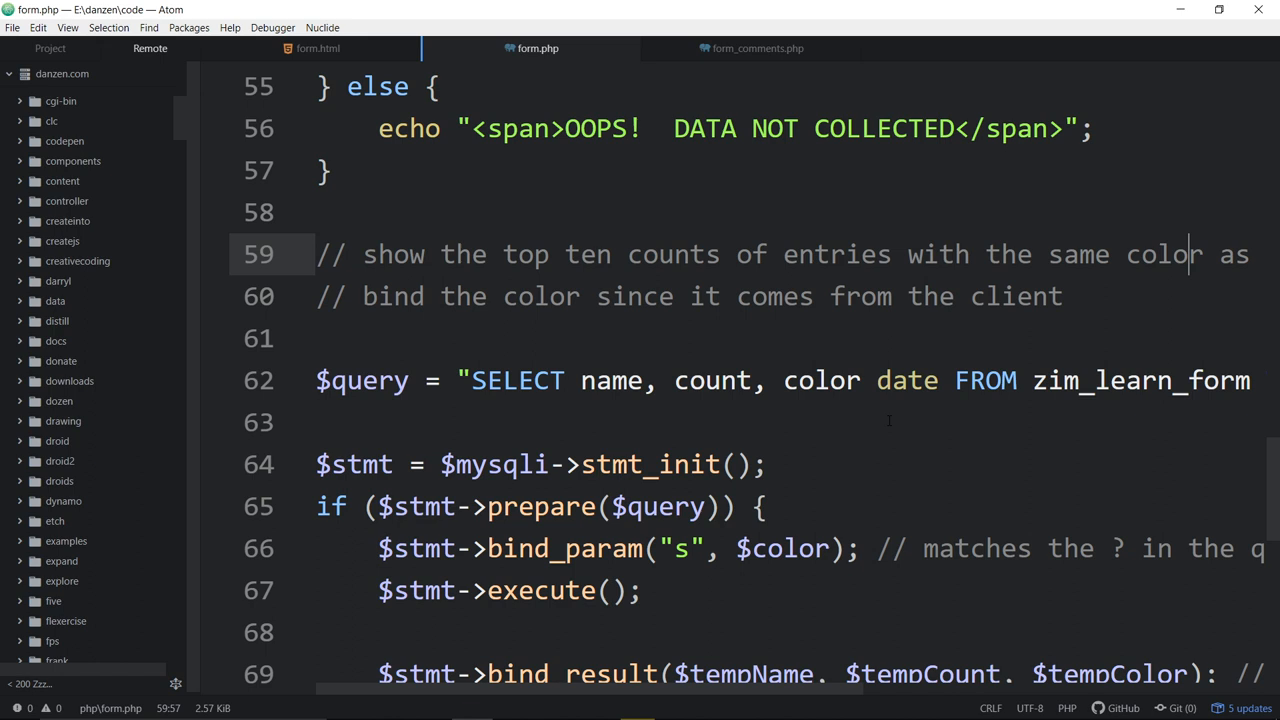
double_click(517, 380)
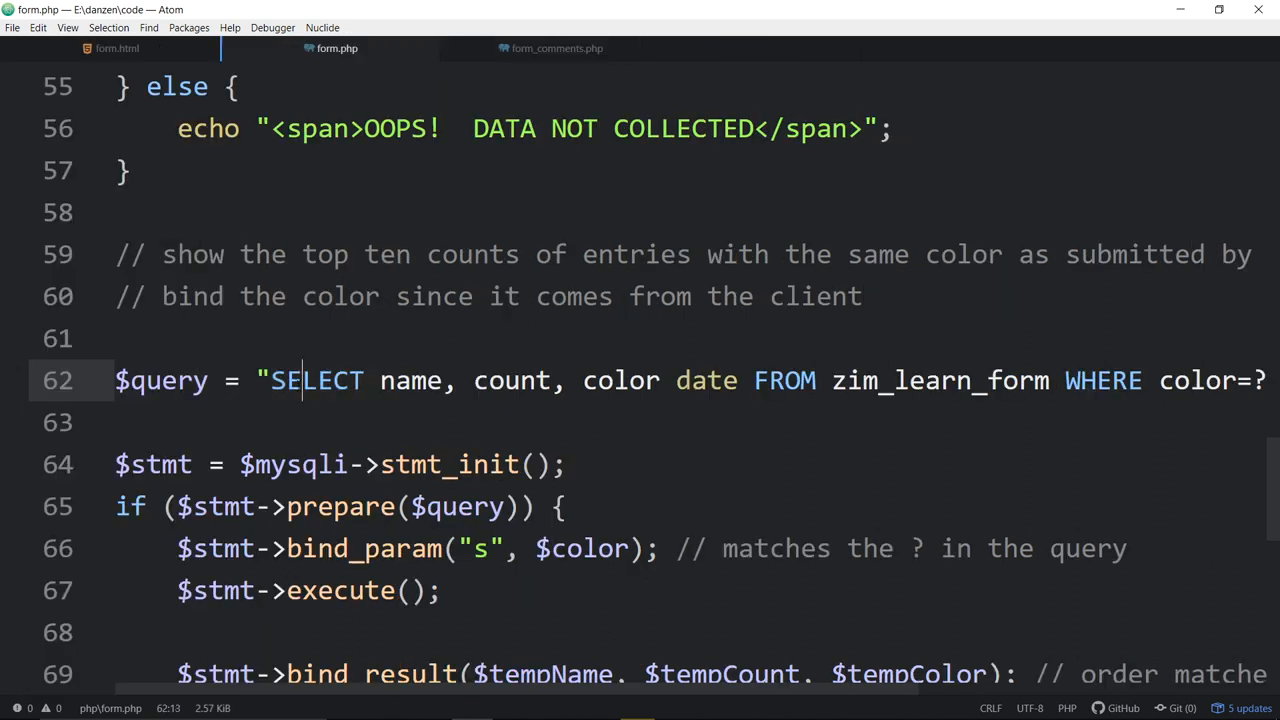
double_click(316, 380)
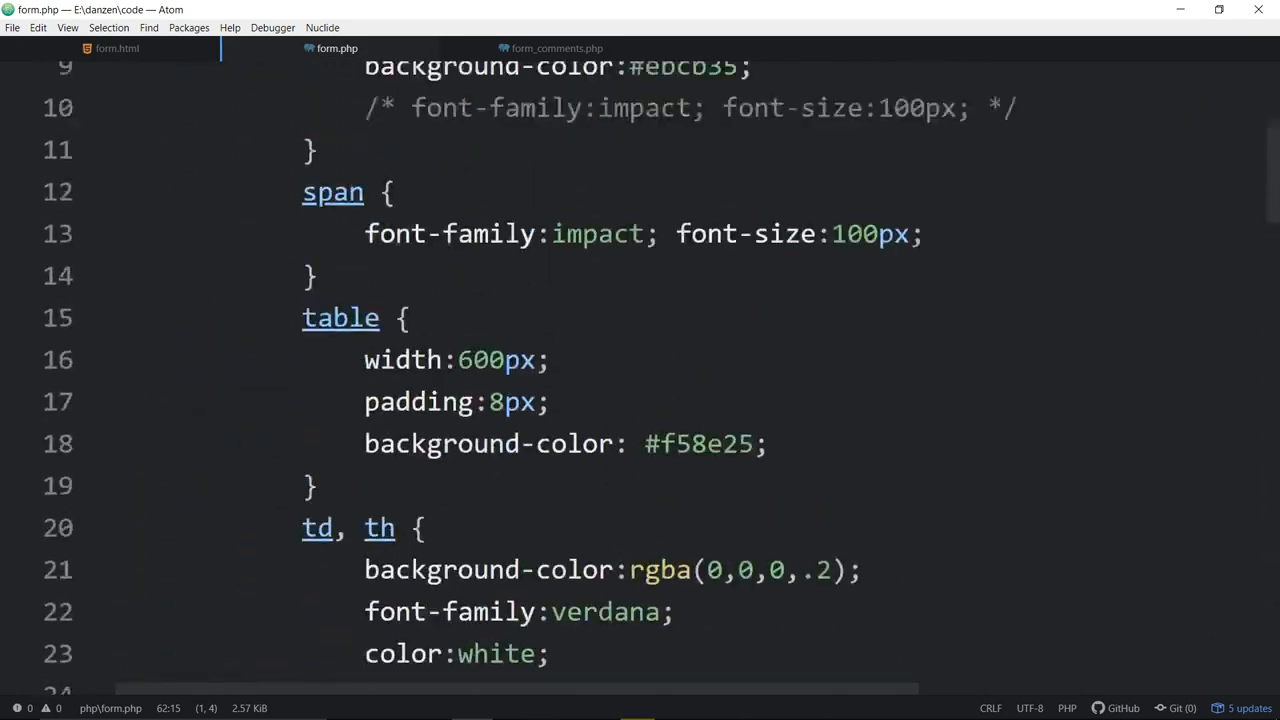
scroll("up", 3)
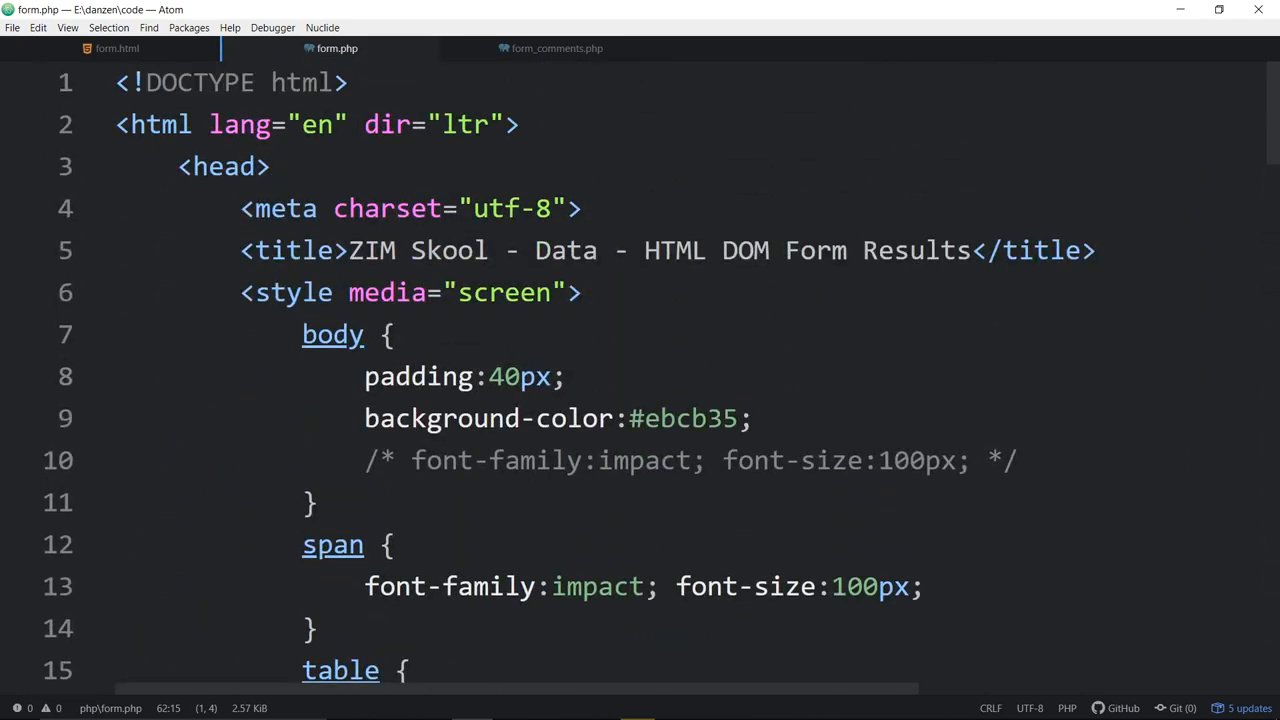
scroll("down", 3)
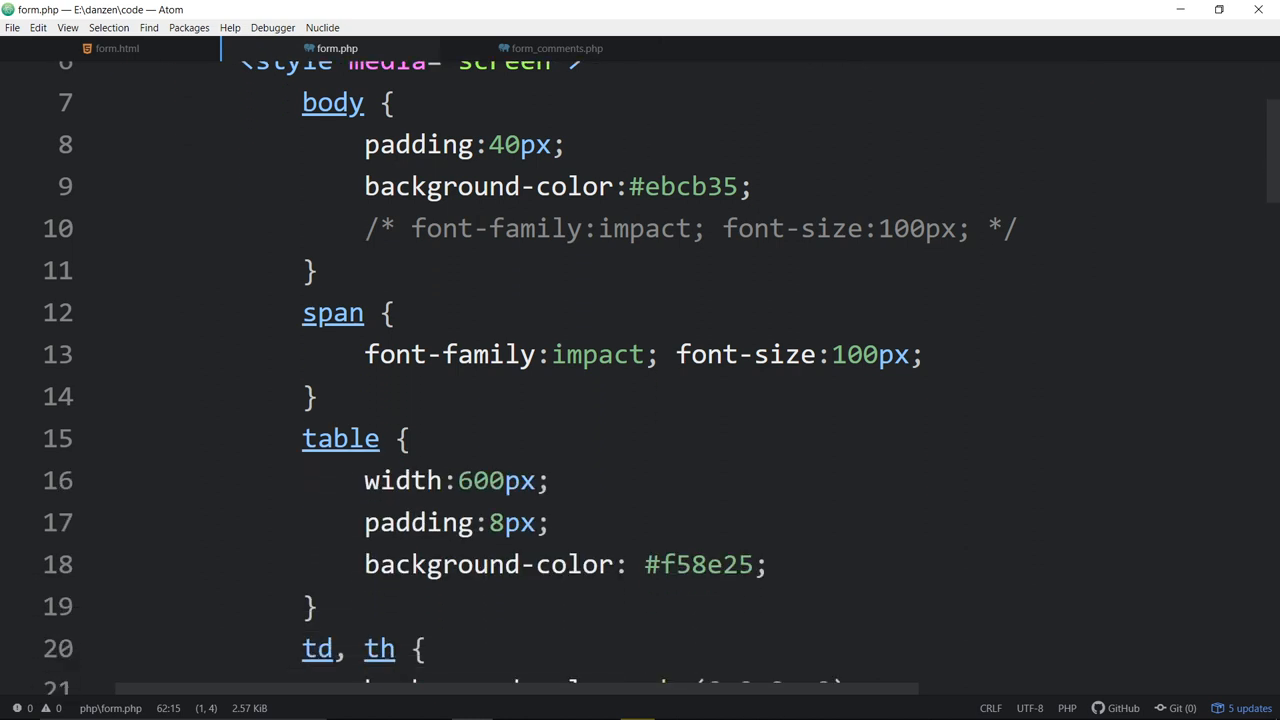
scroll("up", 3)
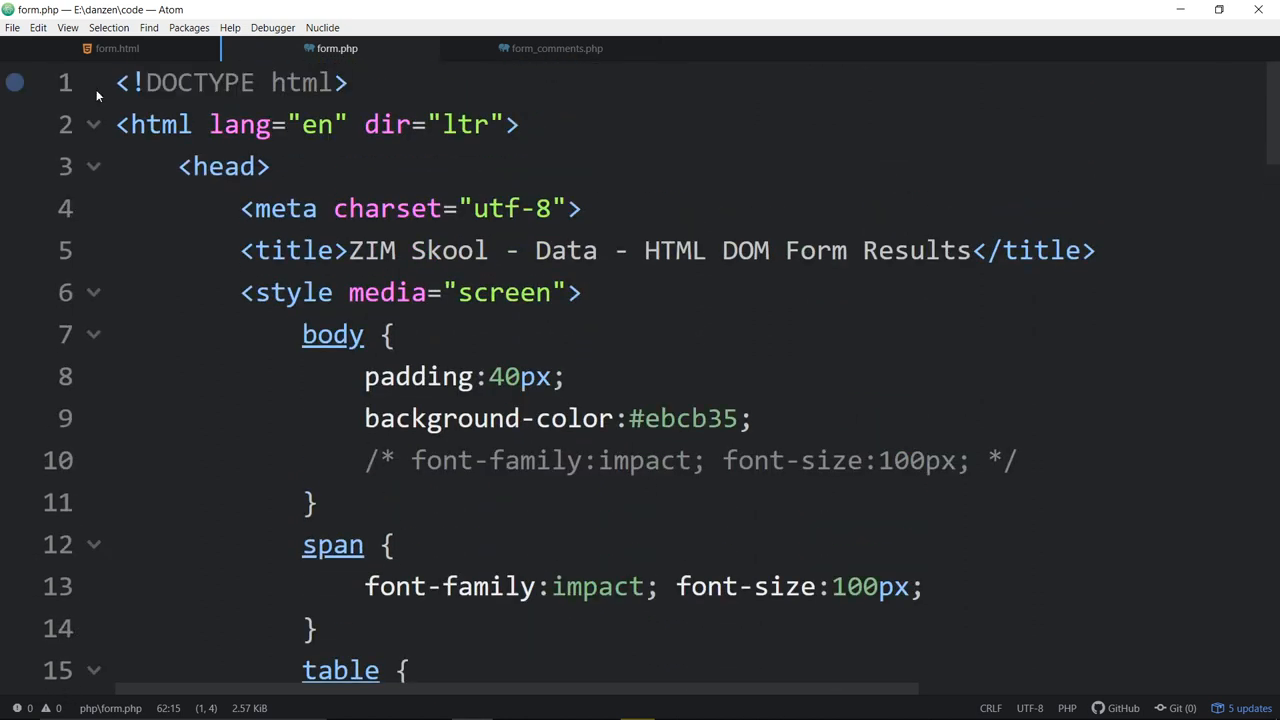
left_click(456, 418)
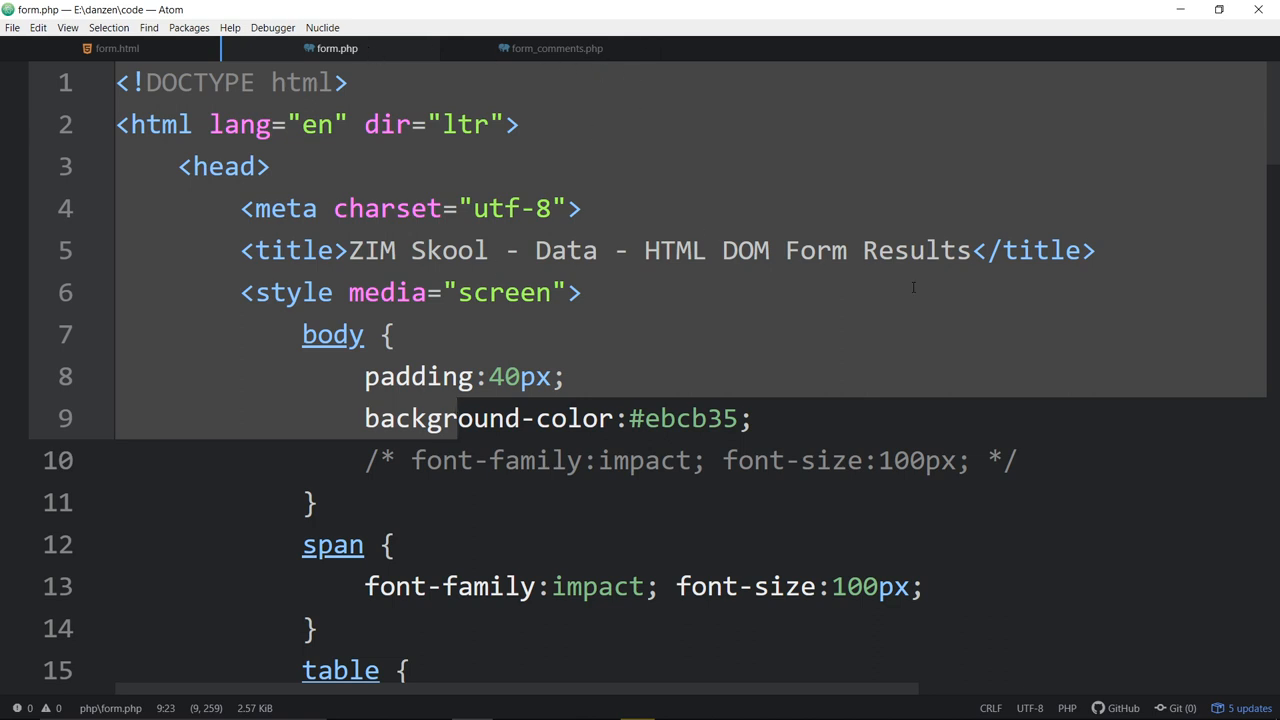
scroll("down", 3)
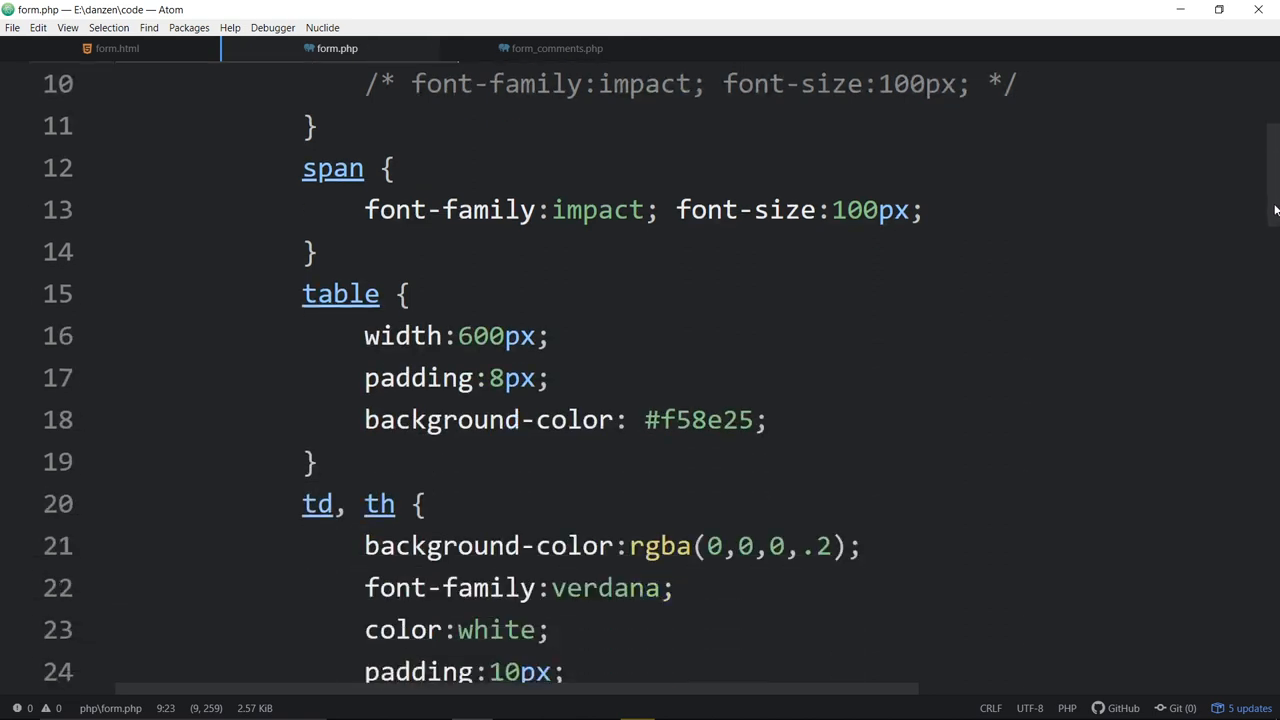
scroll("down", 3)
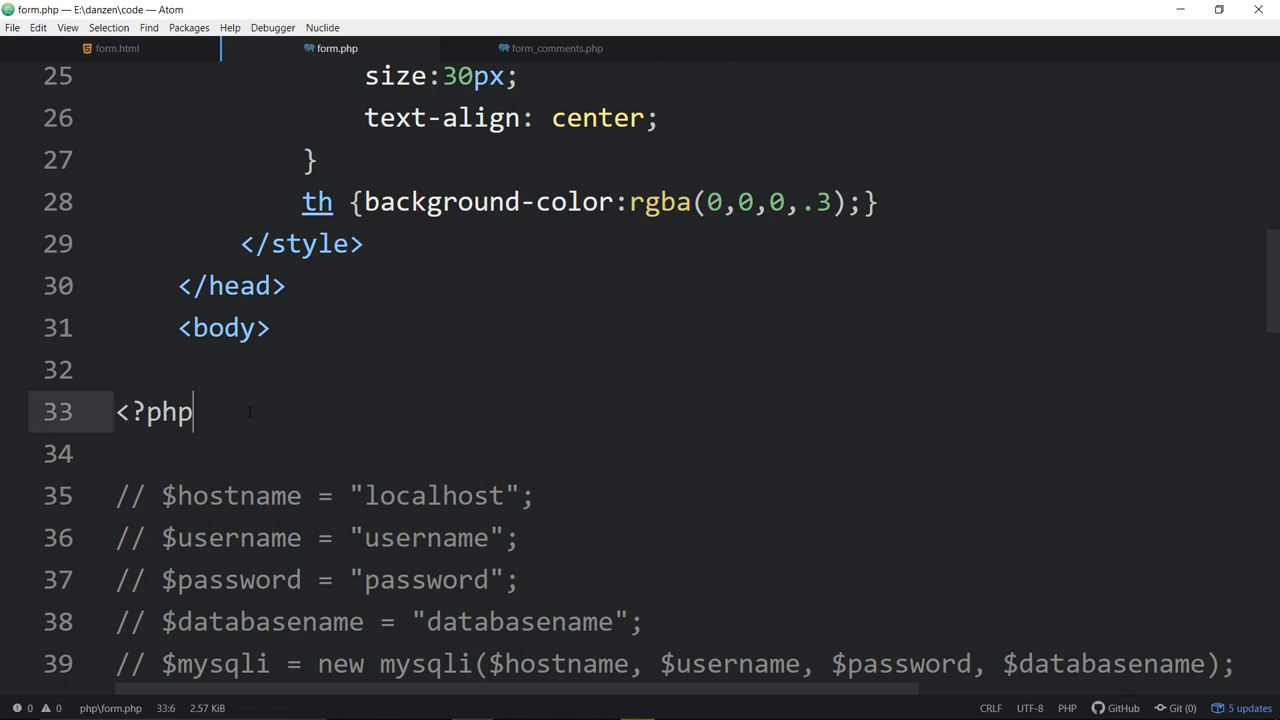
left_click(270, 327)
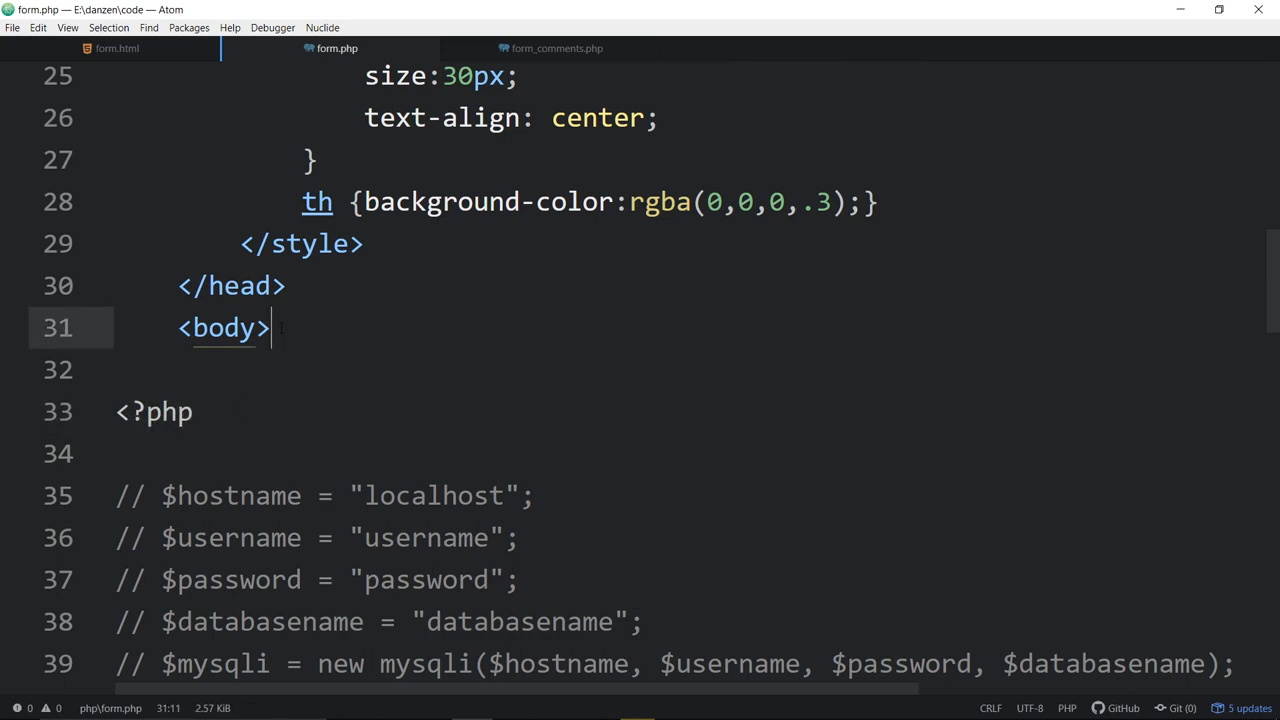
left_click(160, 411)
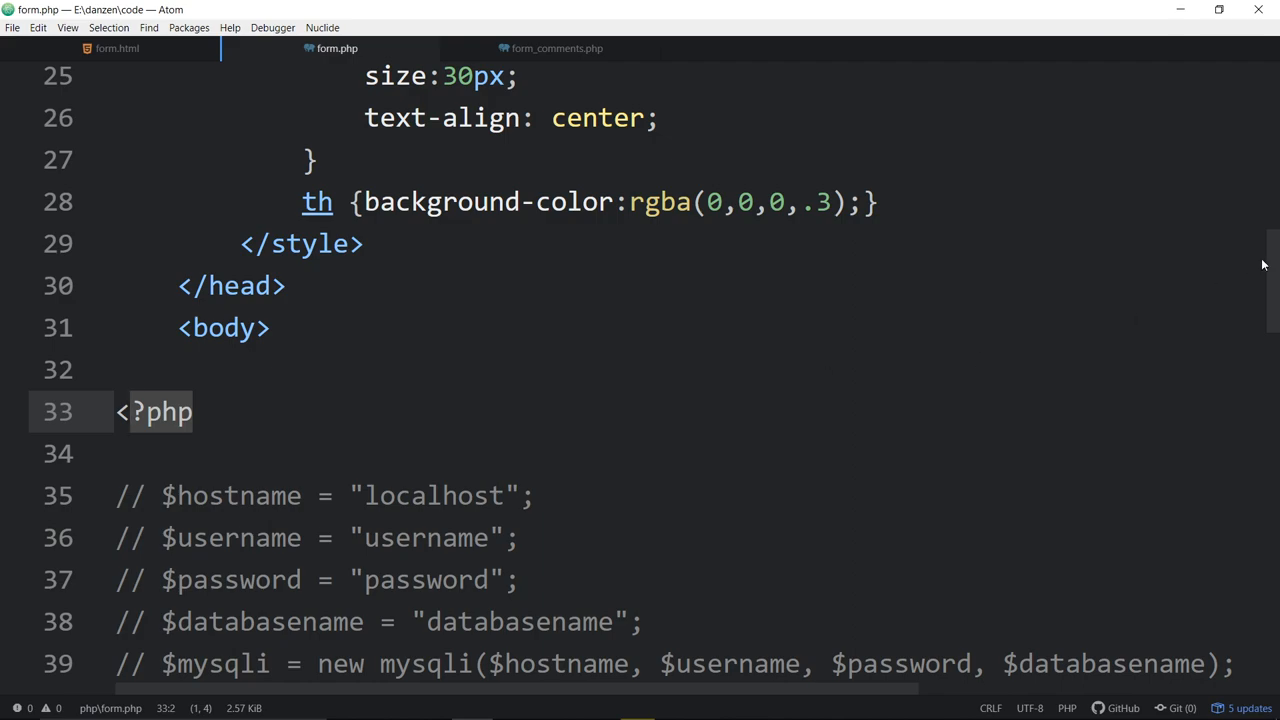
scroll("down", 3)
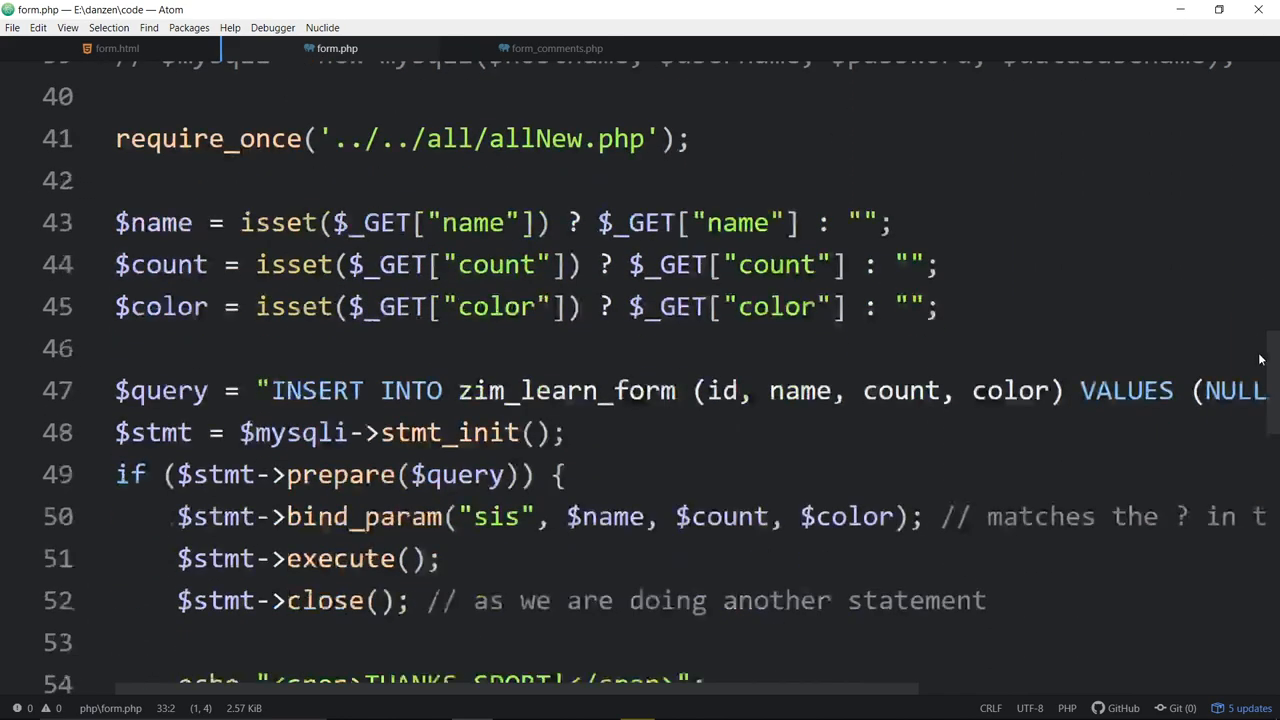
scroll("down", 3)
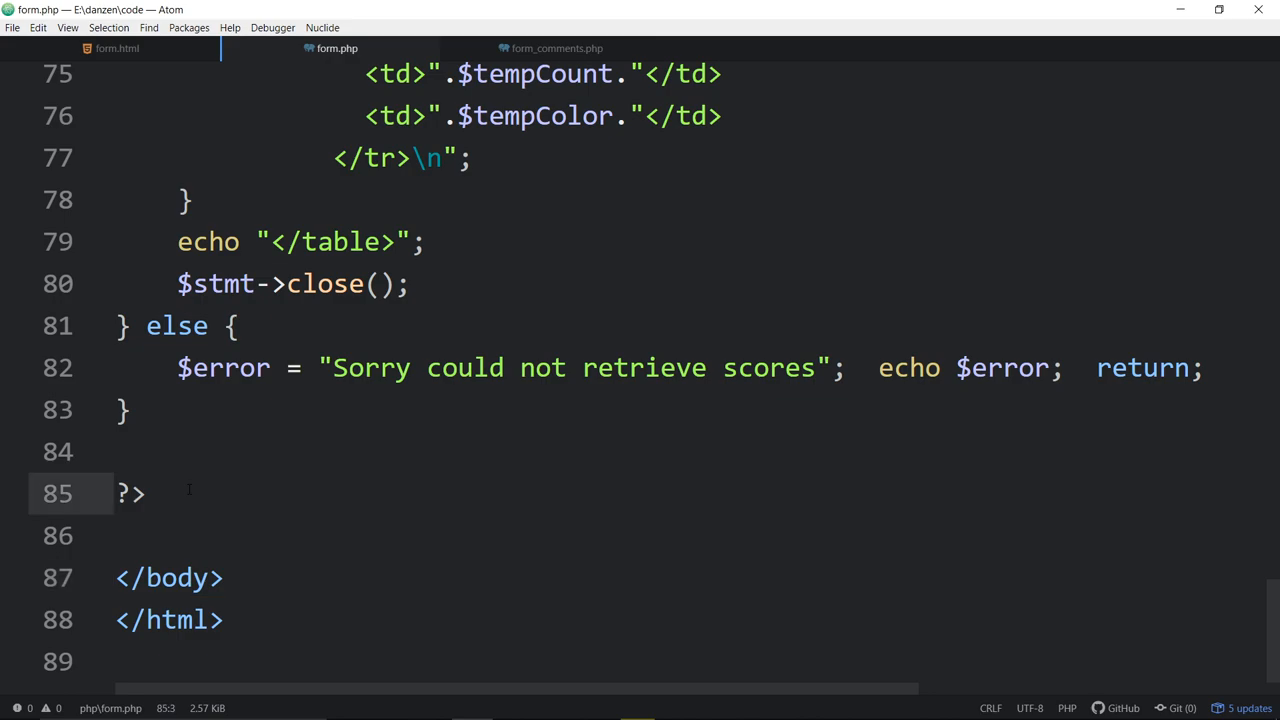
scroll("up", 3)
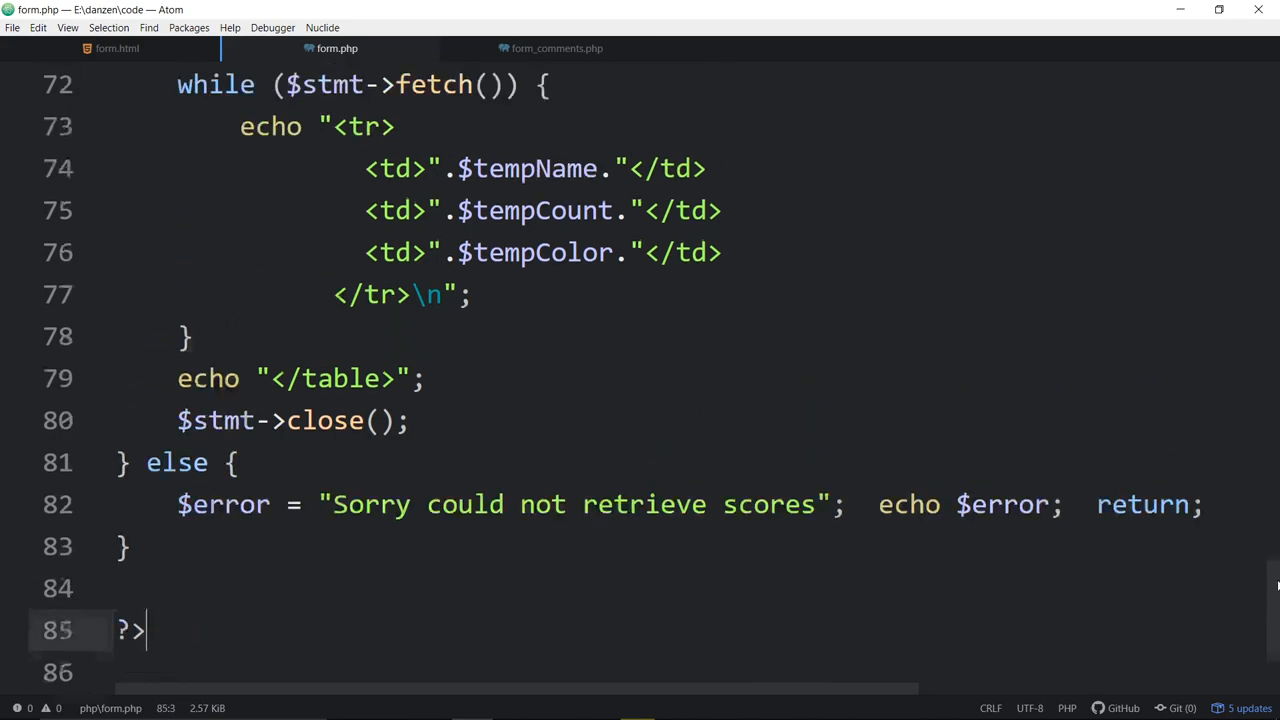
scroll("up", 3)
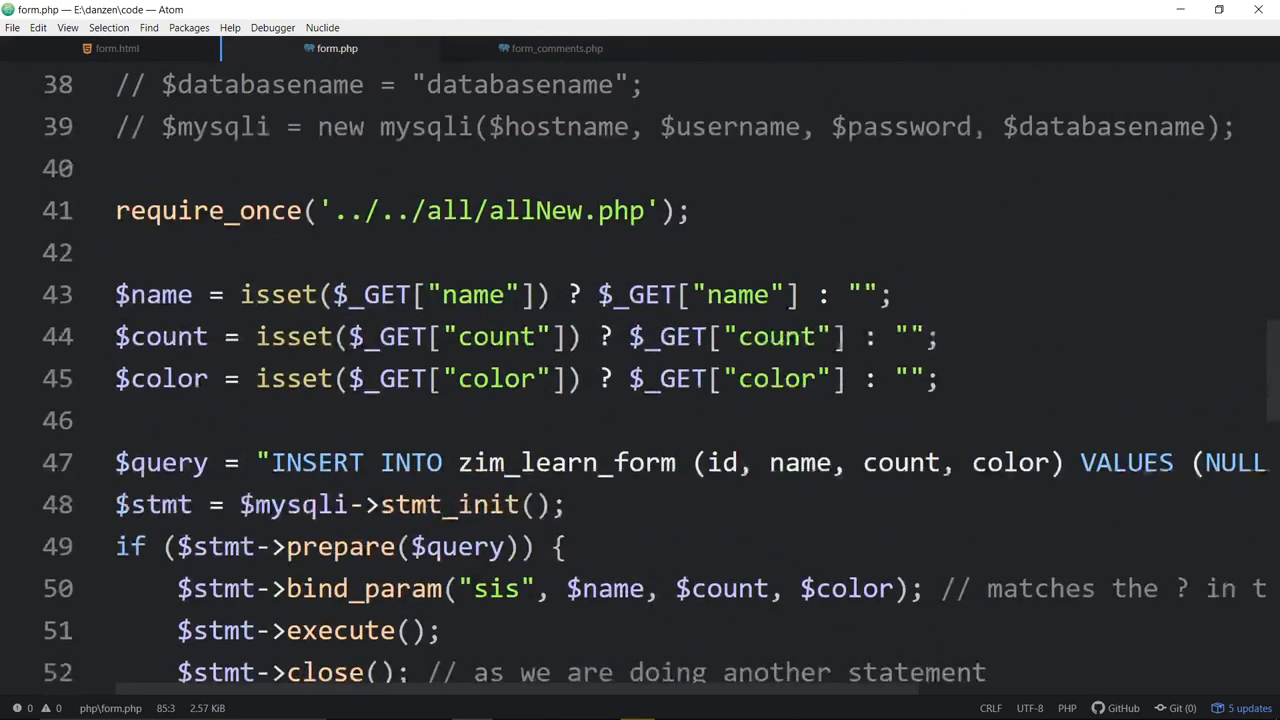
scroll("down", 3)
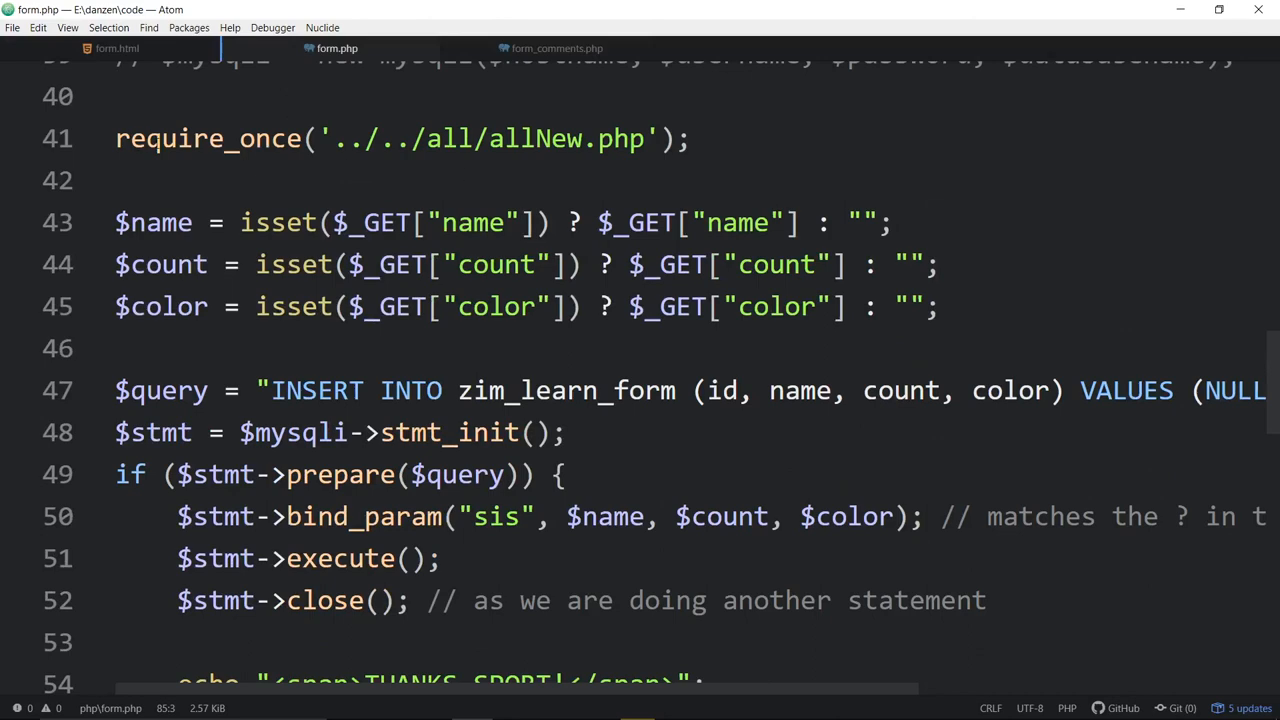
scroll("up", 3)
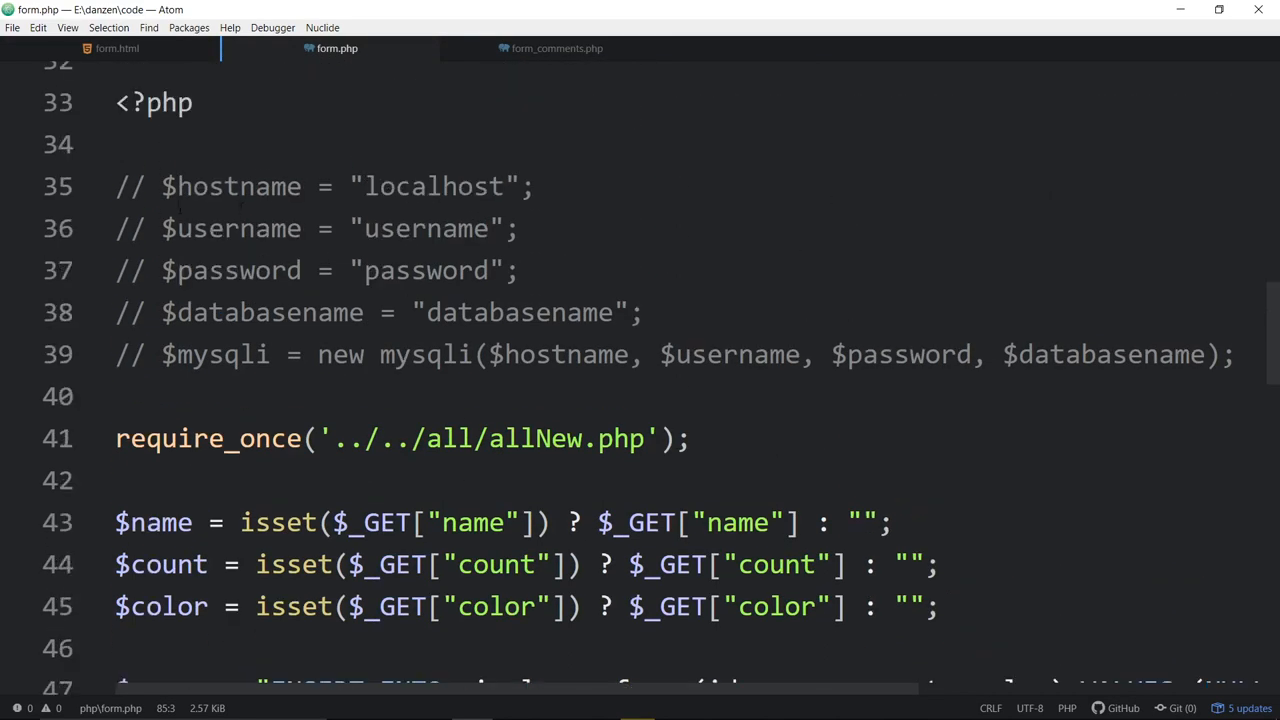
scroll("down", 3)
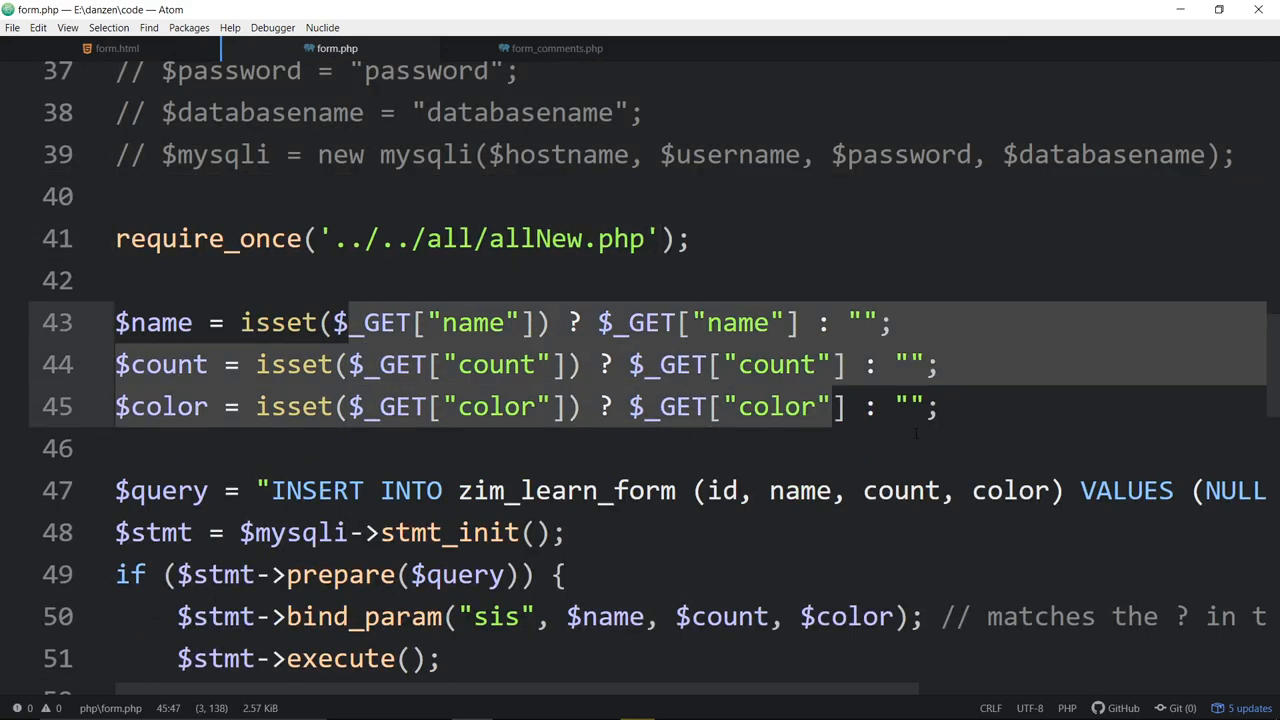
scroll("down", 3)
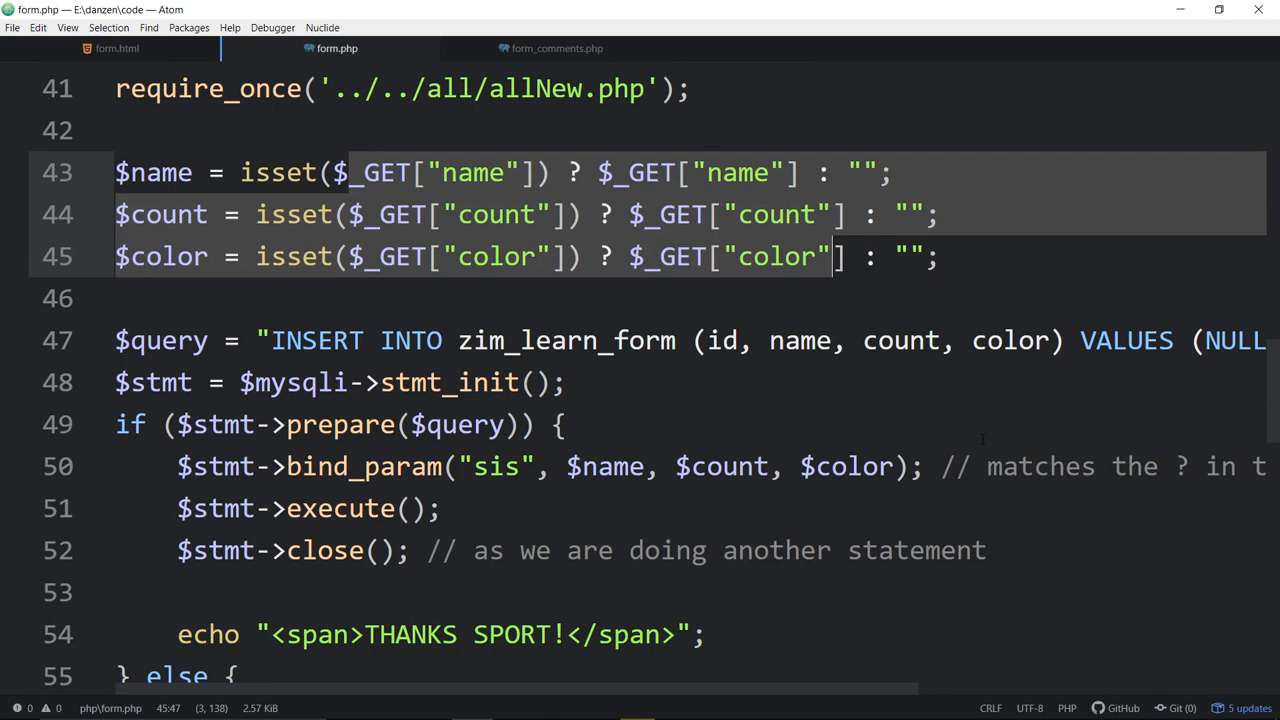
scroll("down", 3)
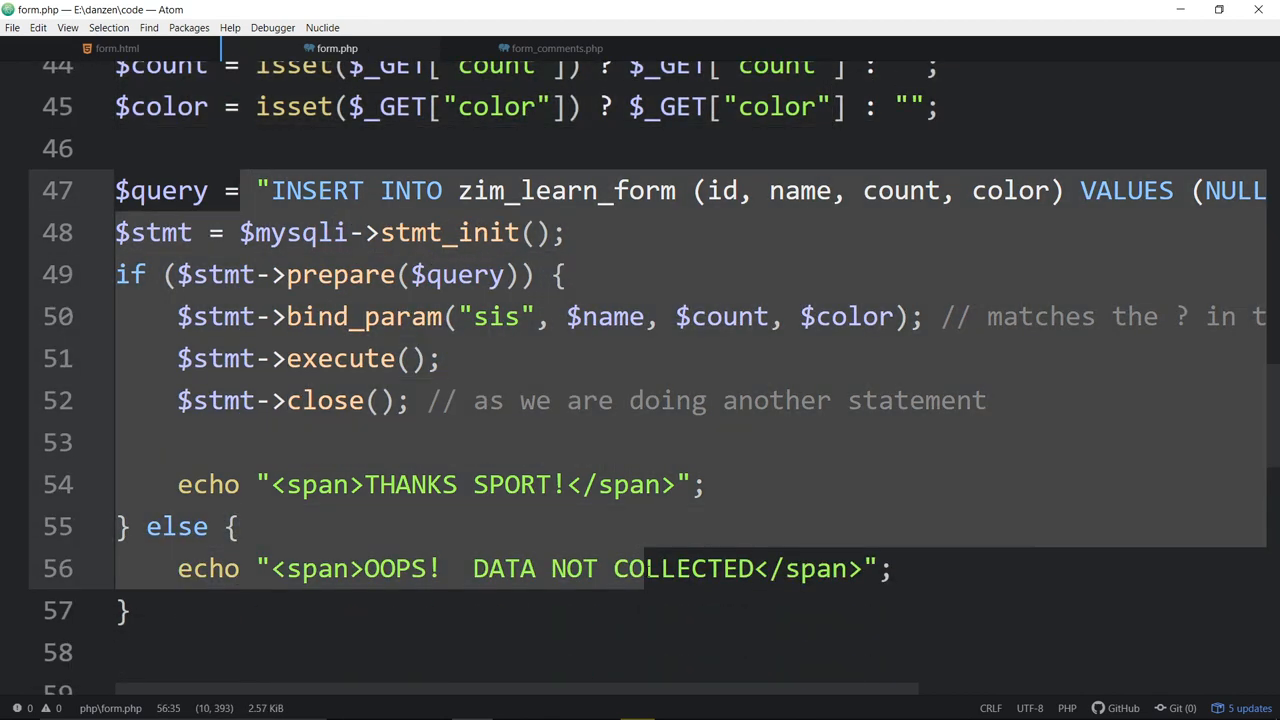
double_click(550, 190)
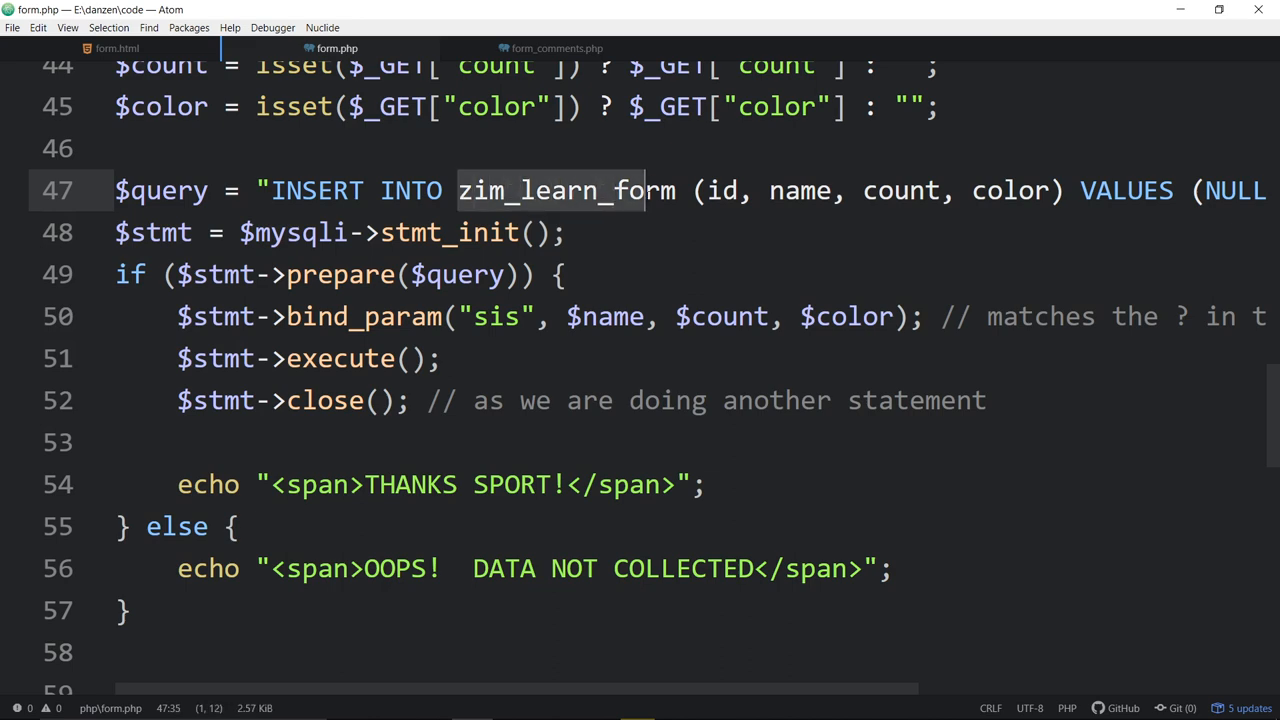
scroll("right", 3)
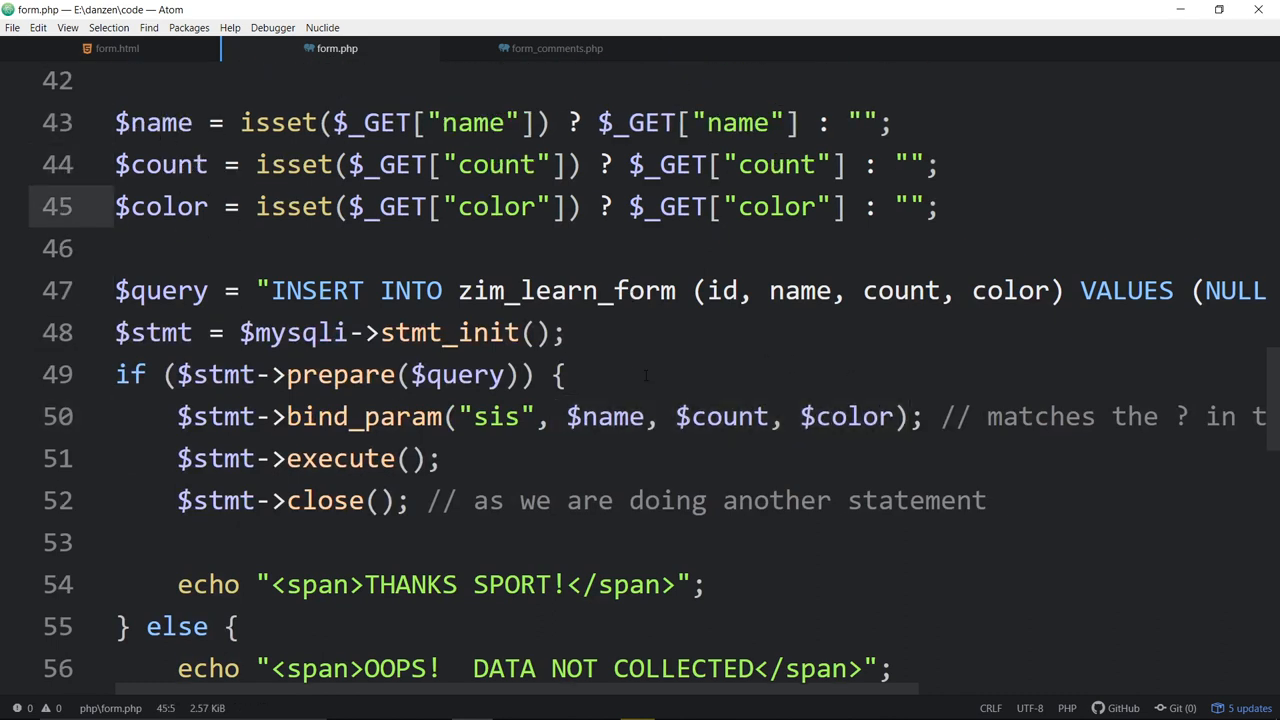
scroll("down", 3)
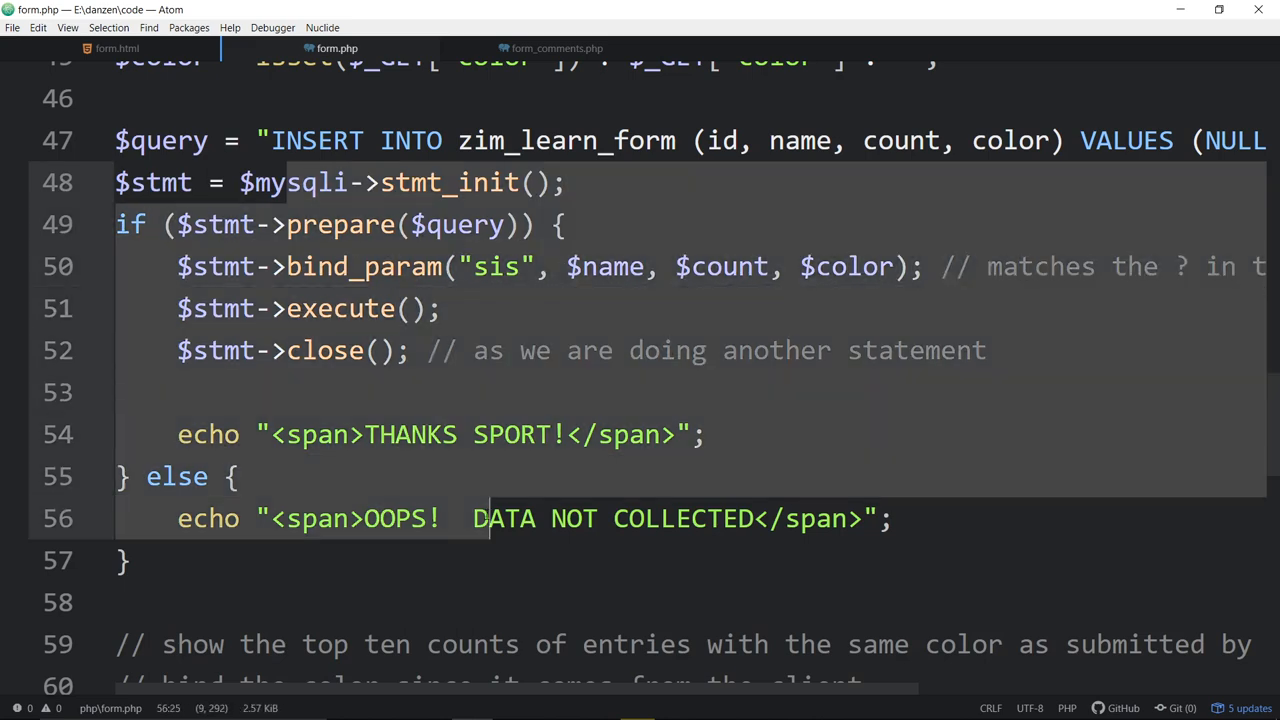
scroll("down", 3)
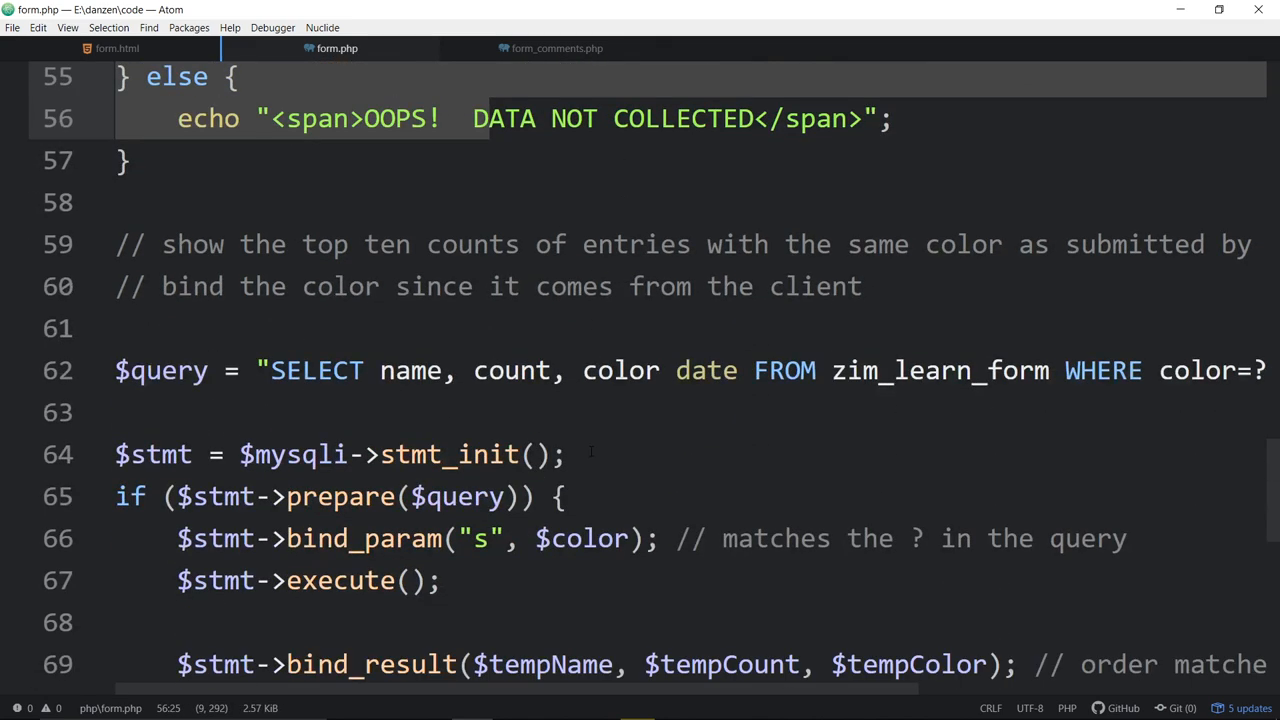
scroll("down", 3)
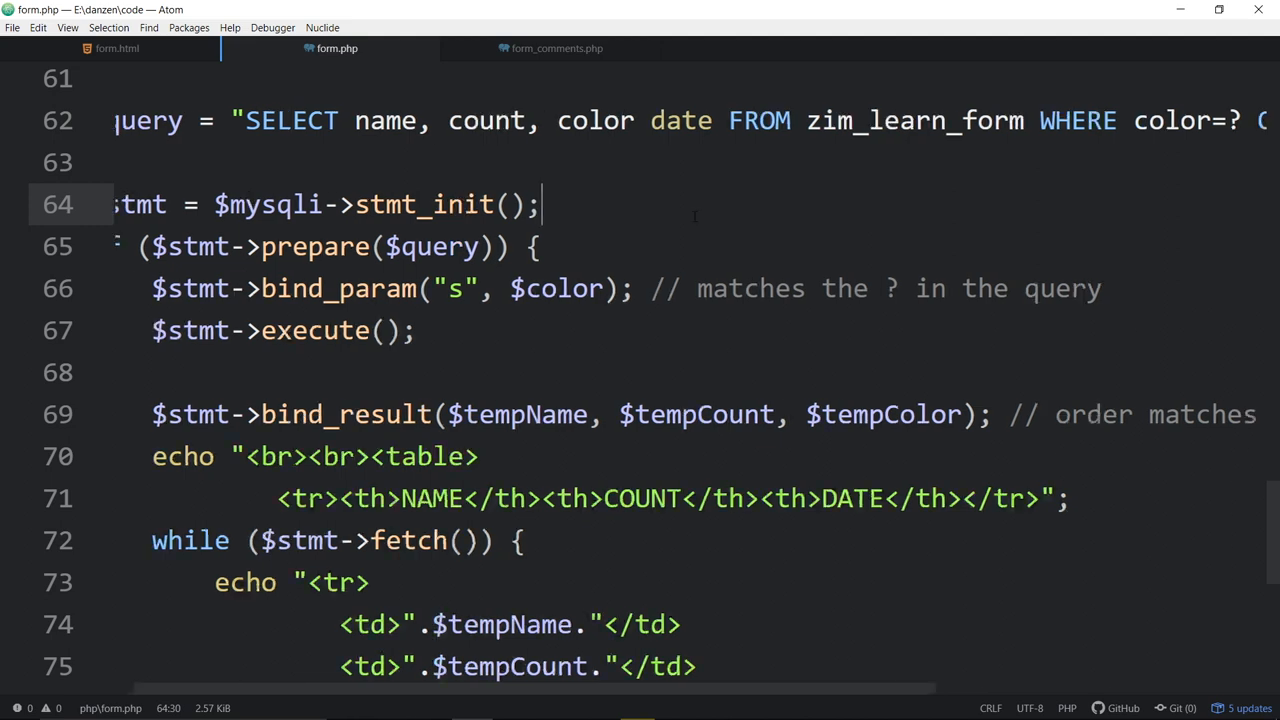
scroll("right", 3)
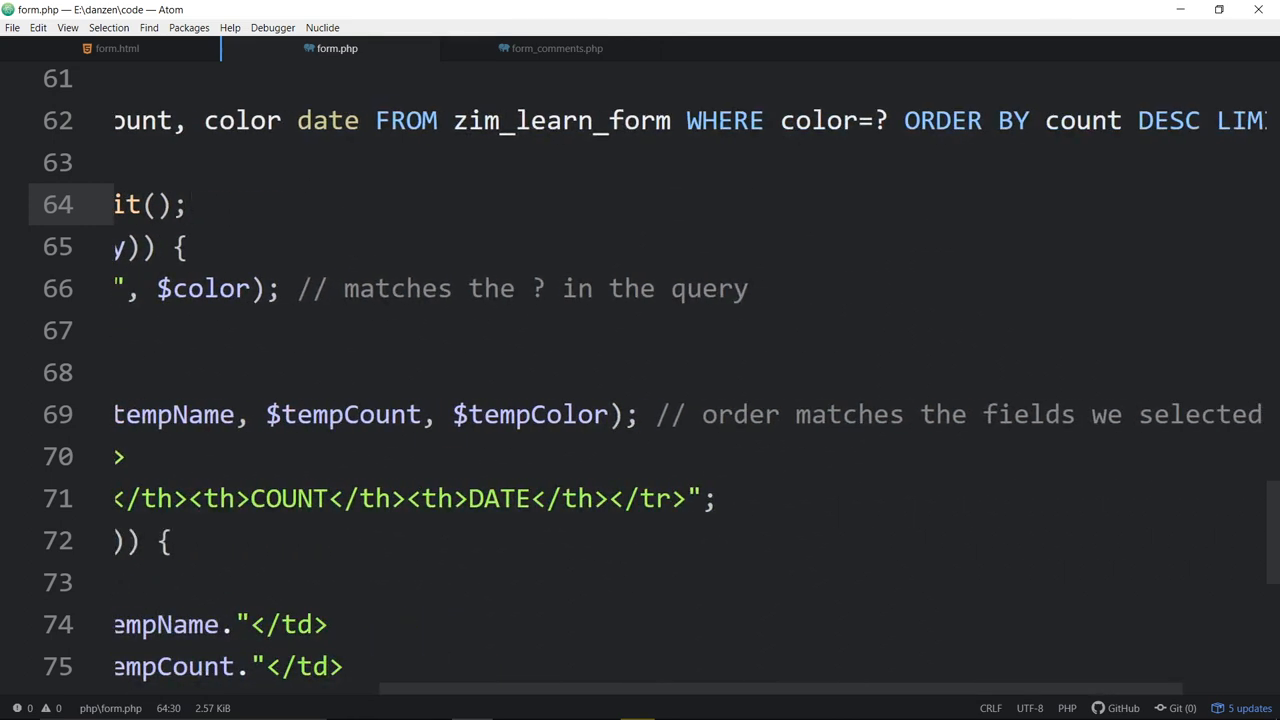
left_click(795, 120)
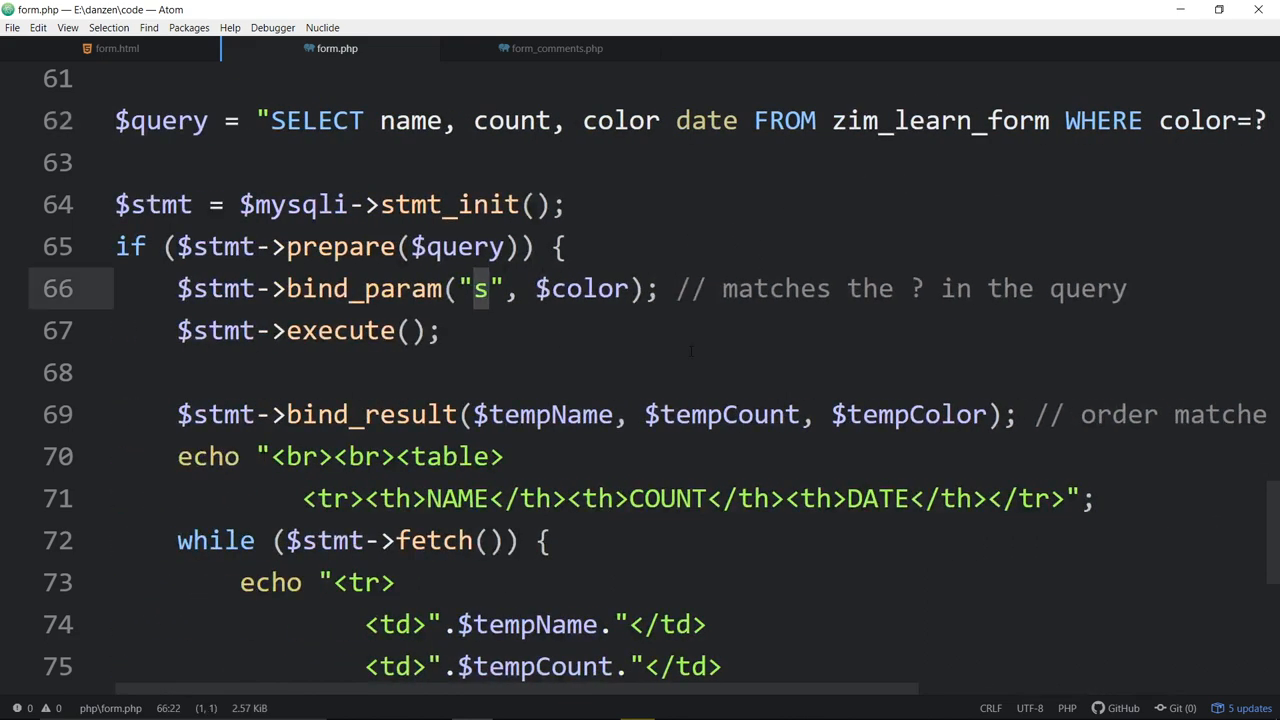
scroll("down", 3)
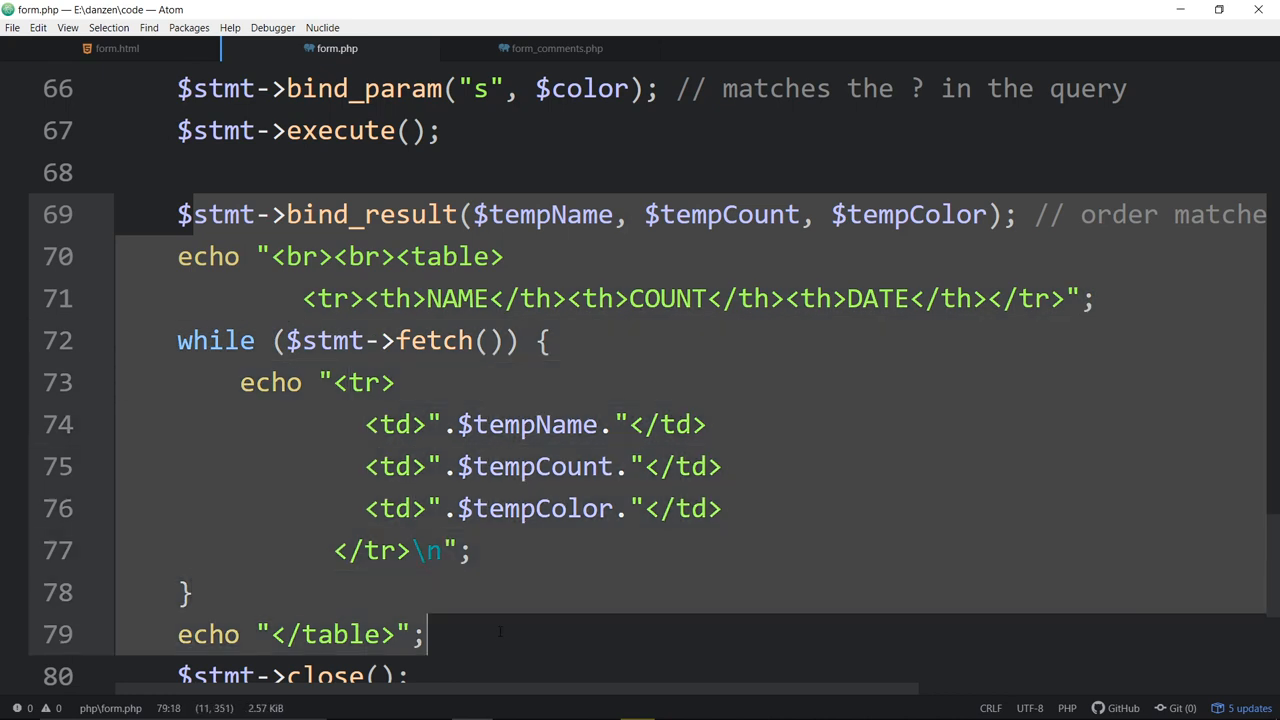
scroll("down", 3)
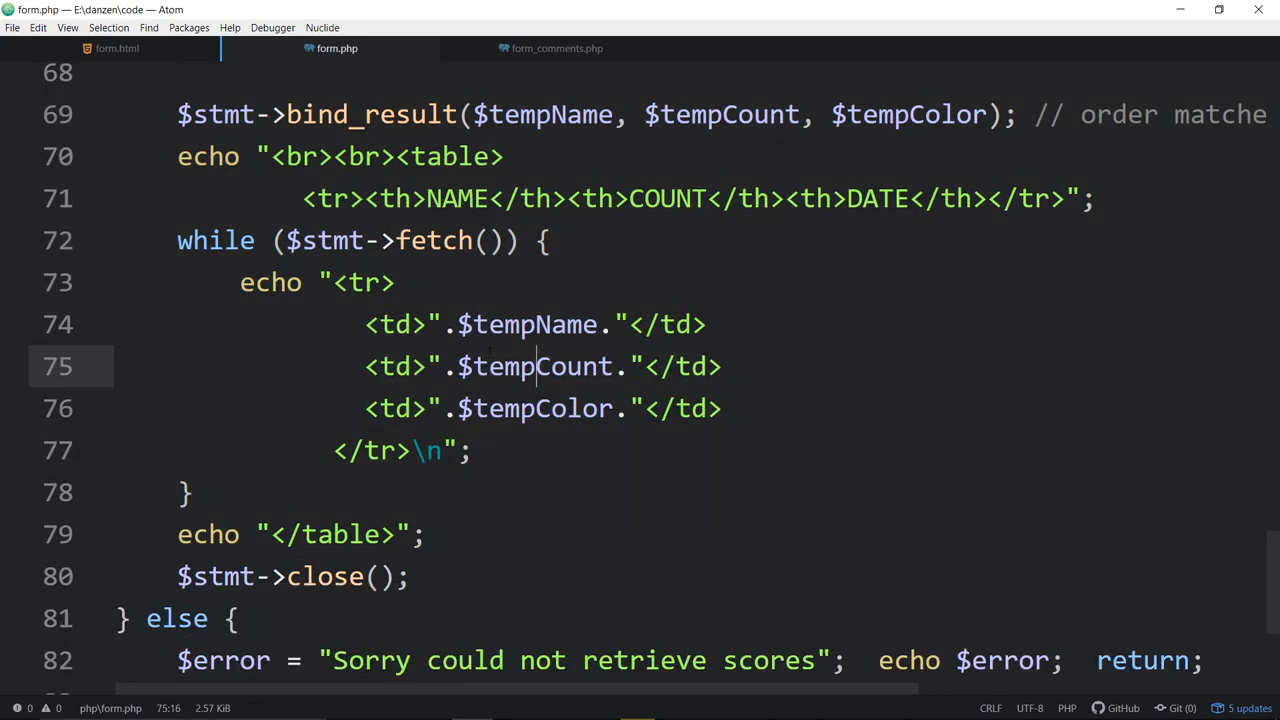
left_click_drag(365, 324, 470, 450)
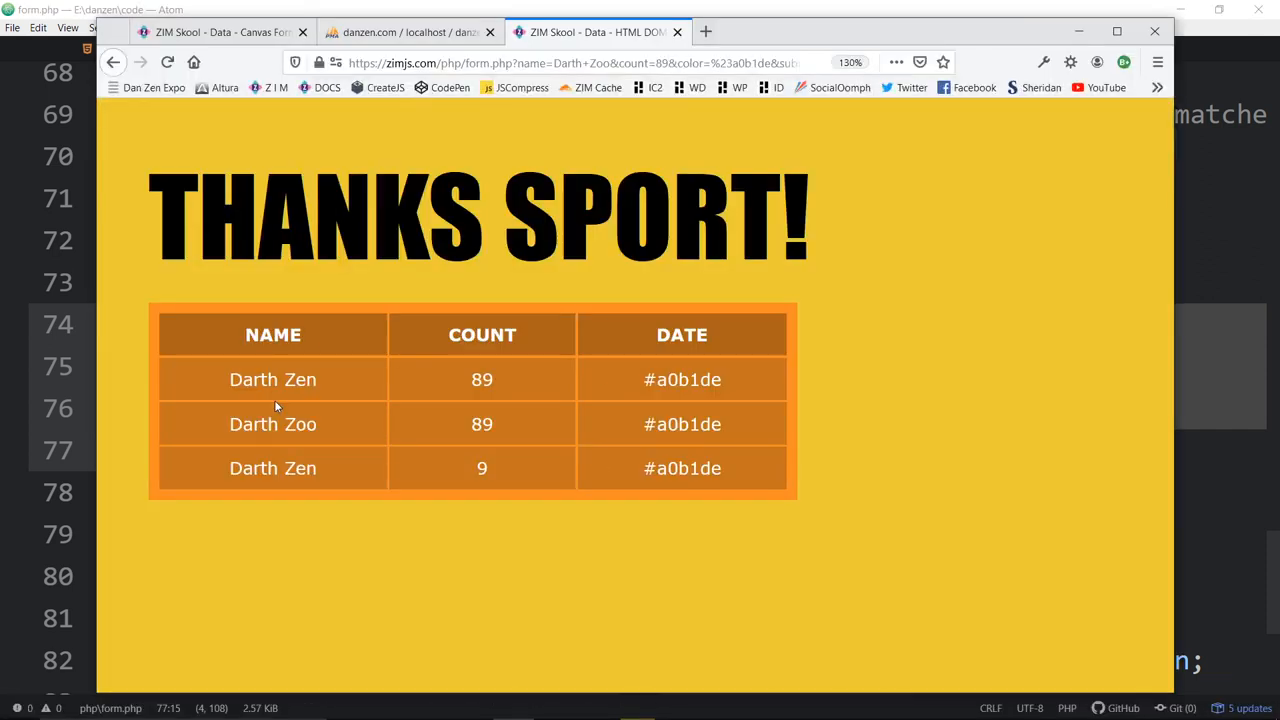
mouse_move(497, 380)
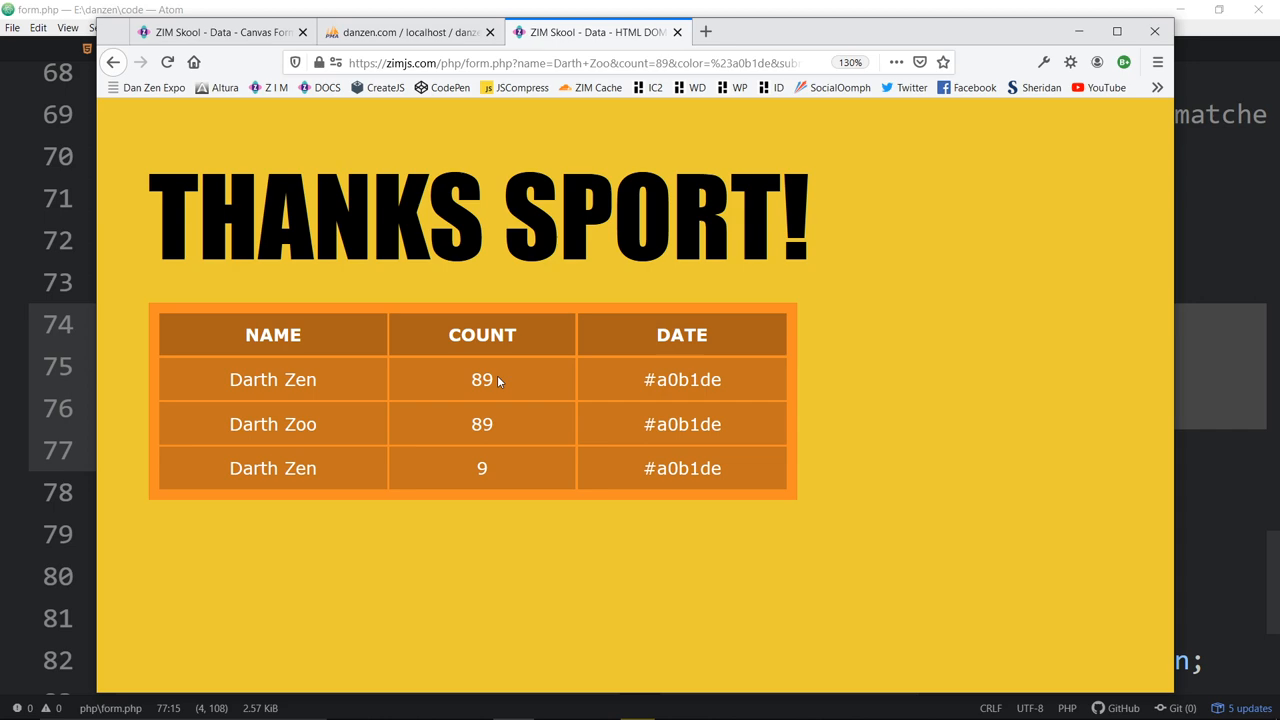
left_click(410, 32)
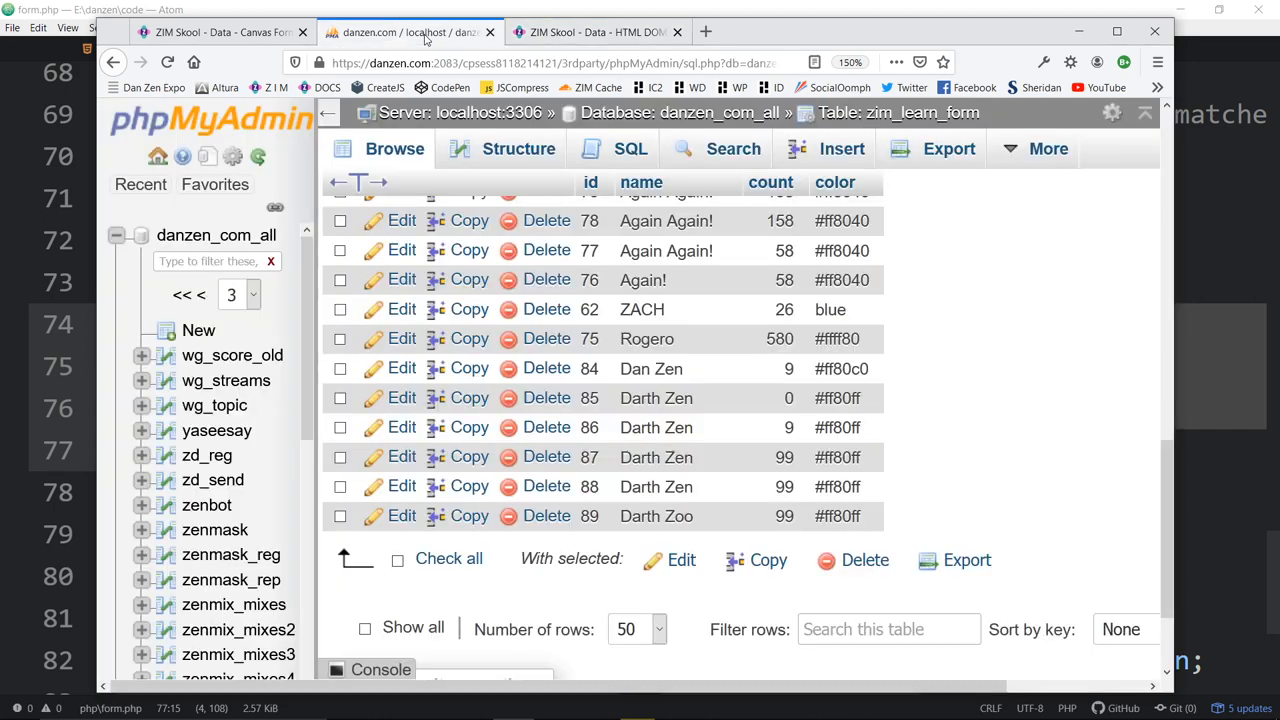
mouse_move(656, 427)
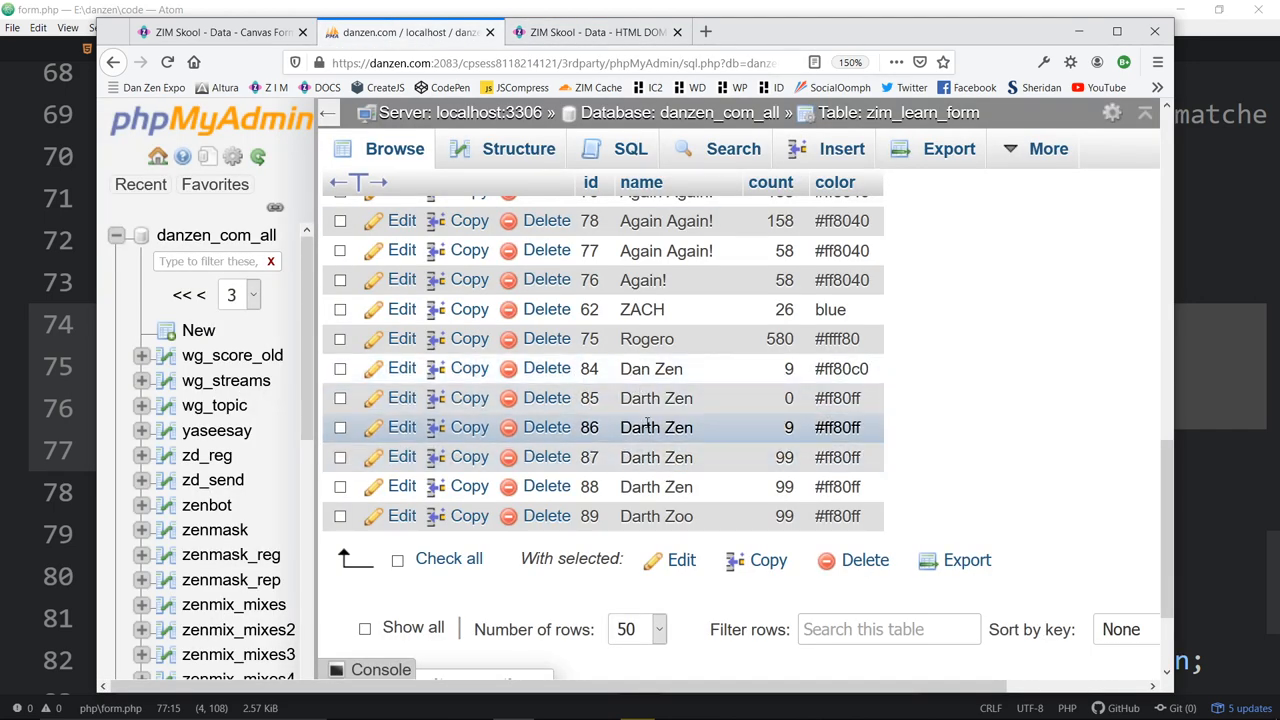
mouse_move(656, 486)
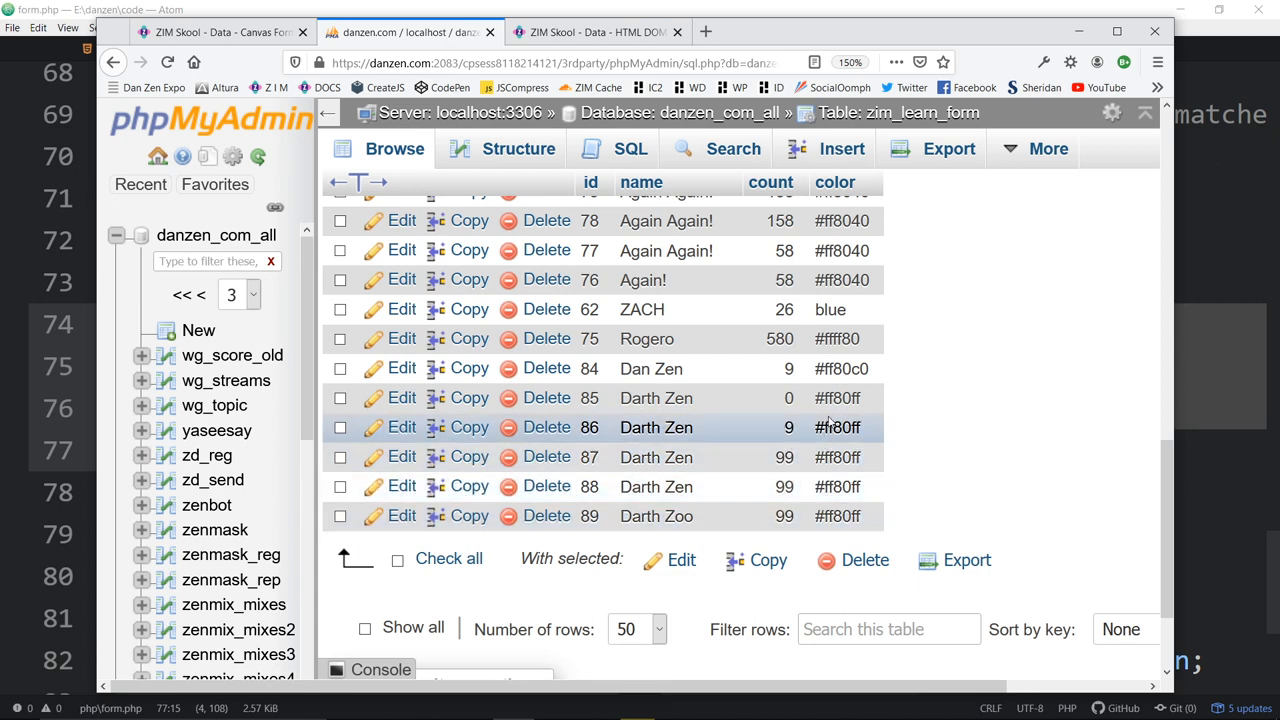
left_click(595, 31)
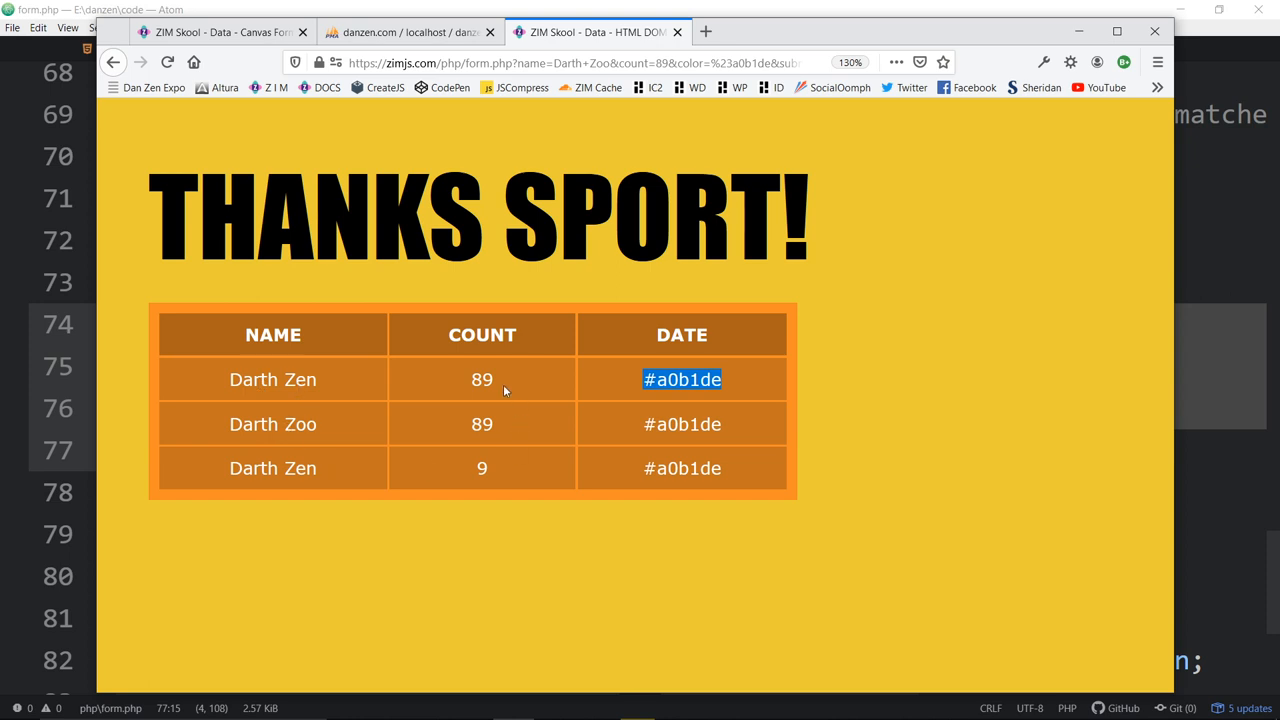
mouse_move(420, 375)
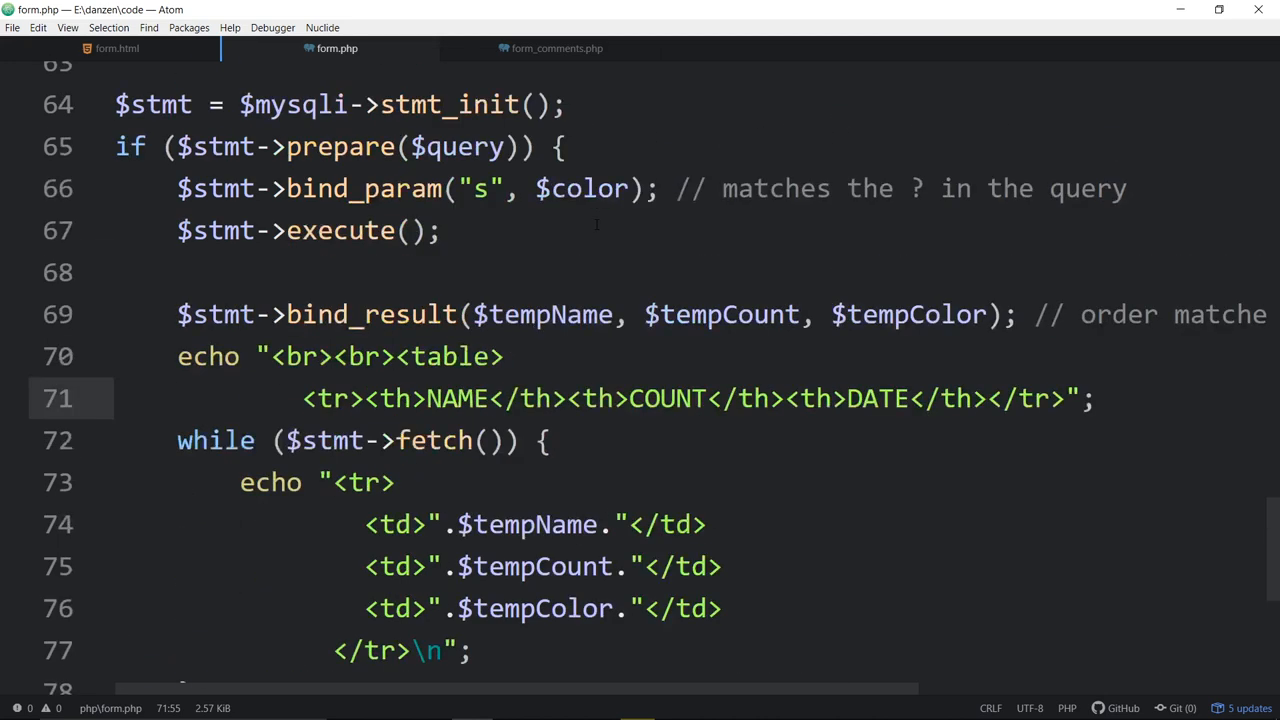
On line 62, try * as the field list, then restore name, count, color.
scroll("up", 3)
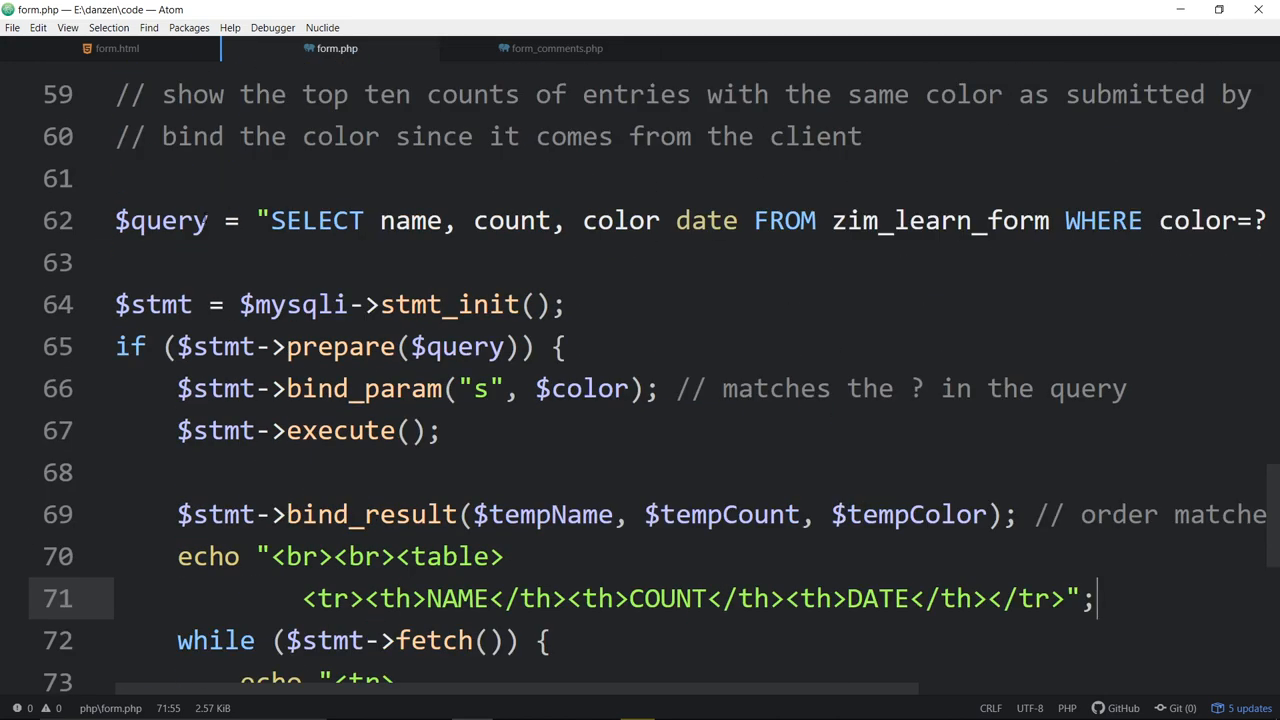
double_click(316, 220)
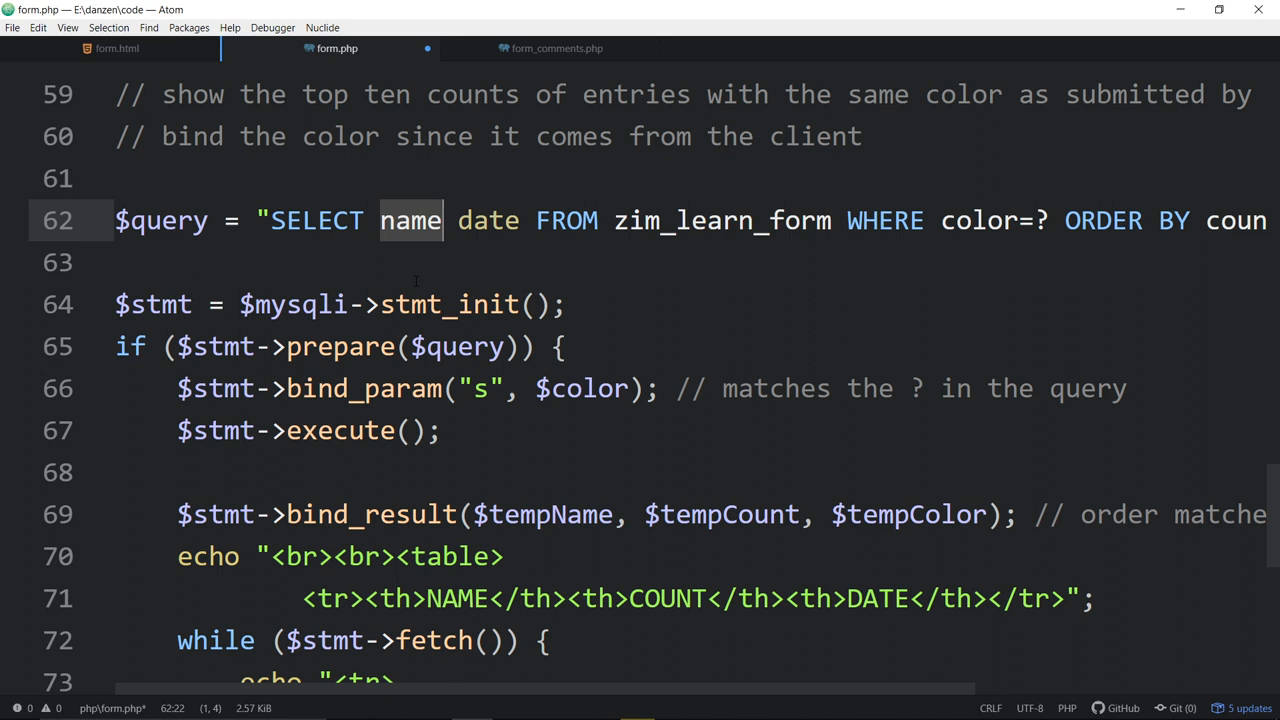
type("*")
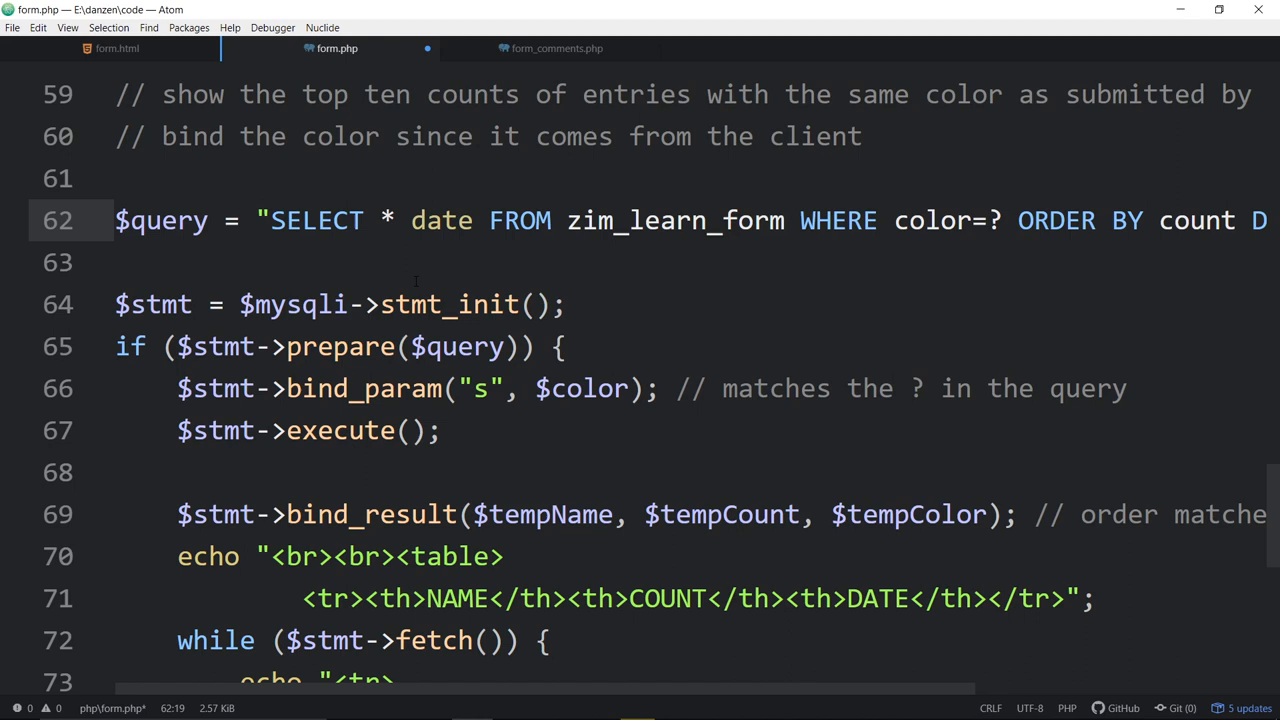
left_click(395, 220)
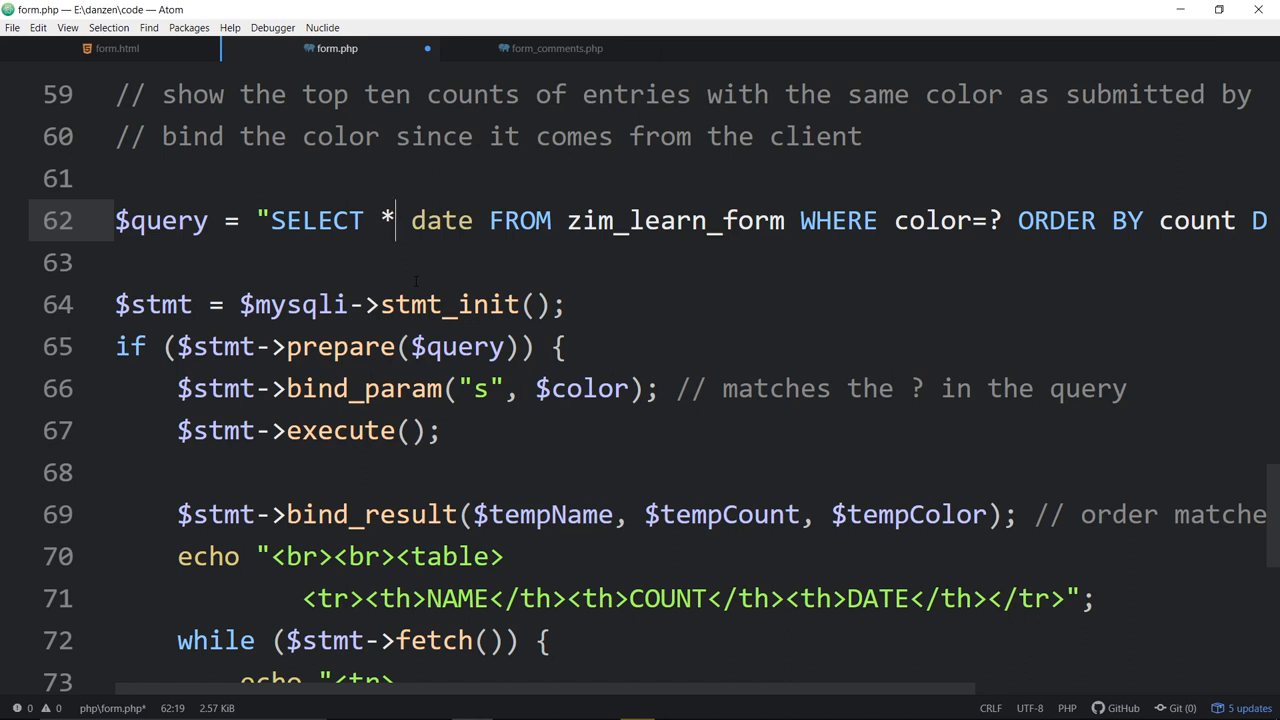
type("name, count, color")
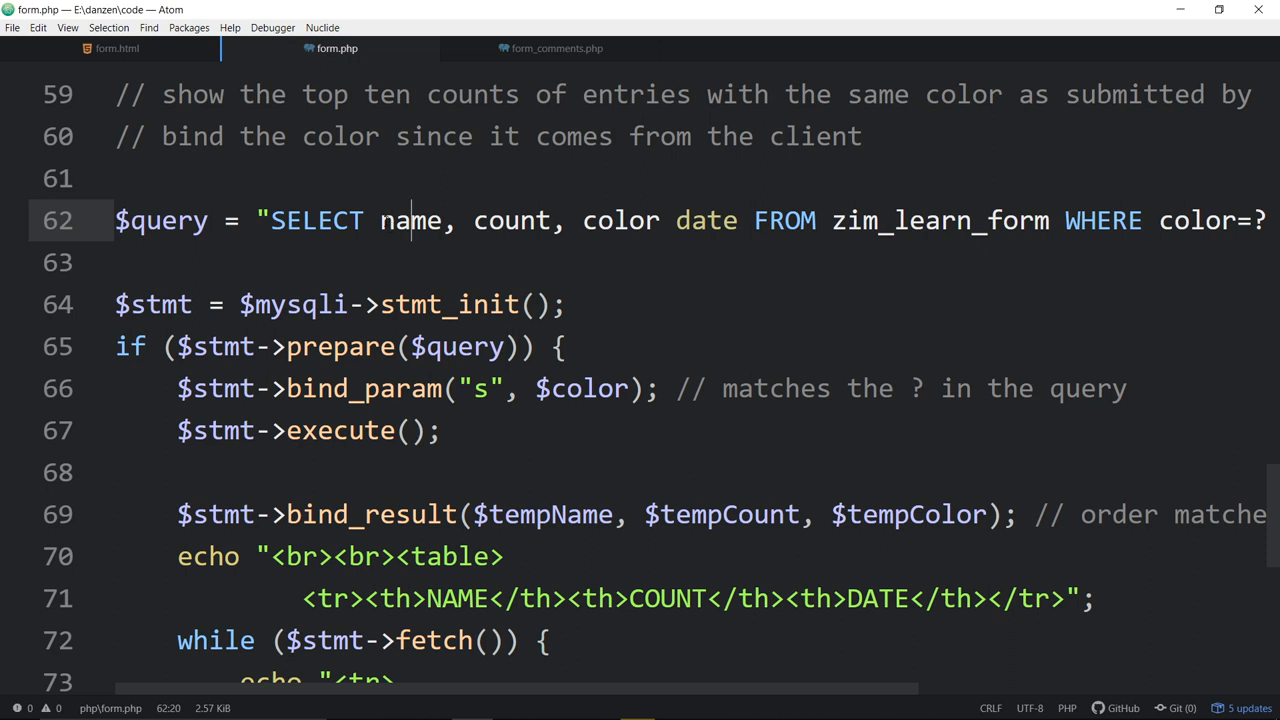
Delete the stray word date before FROM zim_learn_form.
left_click(475, 220)
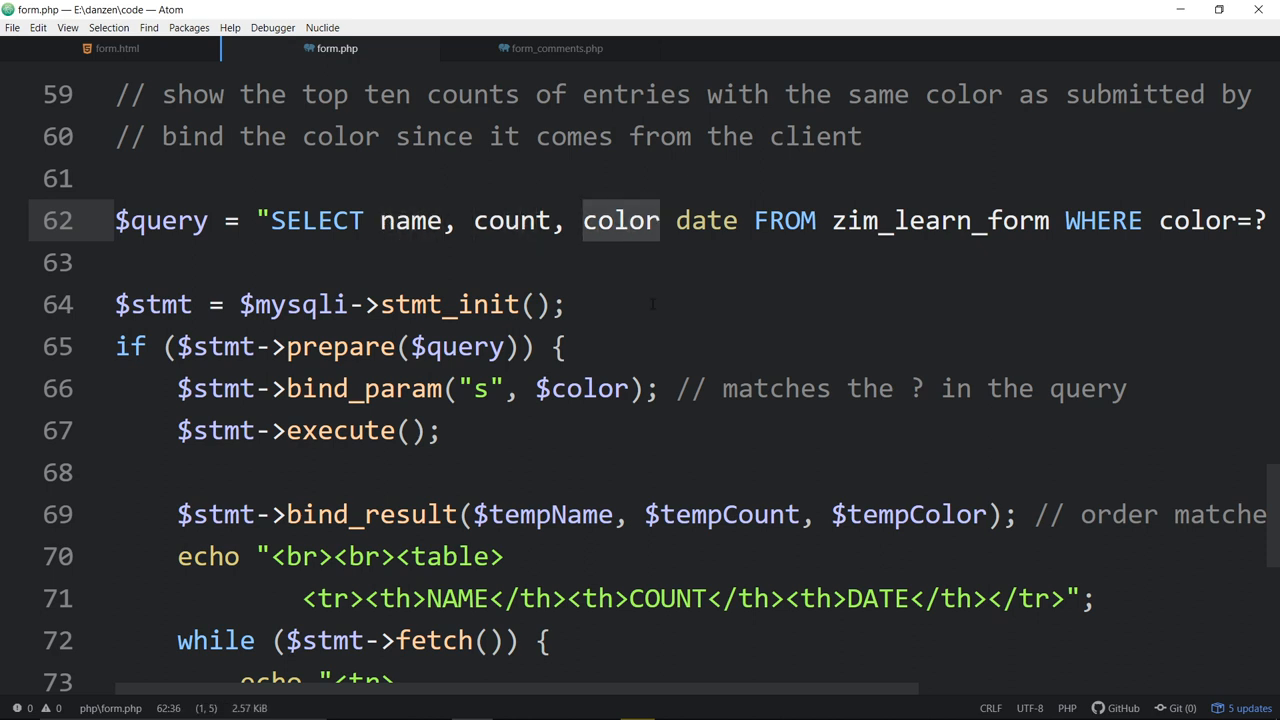
scroll("right", 3)
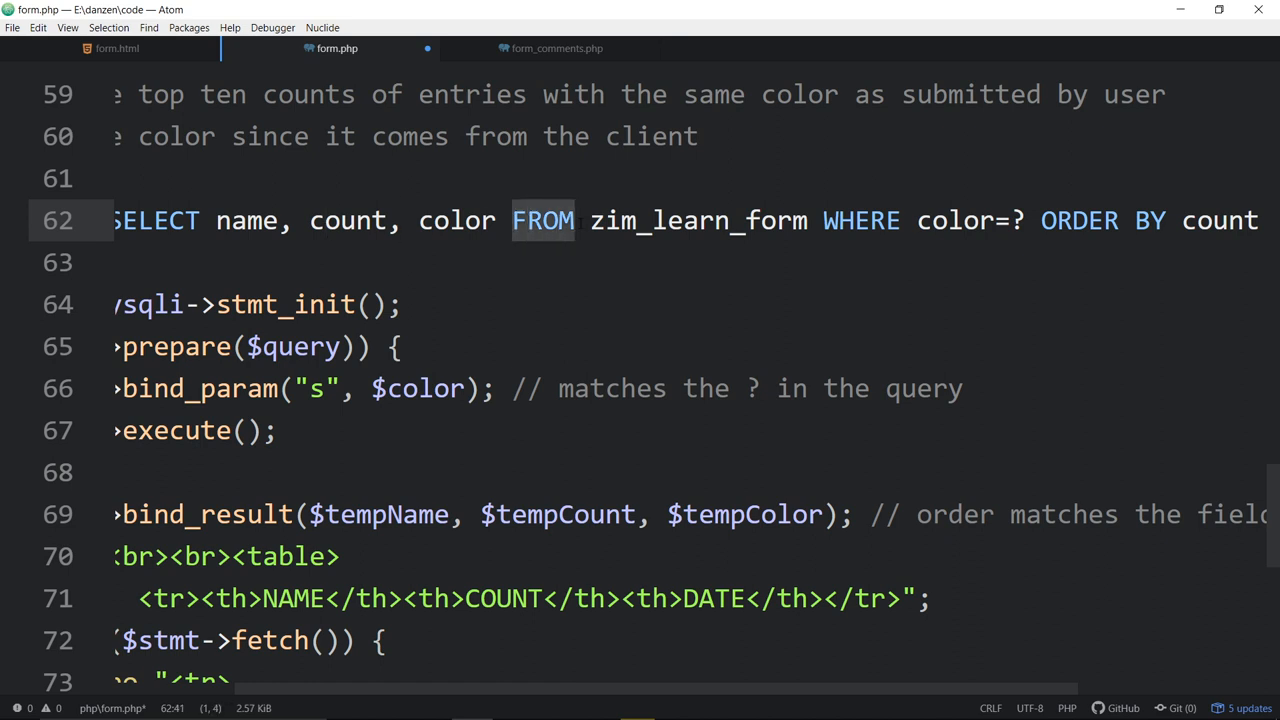
double_click(698, 220)
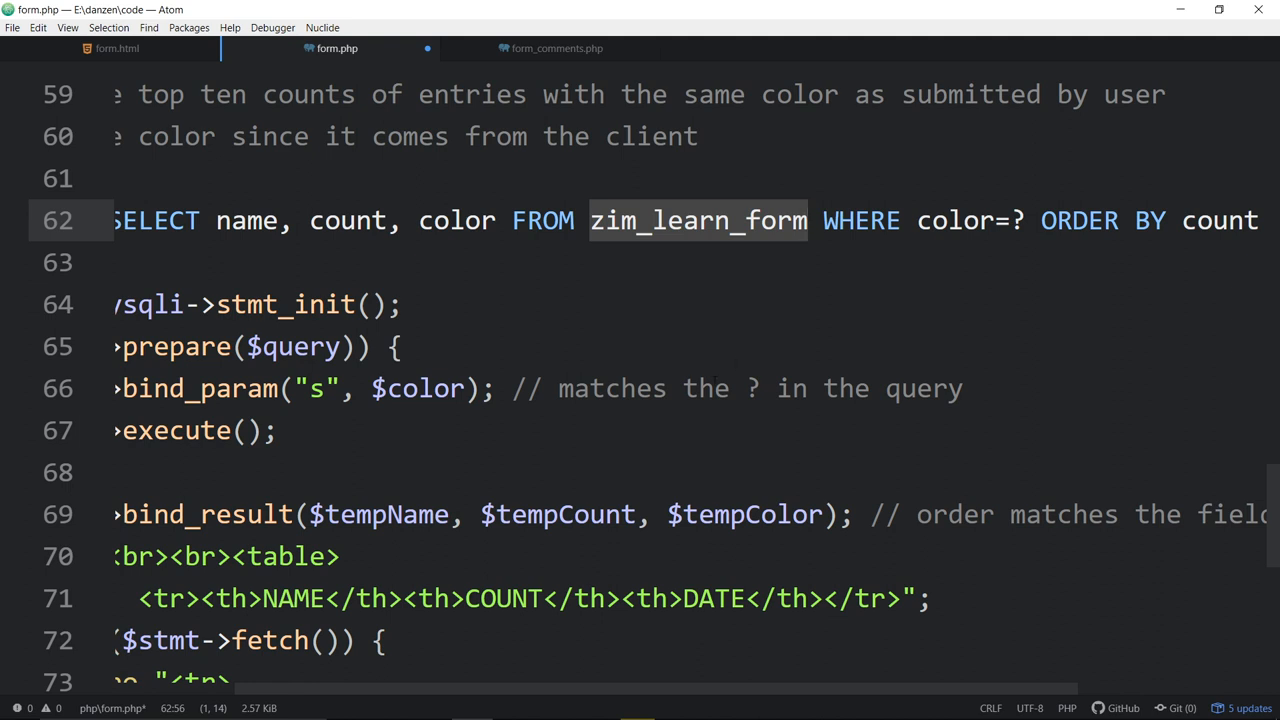
scroll("left", 3)
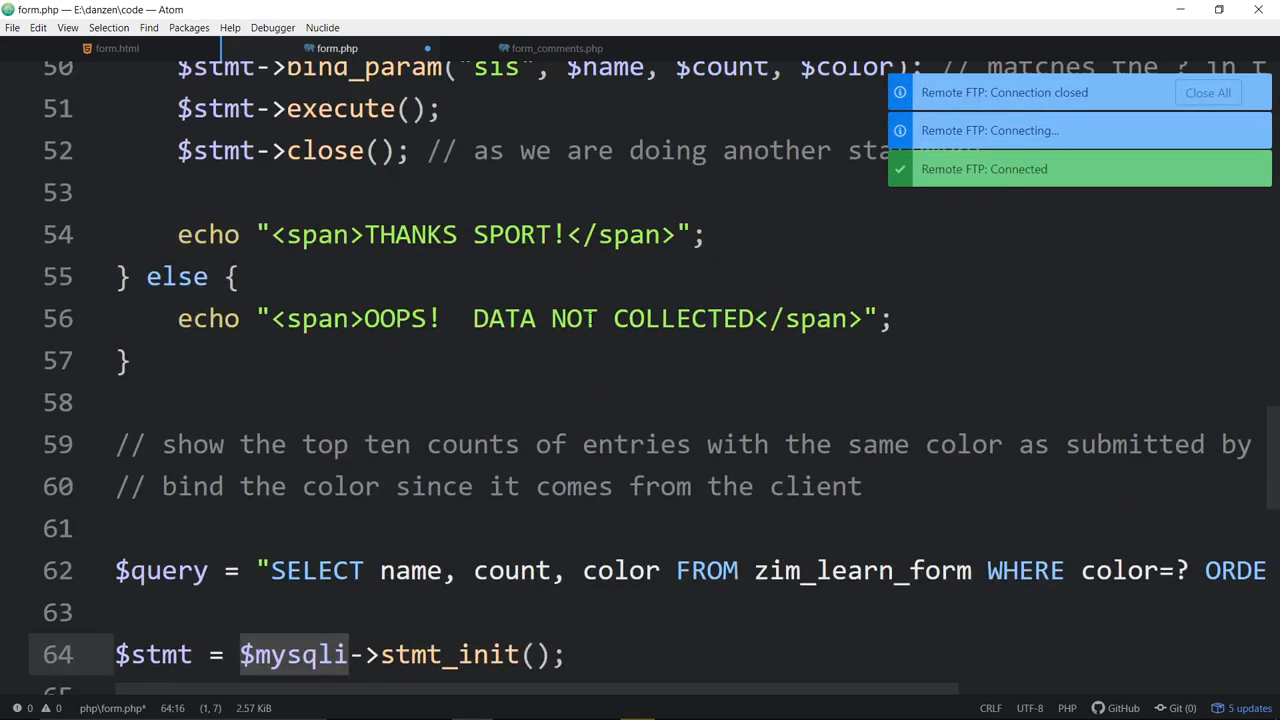
scroll("up", 3)
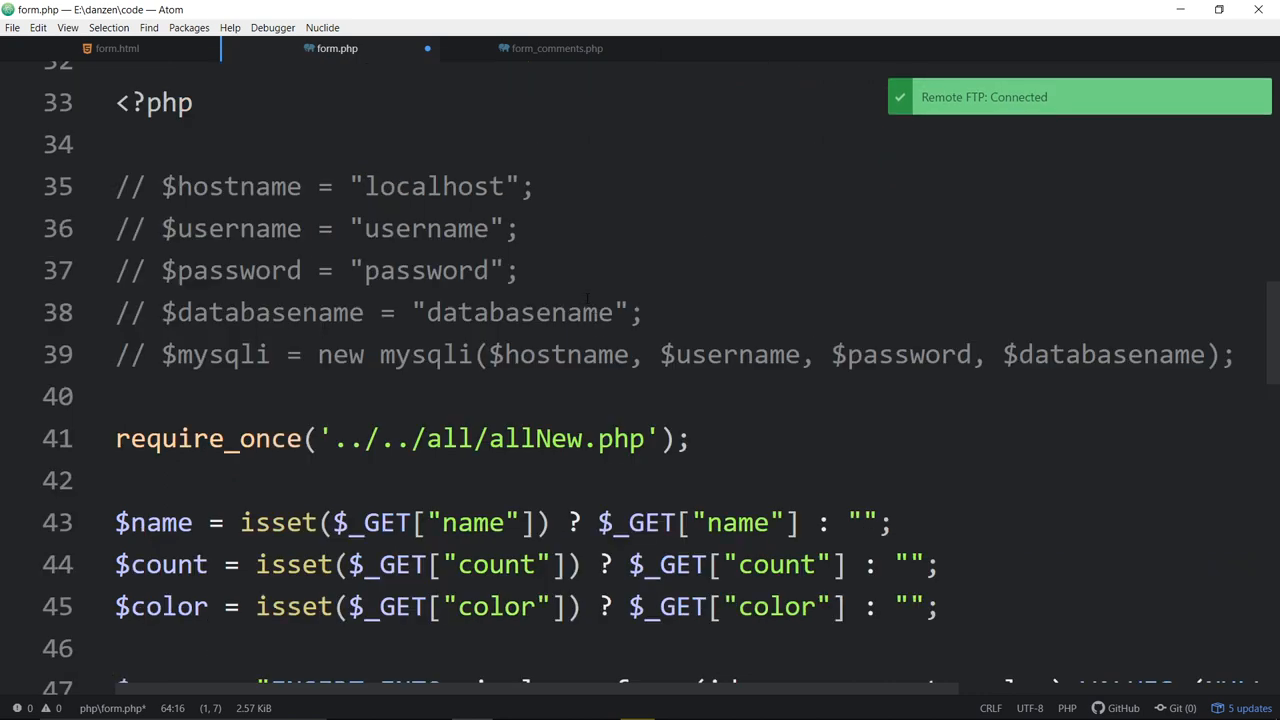
scroll("up", 3)
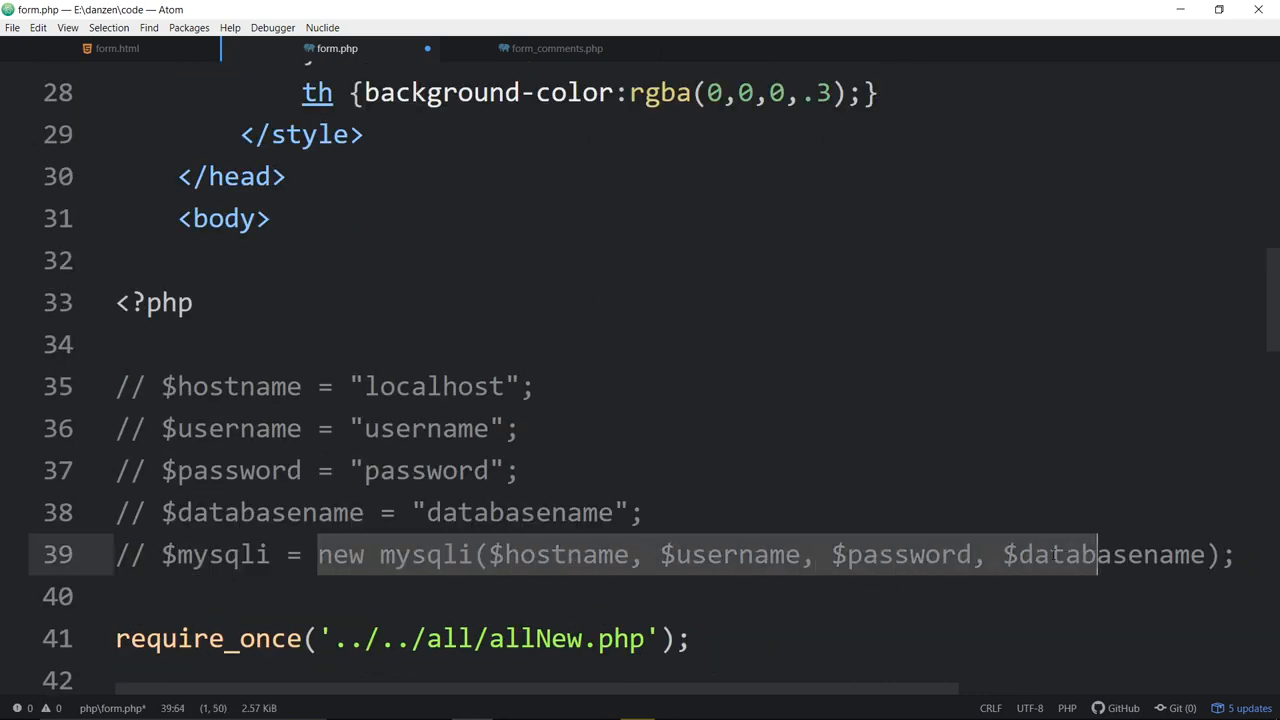
scroll("down", 3)
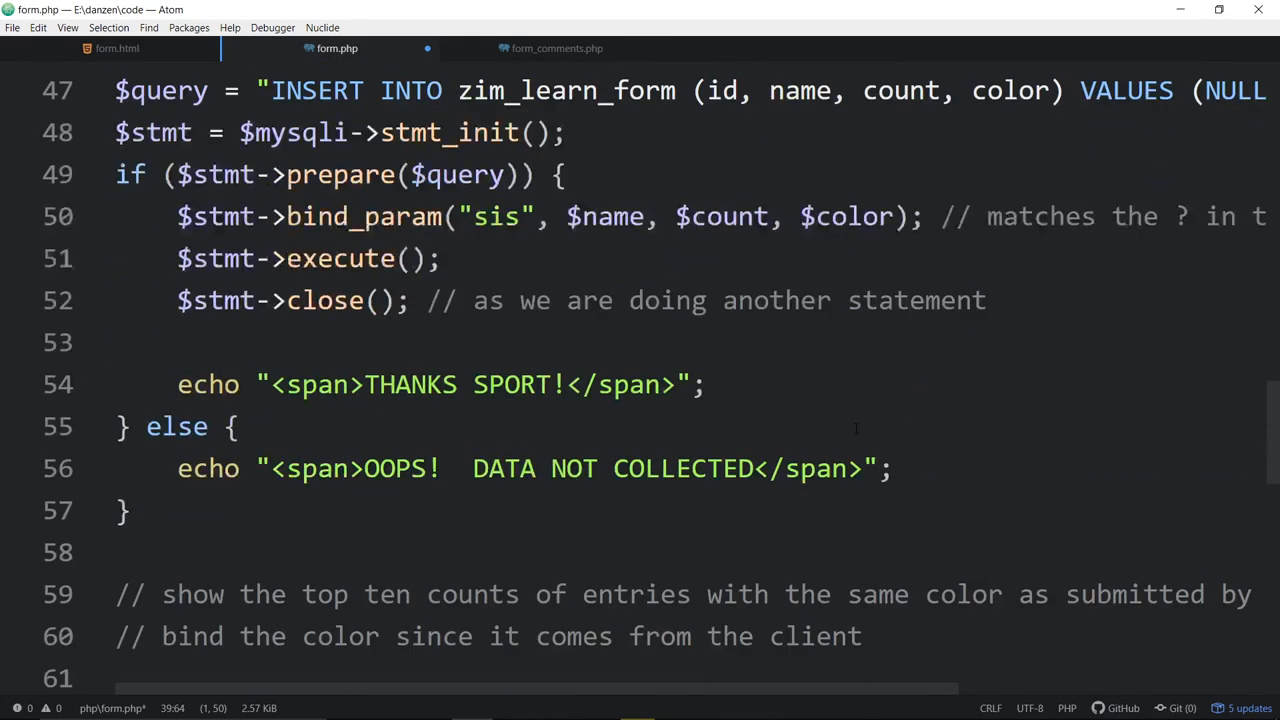
scroll("down", 3)
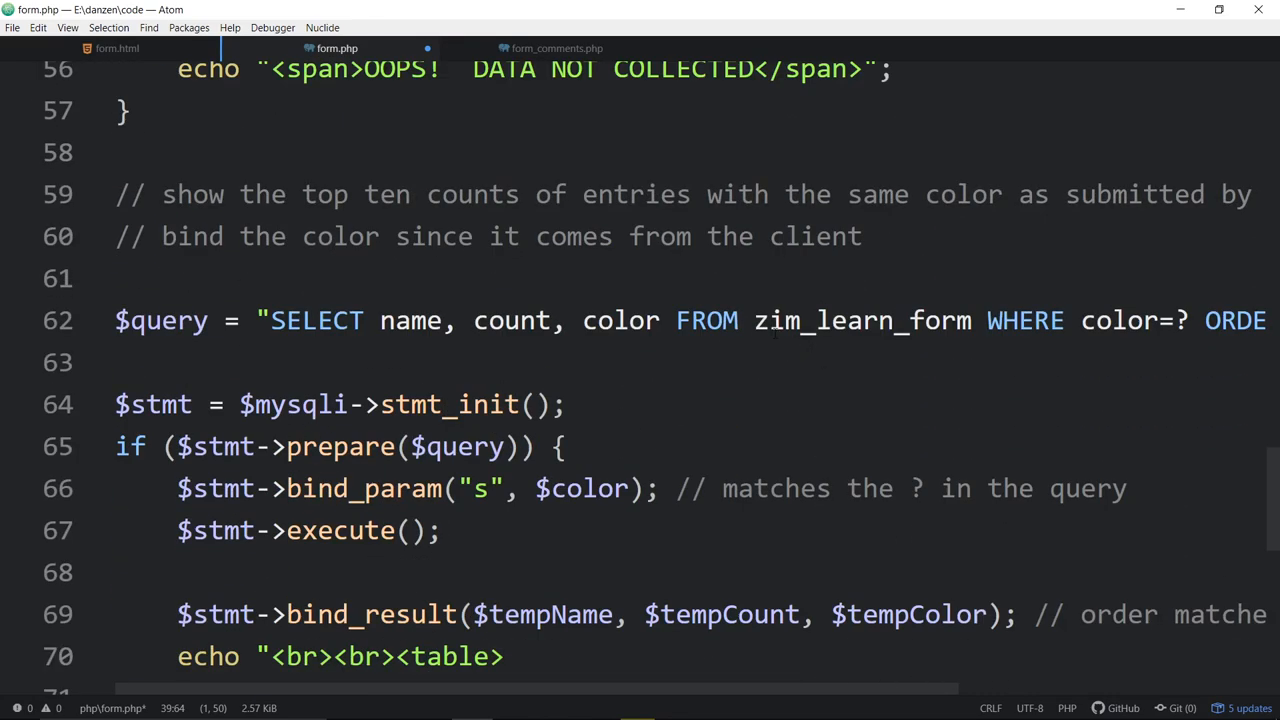
double_click(860, 320)
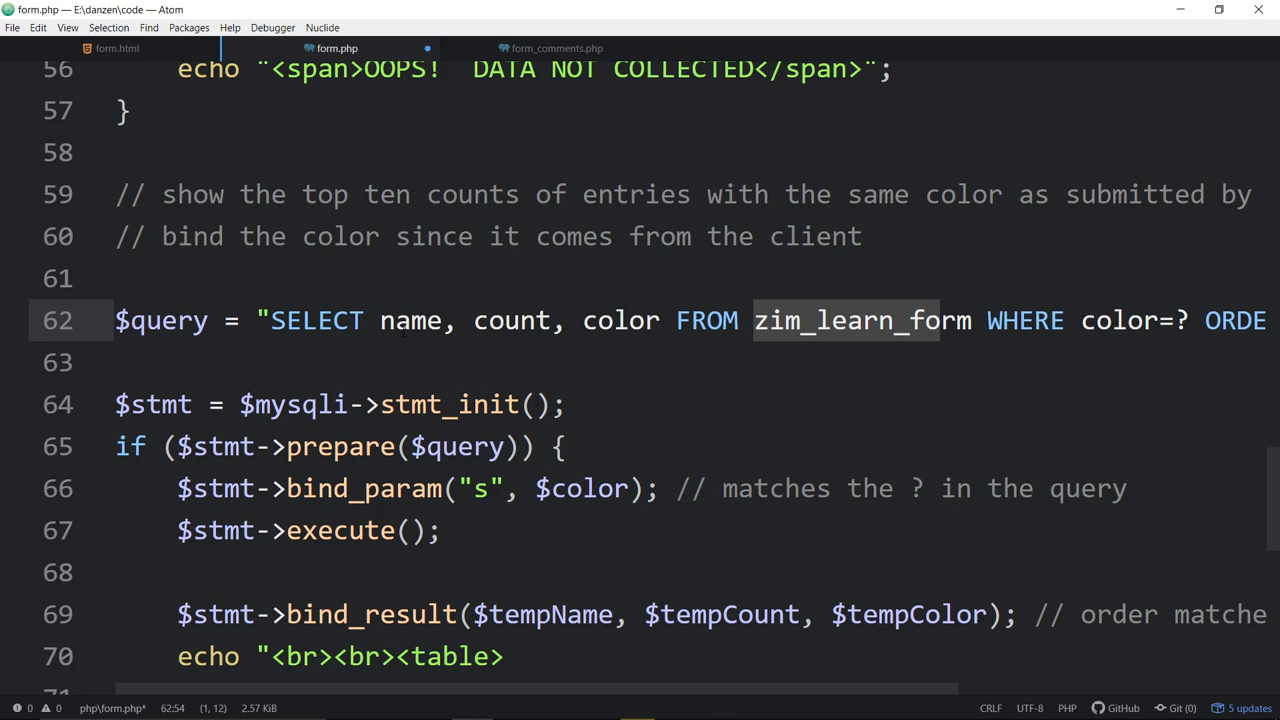
scroll("right", 3)
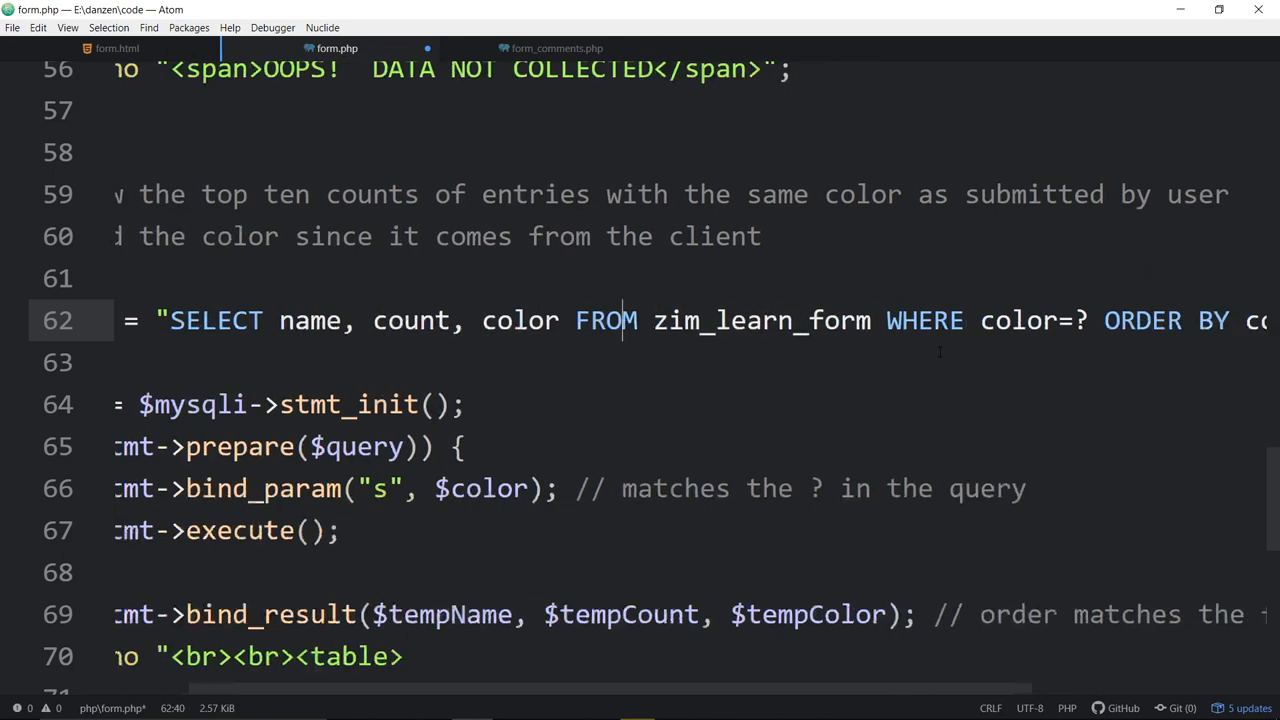
scroll("left", 3)
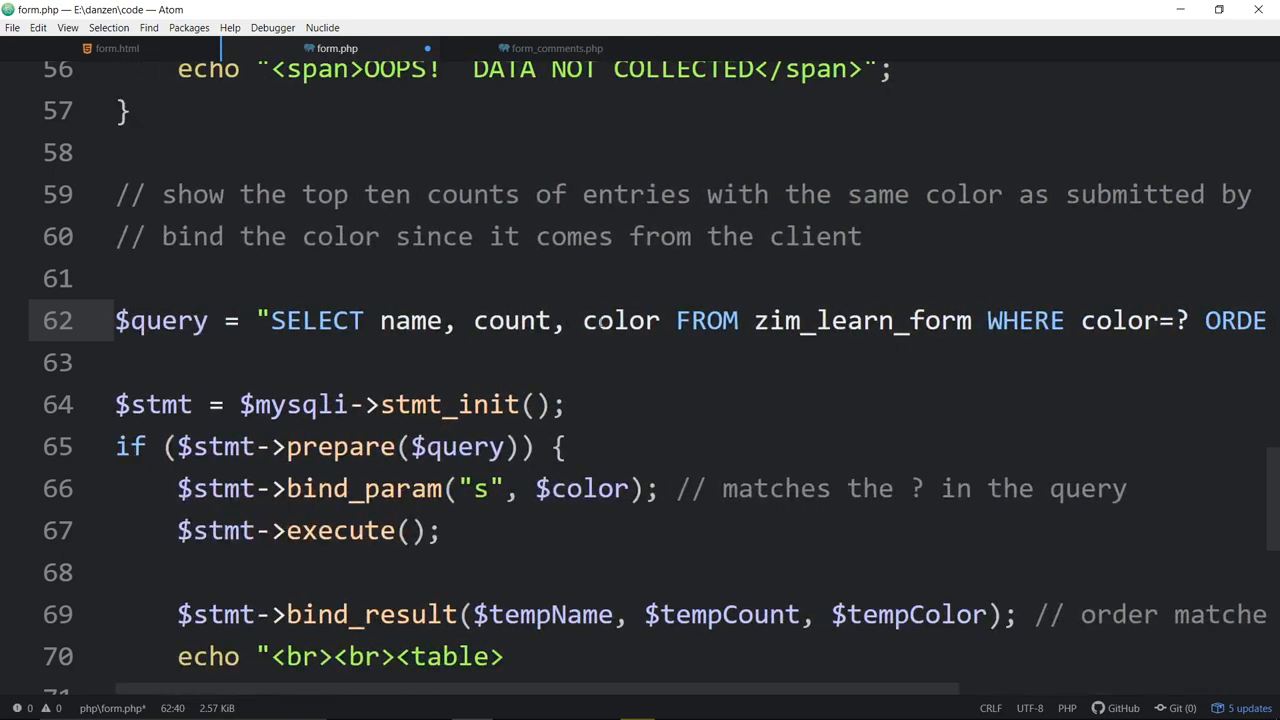
scroll("right", 3)
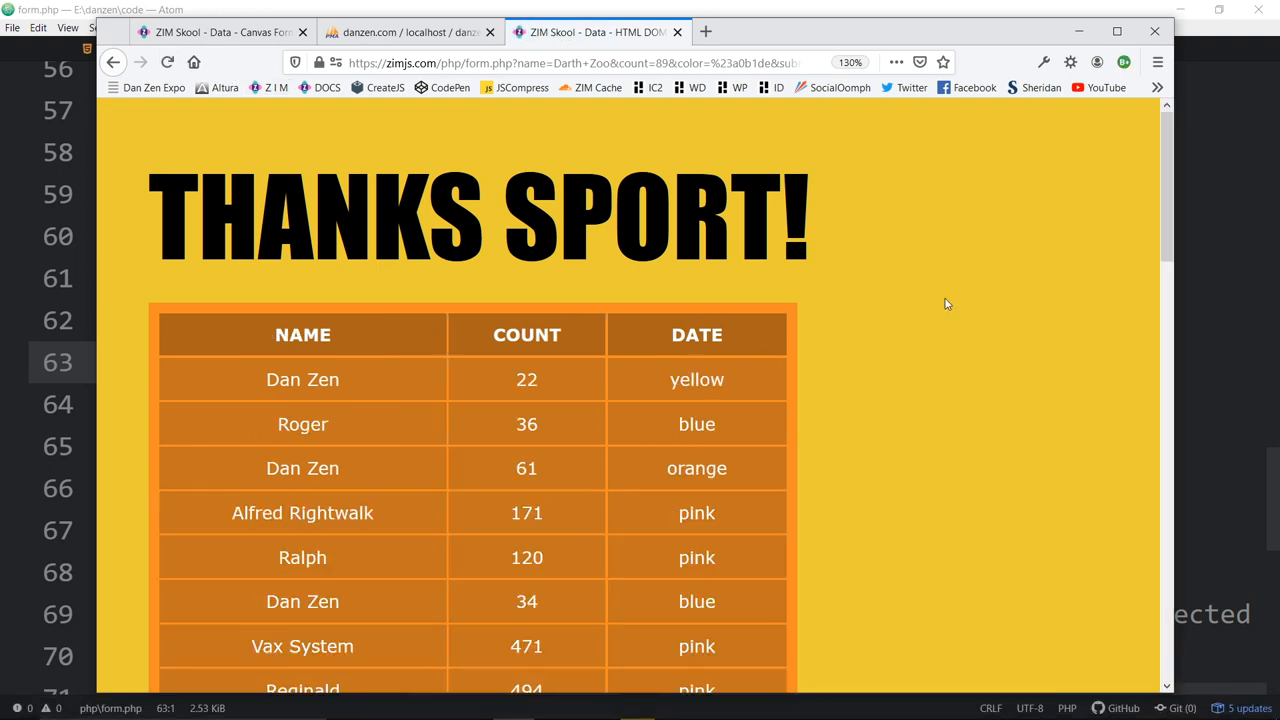
scroll("down", 3)
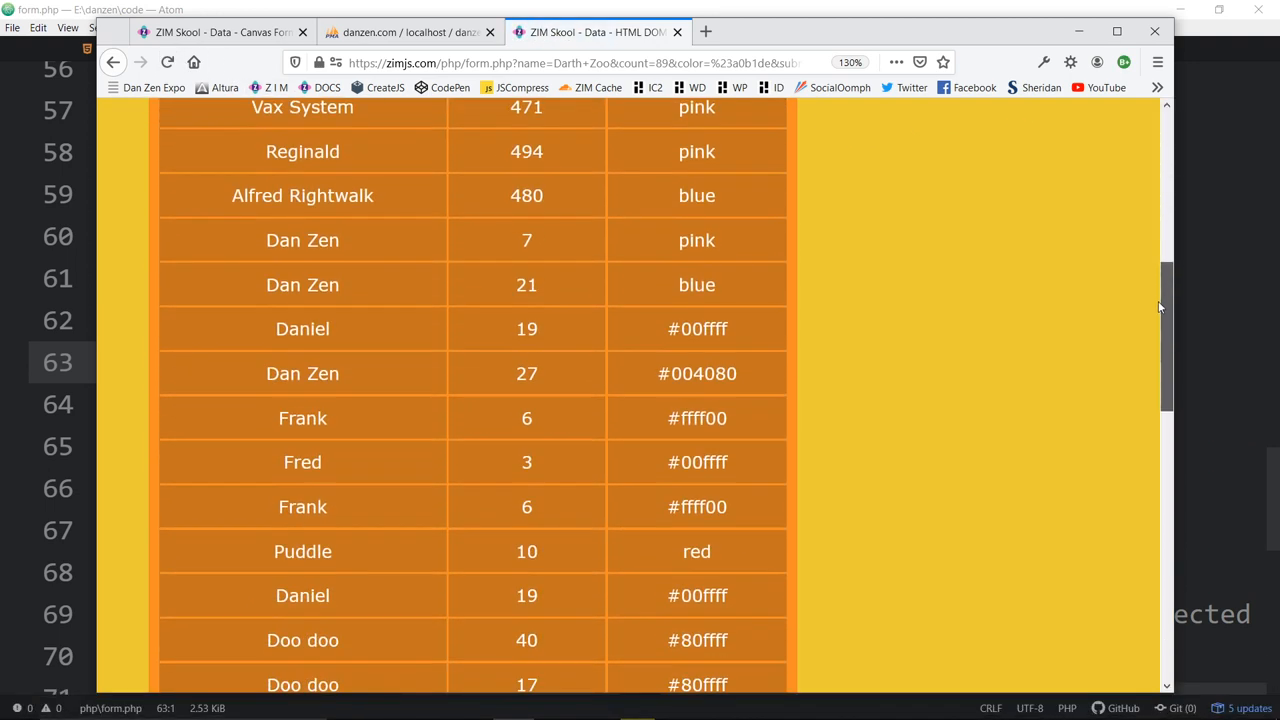
scroll("down", 3)
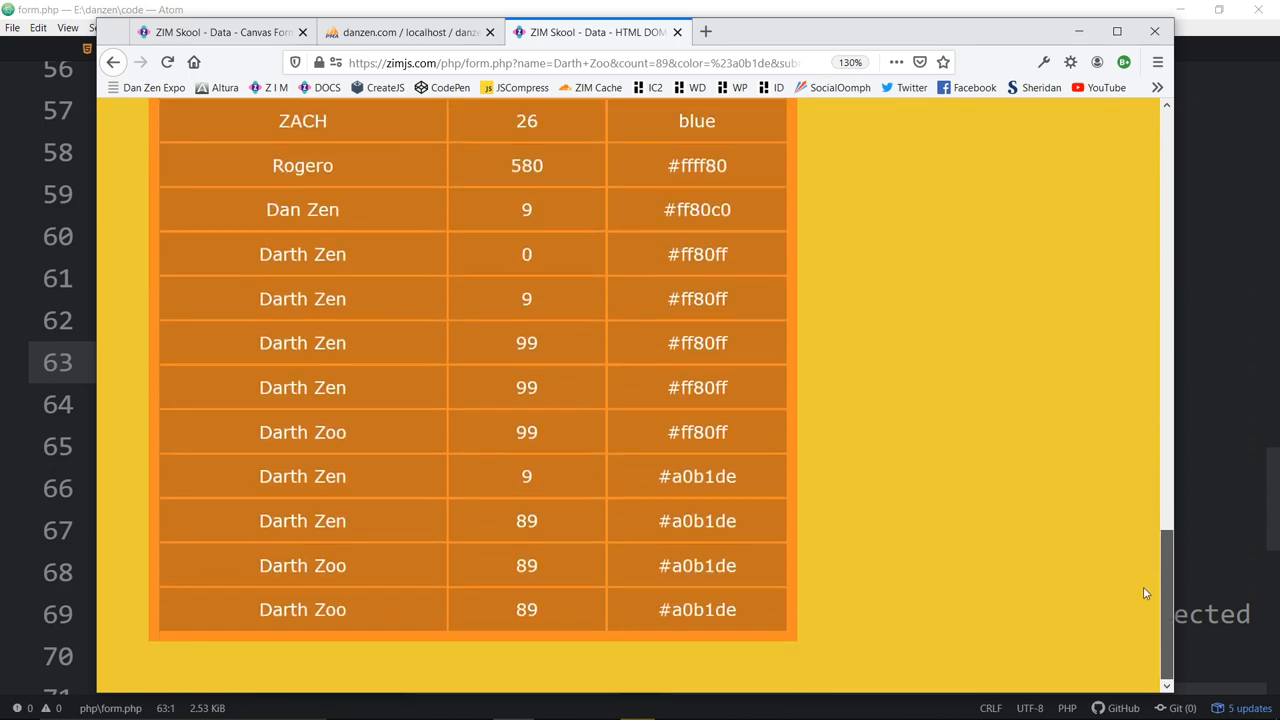
scroll("up", 3)
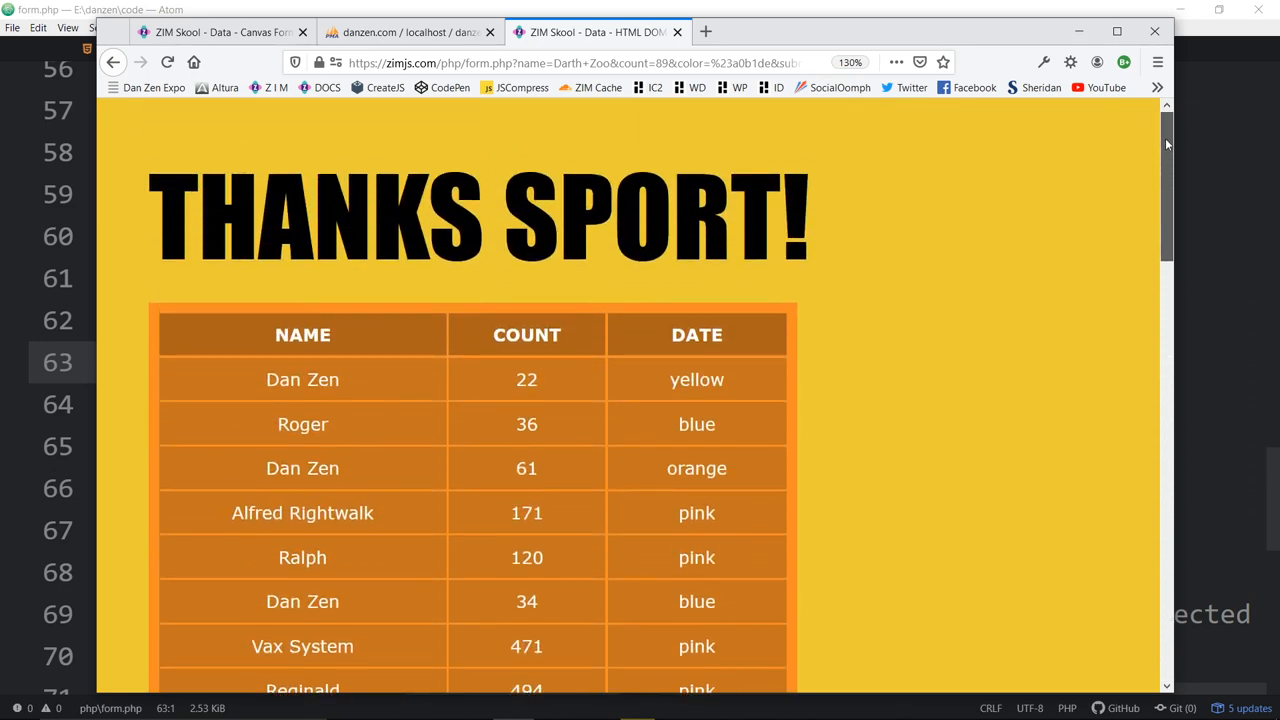
scroll("down", 3)
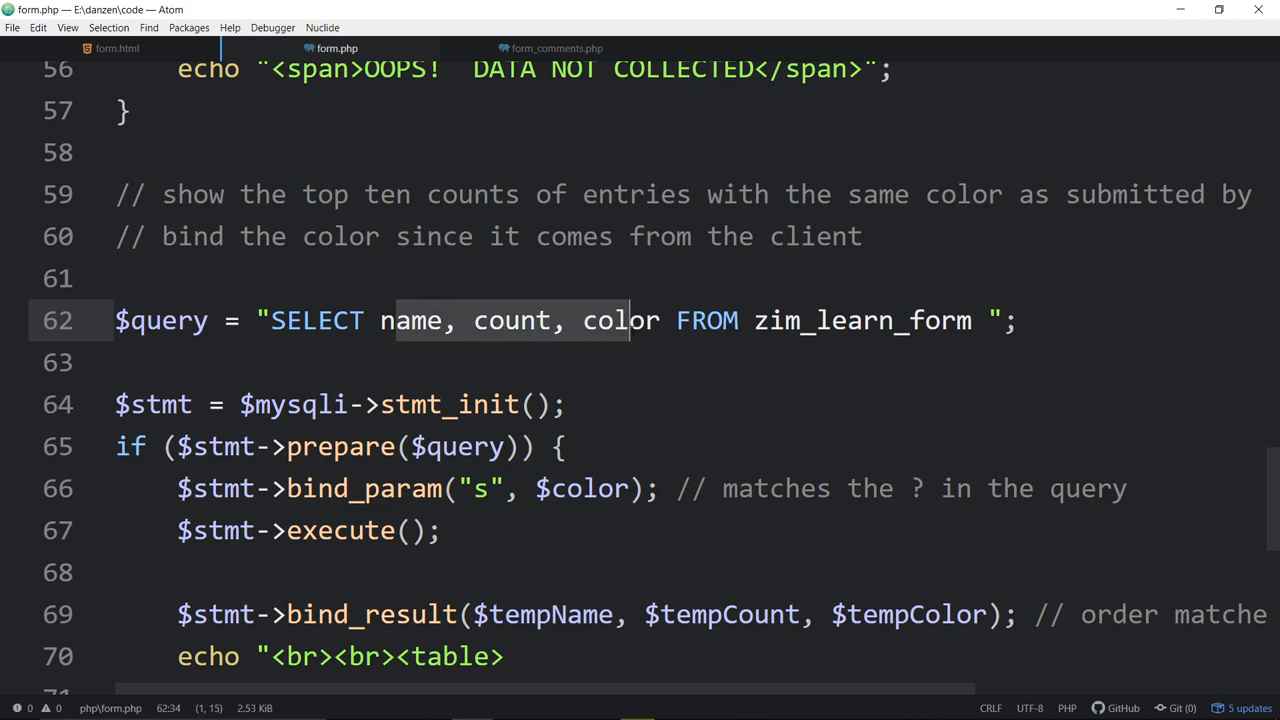
double_click(862, 320)
type("WHERE color=? ORDER BY count DESC LIMIT 10")
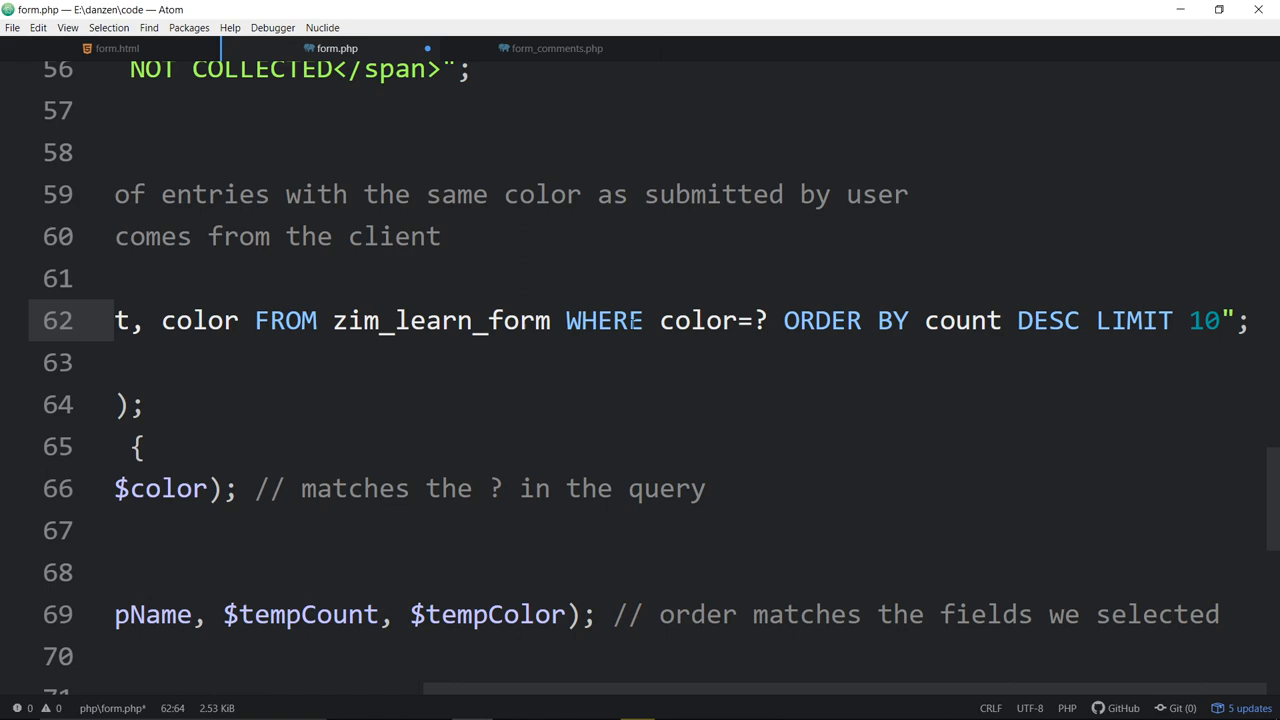
double_click(604, 320)
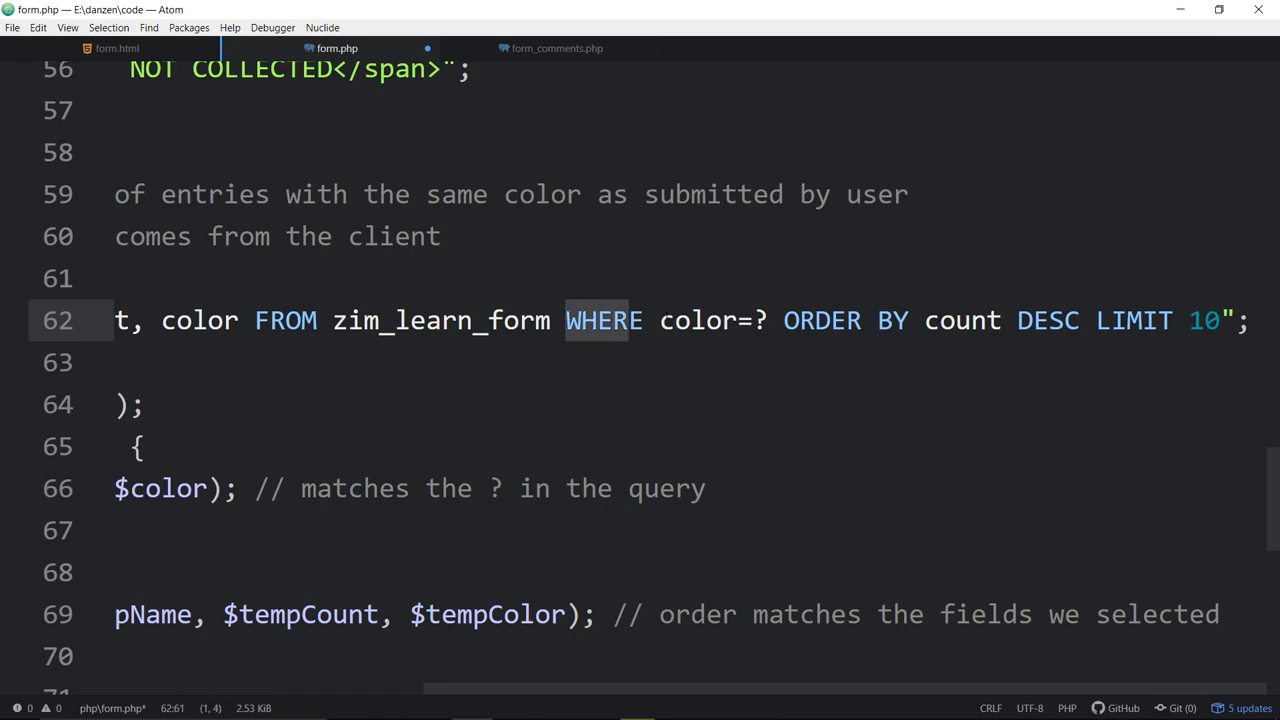
left_click(763, 320)
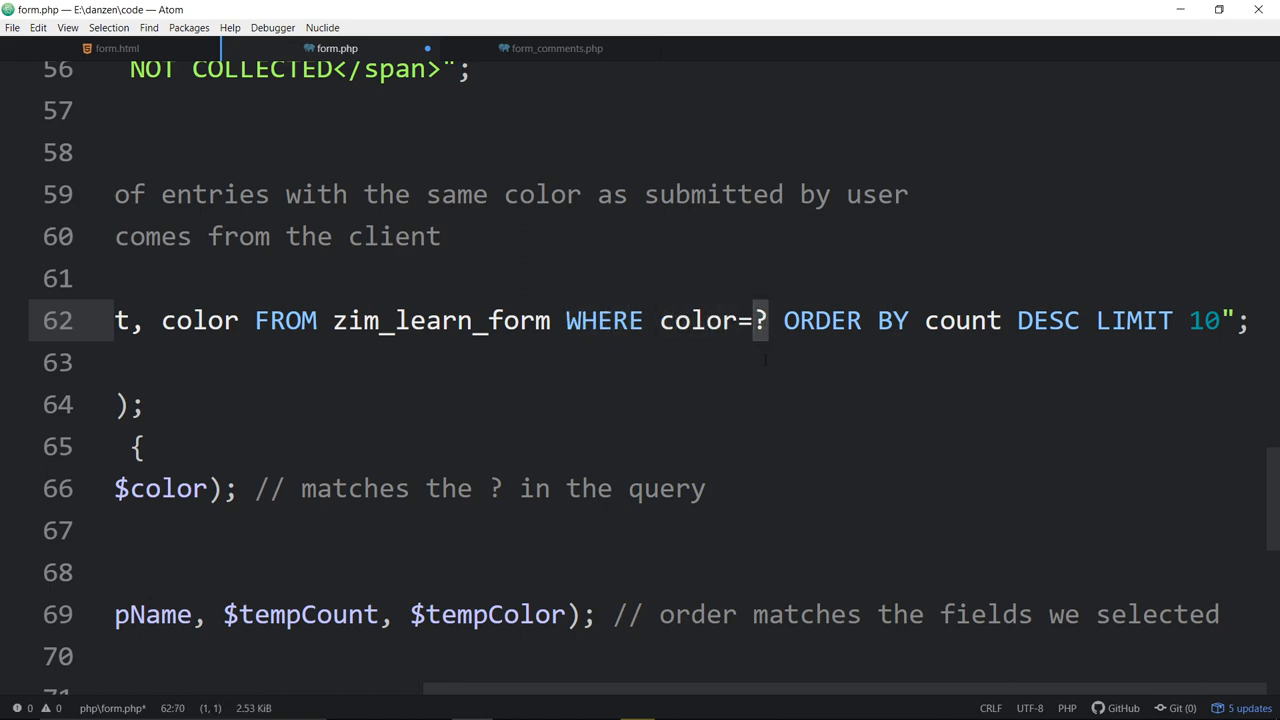
scroll("left", 3)
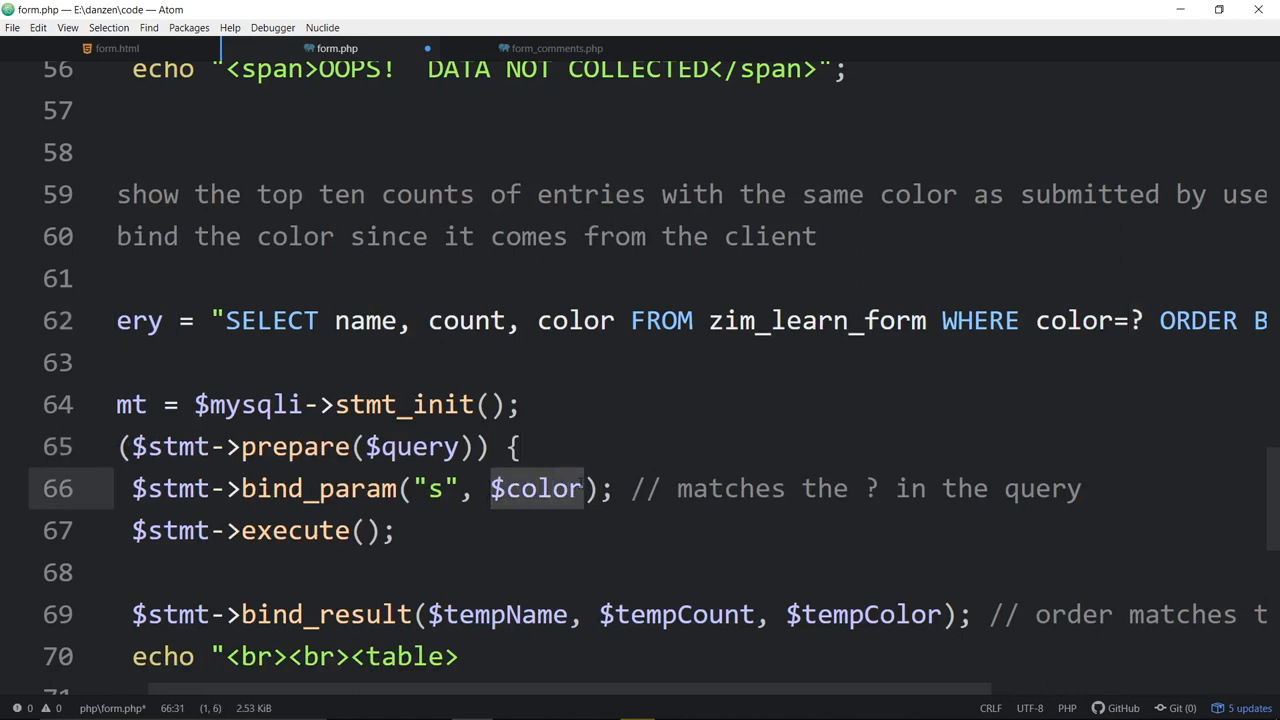
scroll("up", 3)
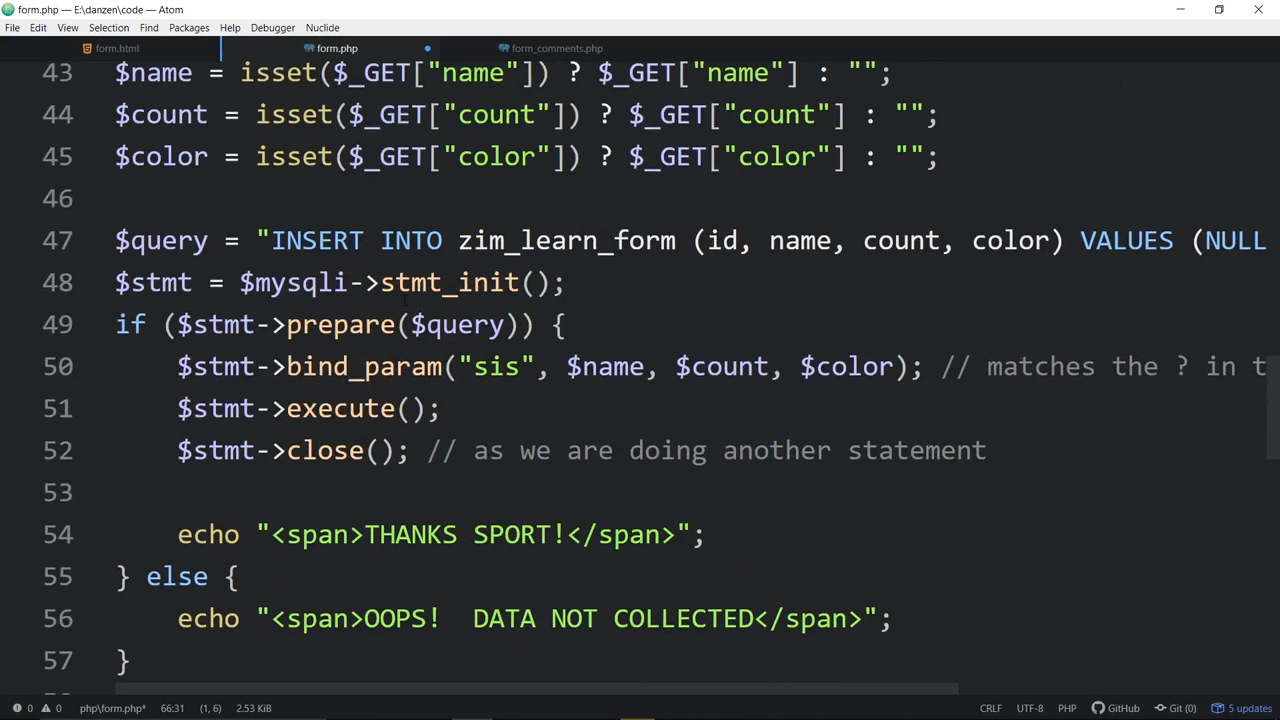
scroll("up", 3)
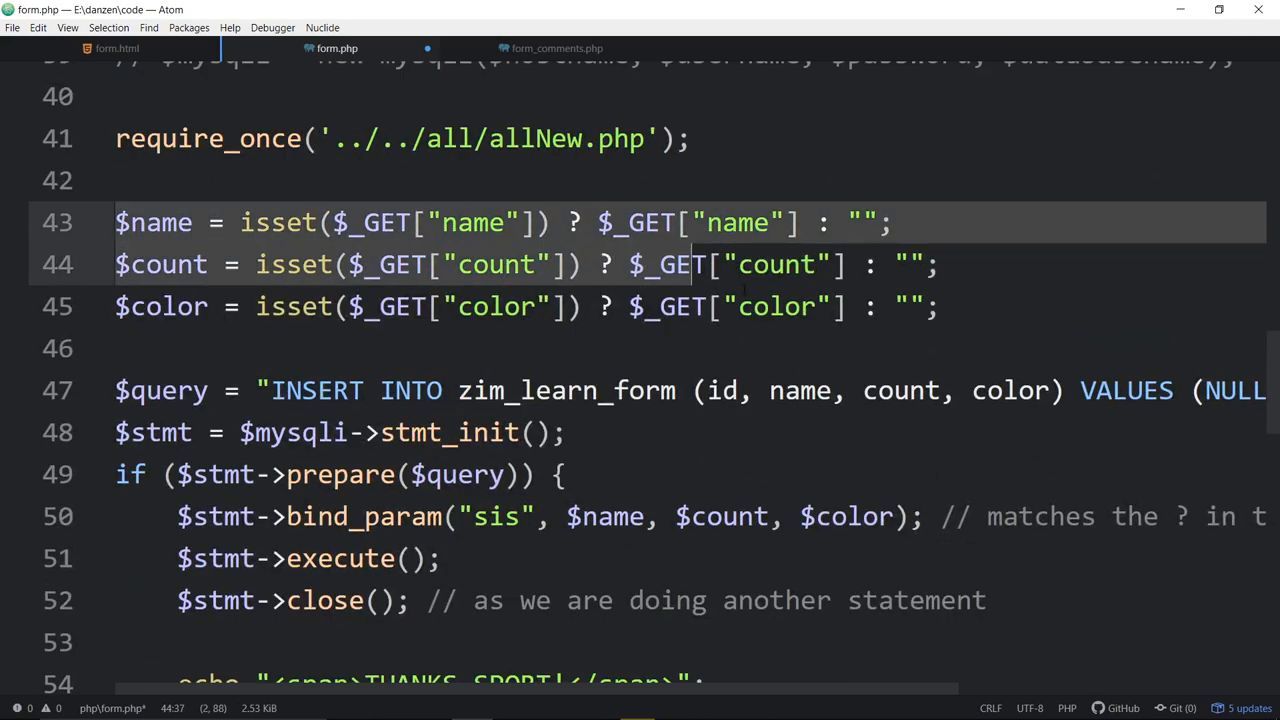
left_click(505, 264)
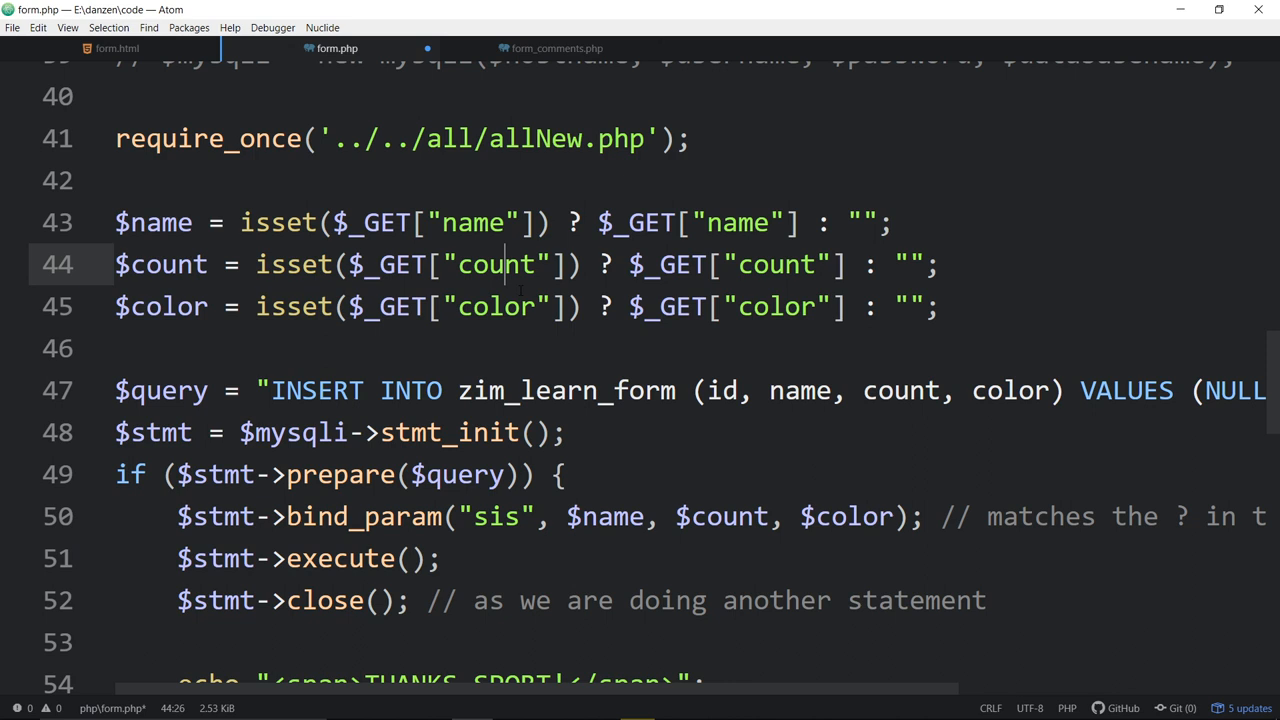
left_click(410, 264)
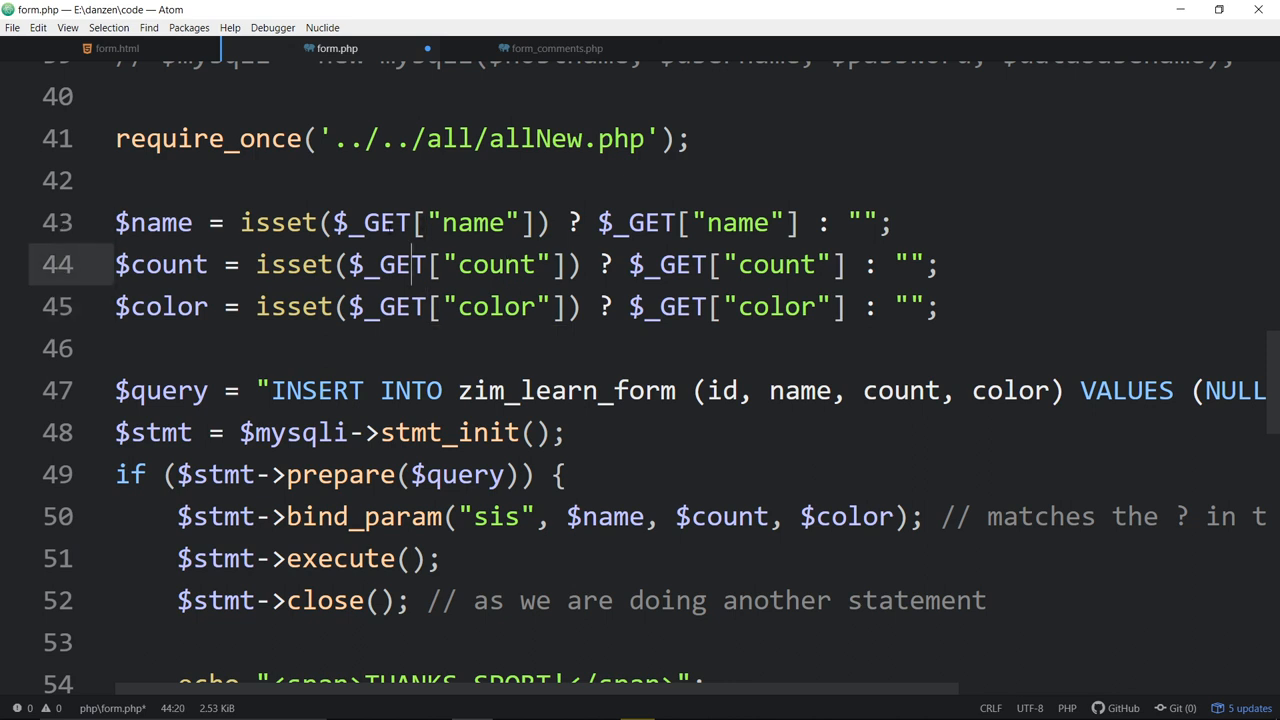
left_click(648, 264)
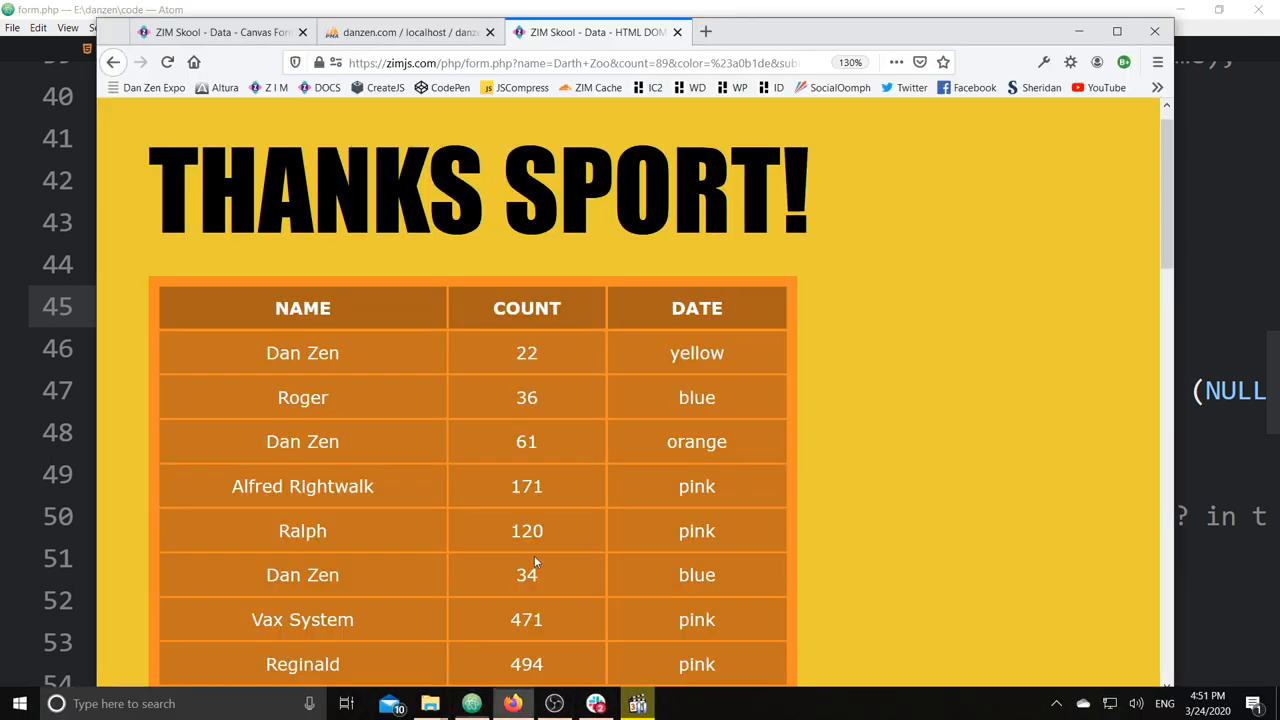
left_click(570, 62)
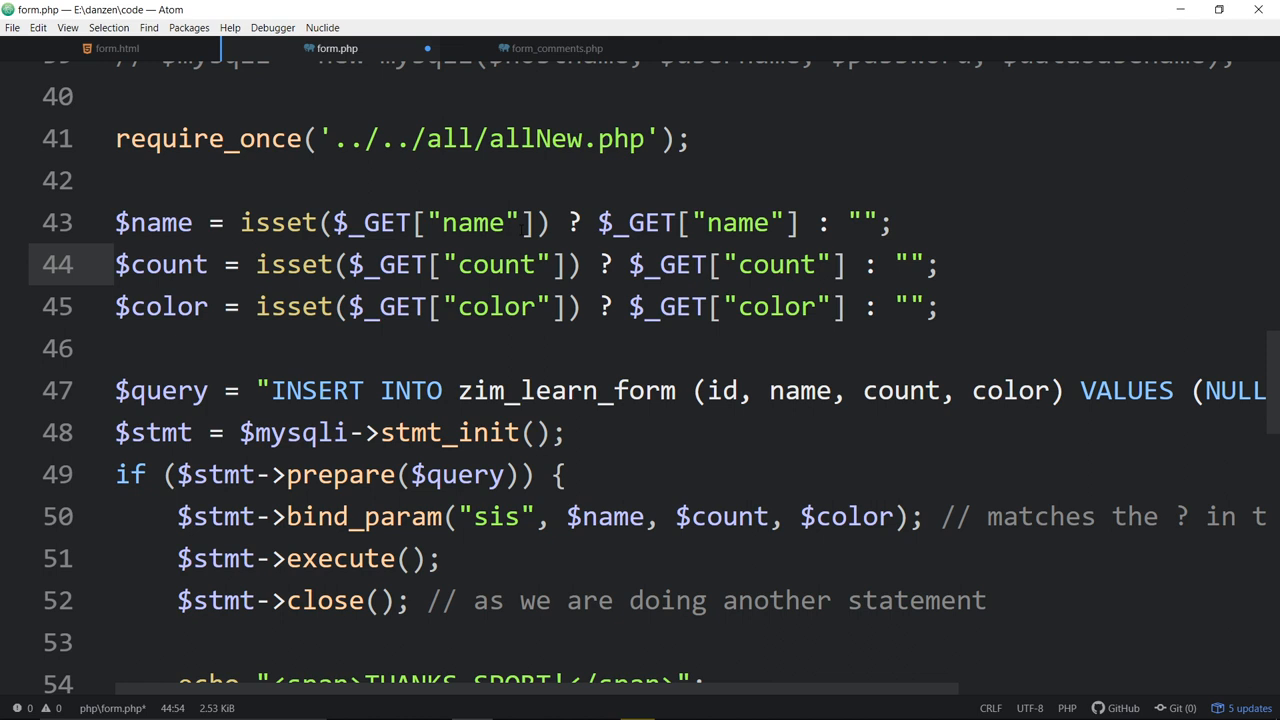
left_click(935, 264)
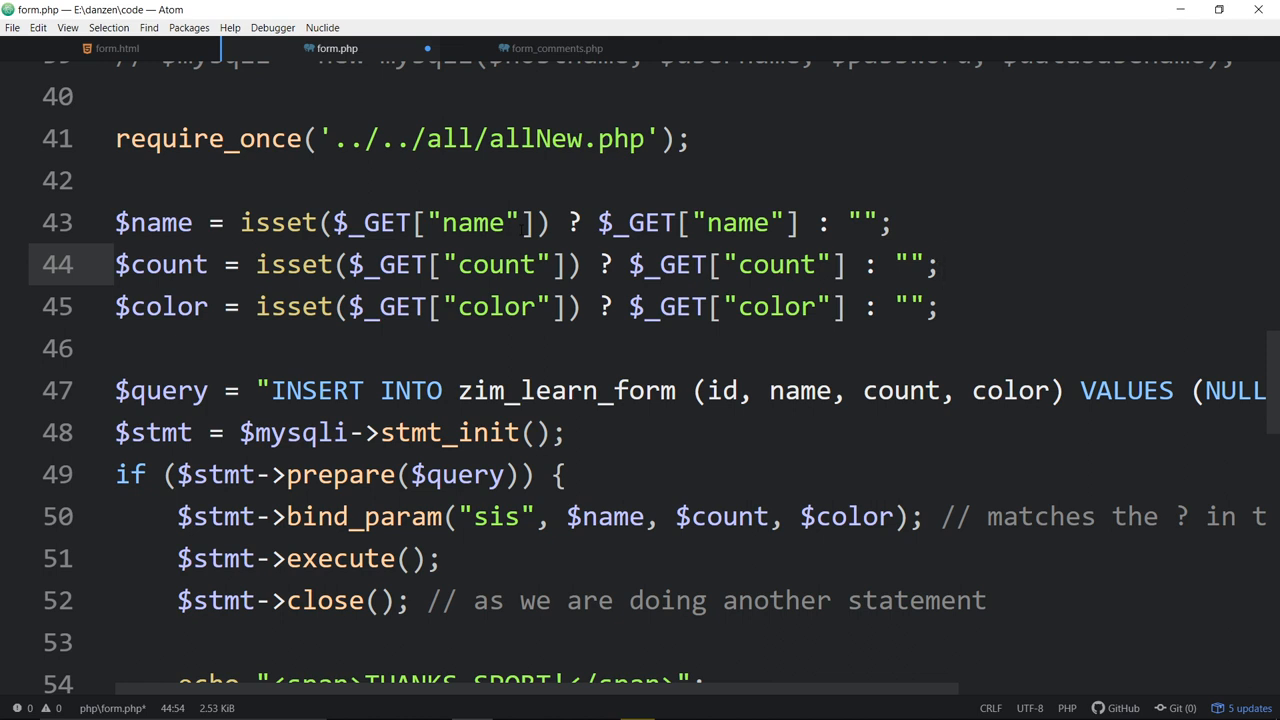
scroll("down", 3)
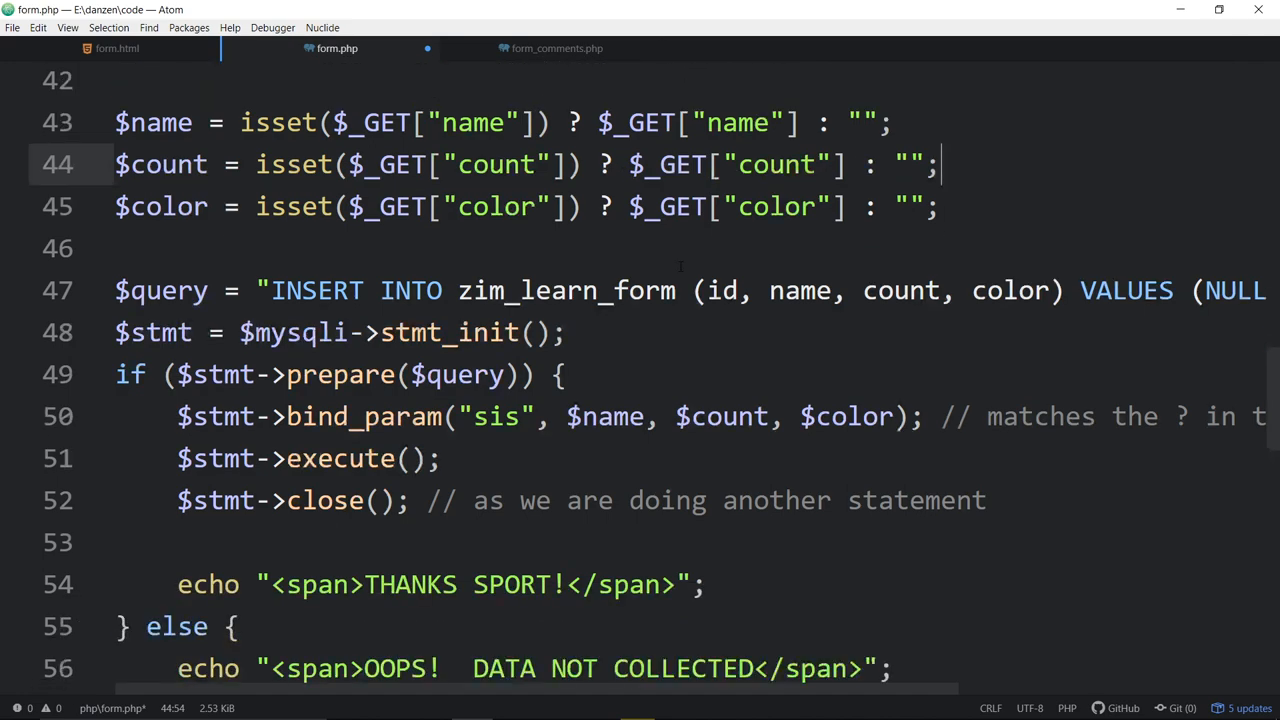
scroll("down", 3)
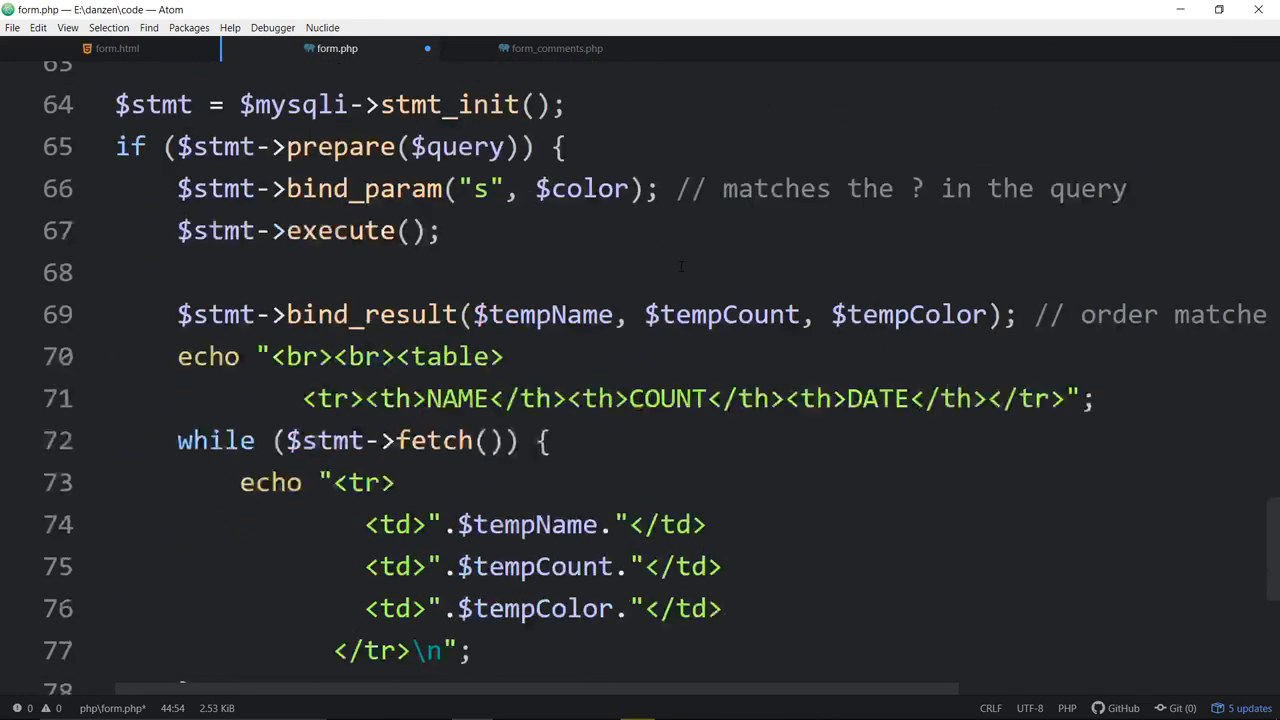
scroll("up", 3)
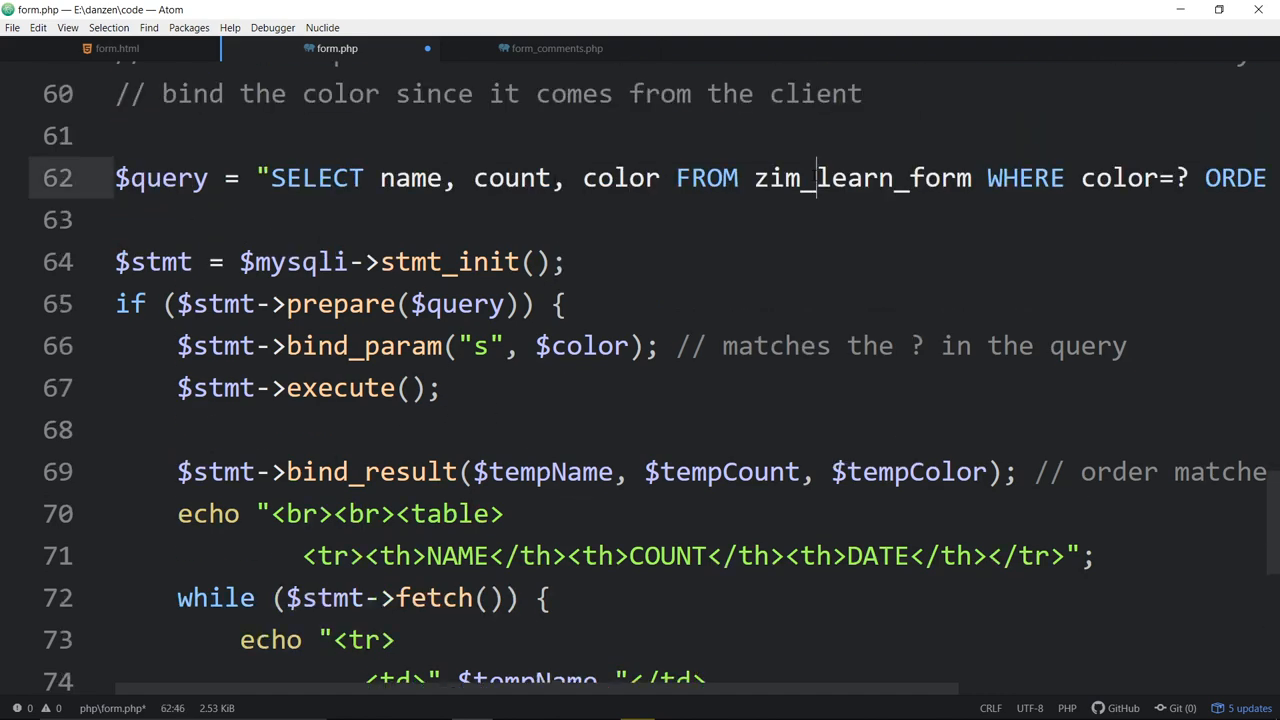
scroll("right", 3)
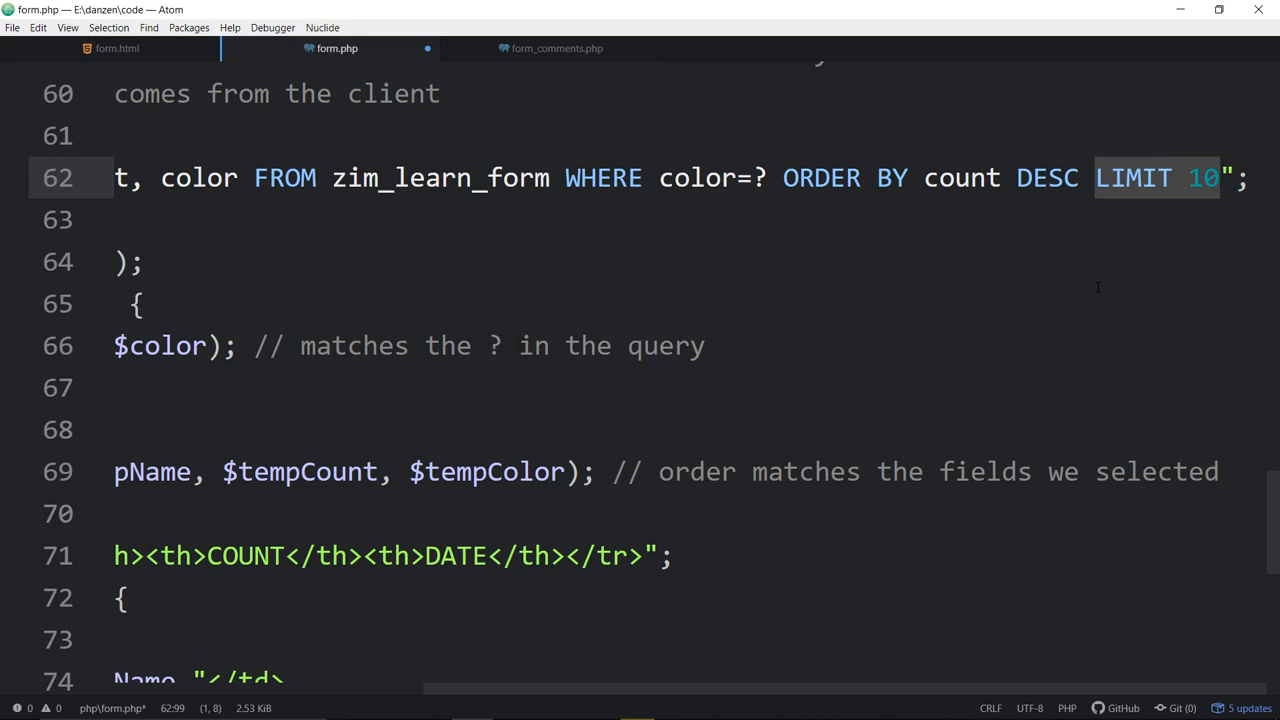
double_click(820, 177)
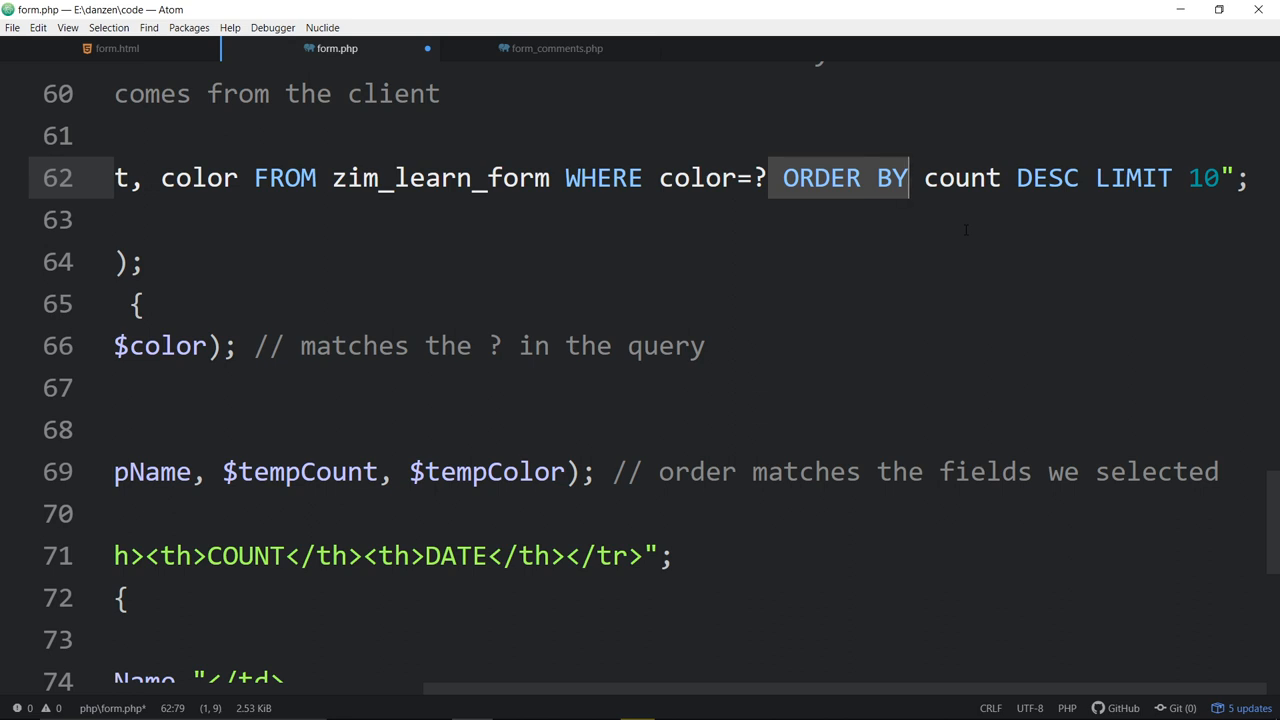
scroll("left", 3)
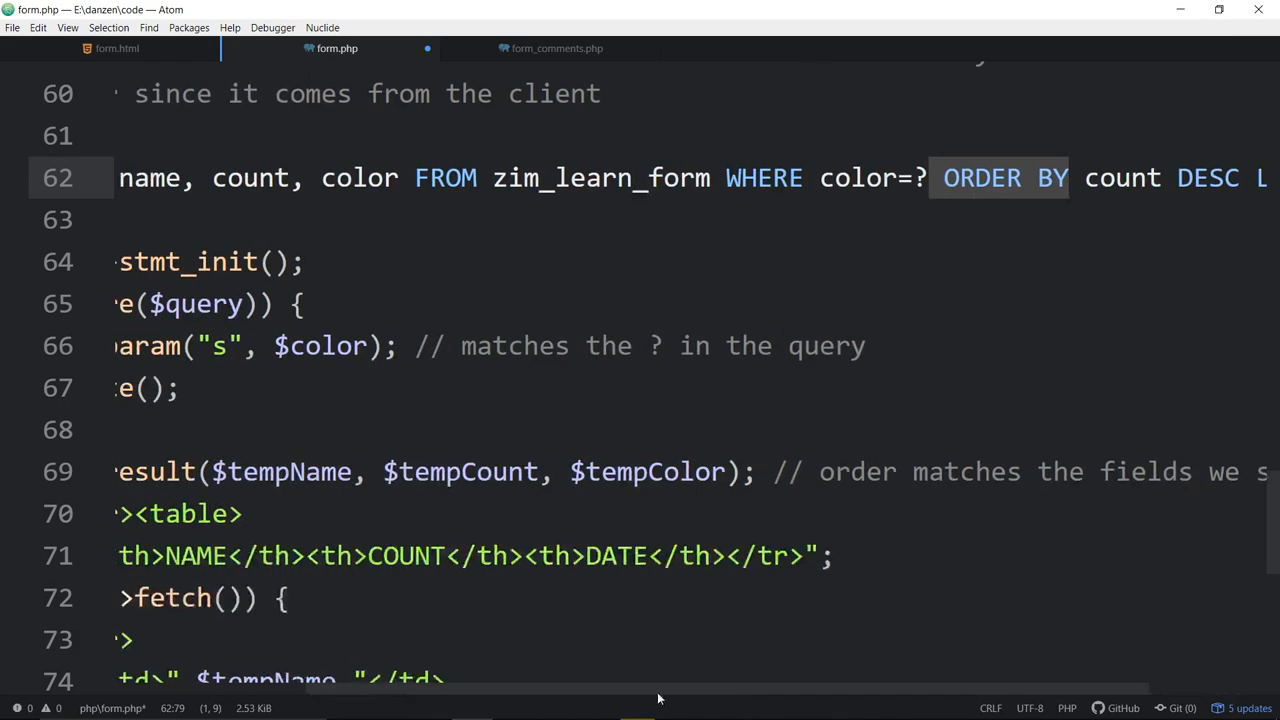
scroll("left", 3)
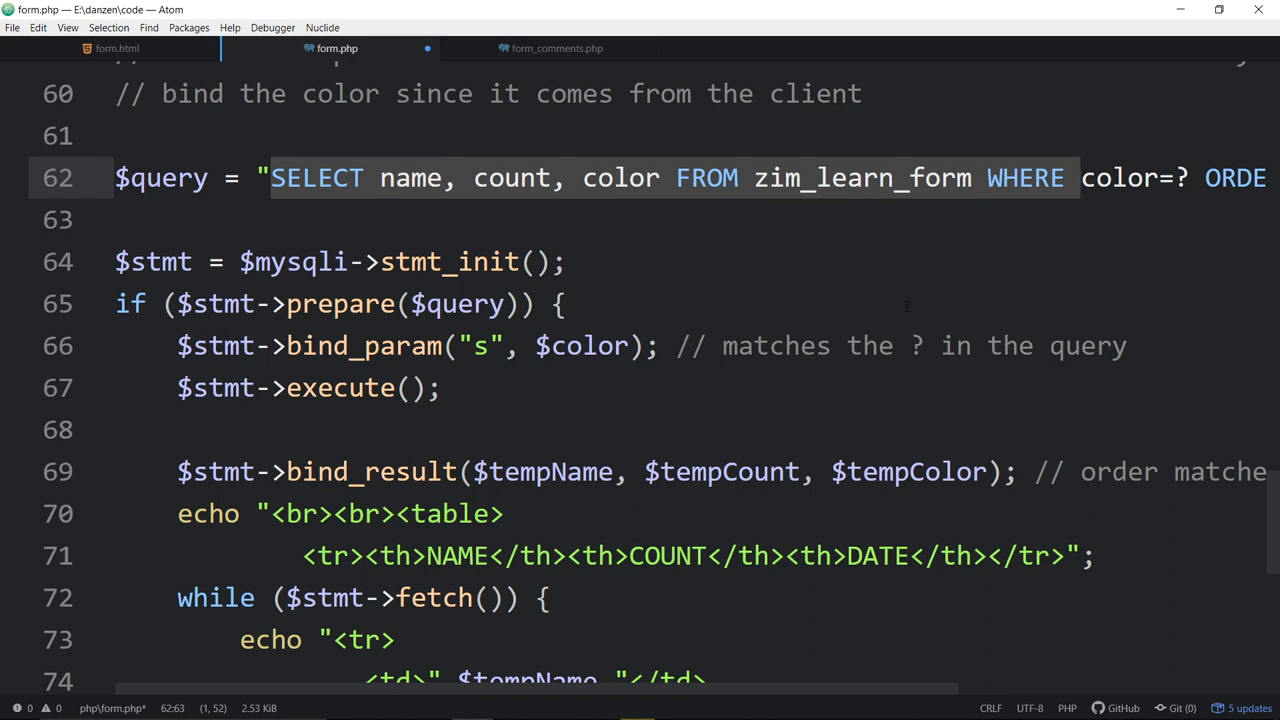
scroll("right", 3)
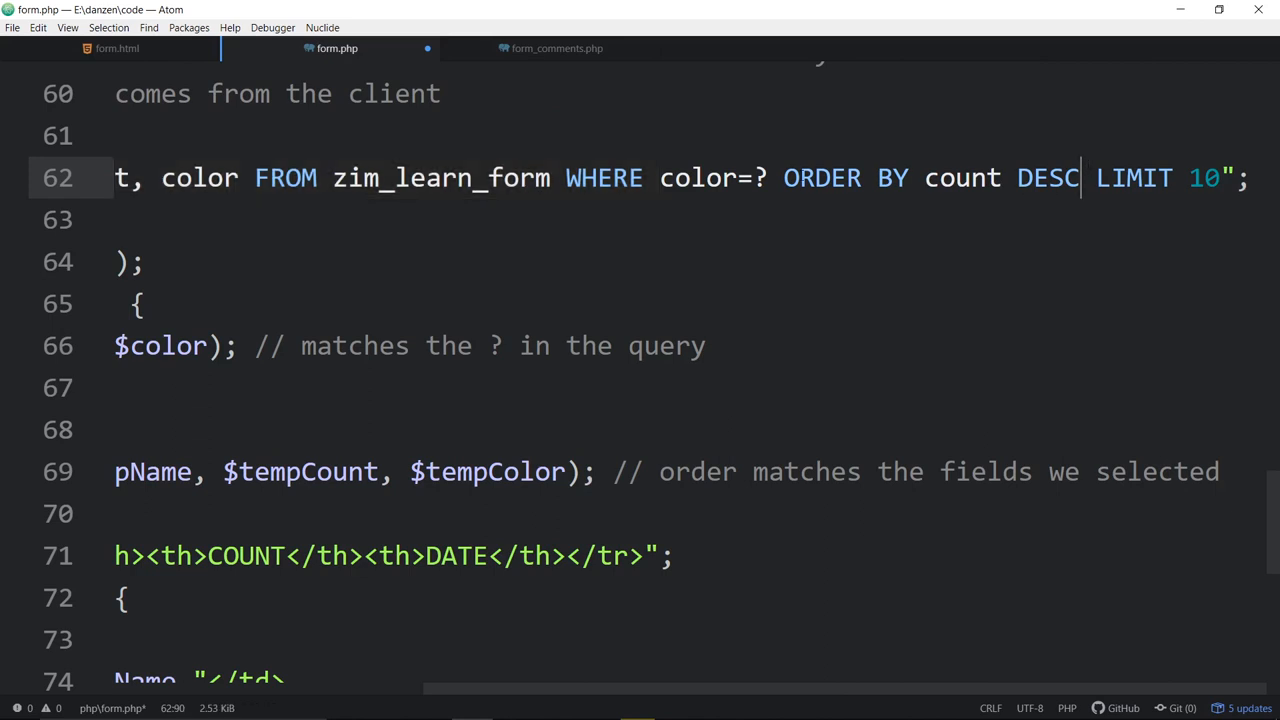
left_click(1017, 178)
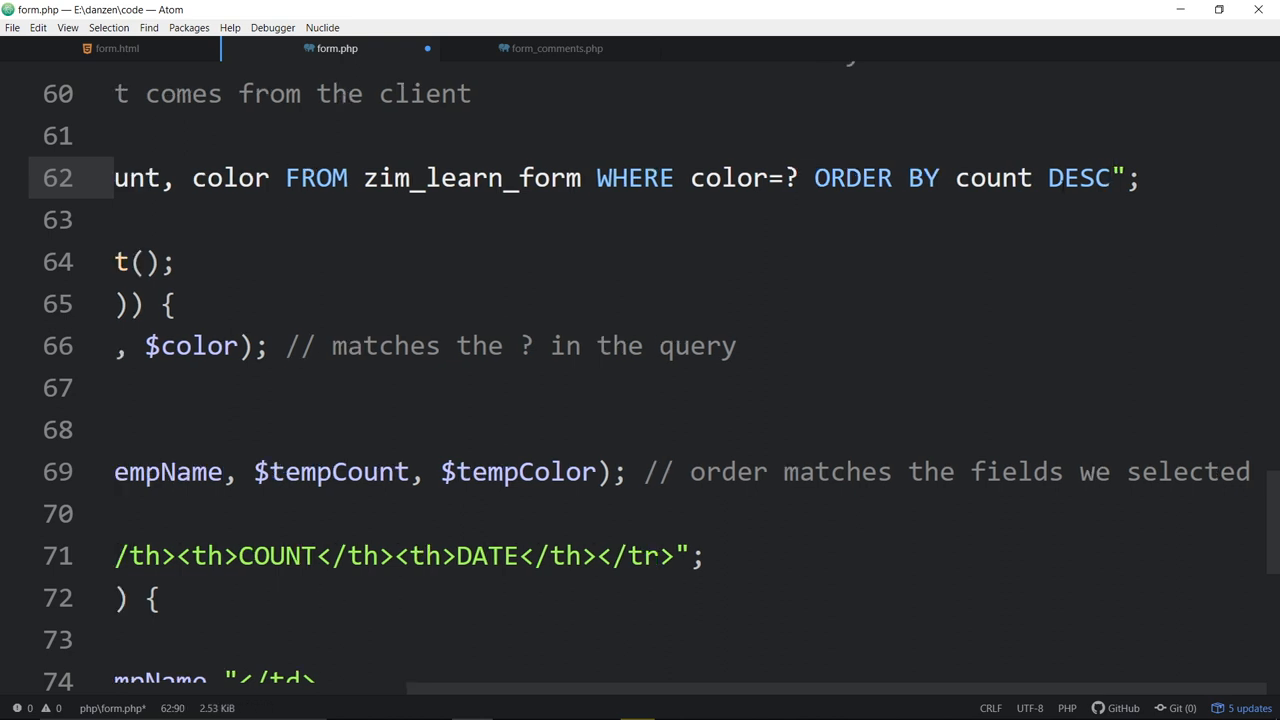
double_click(1078, 177)
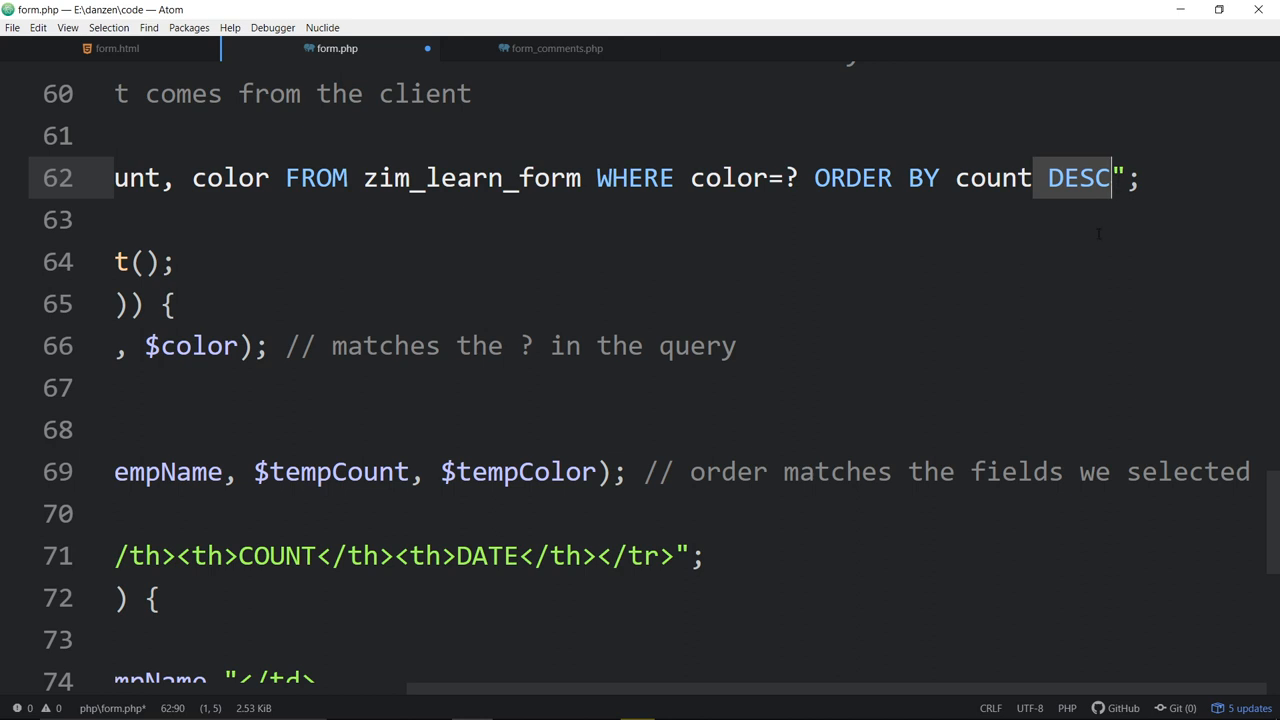
key("Backspace")
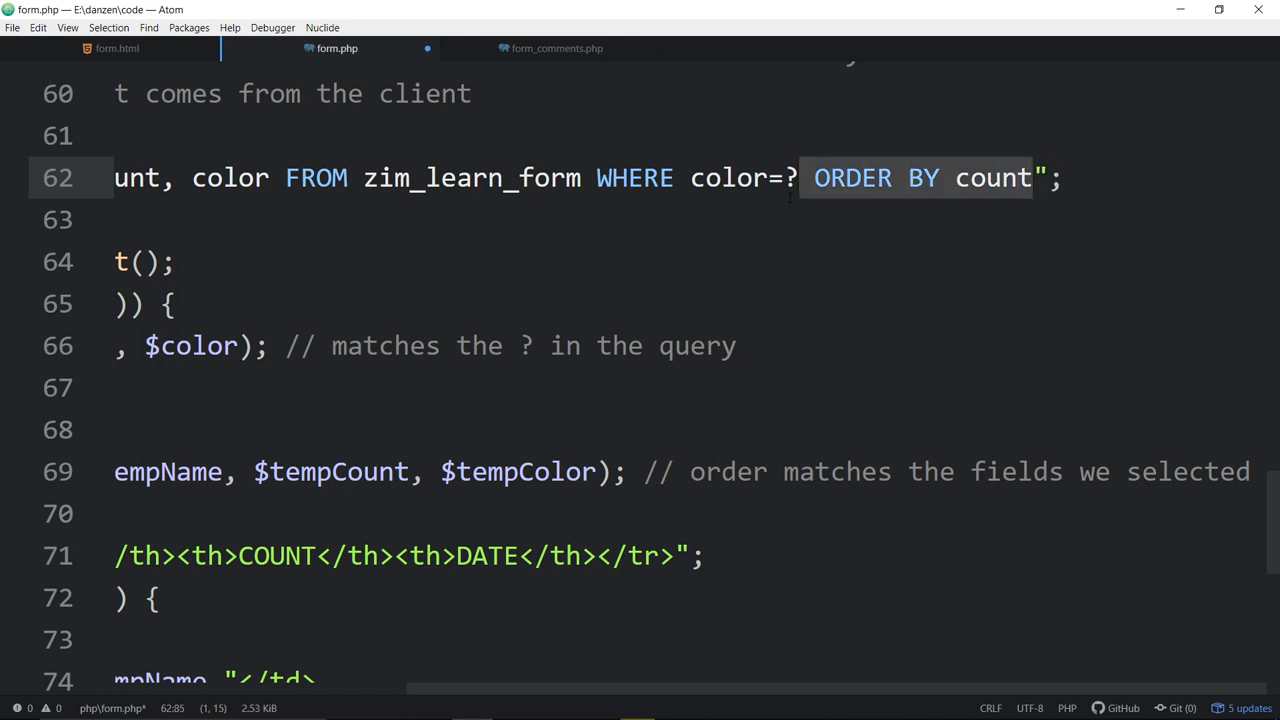
type("DESC LIMIT 10")
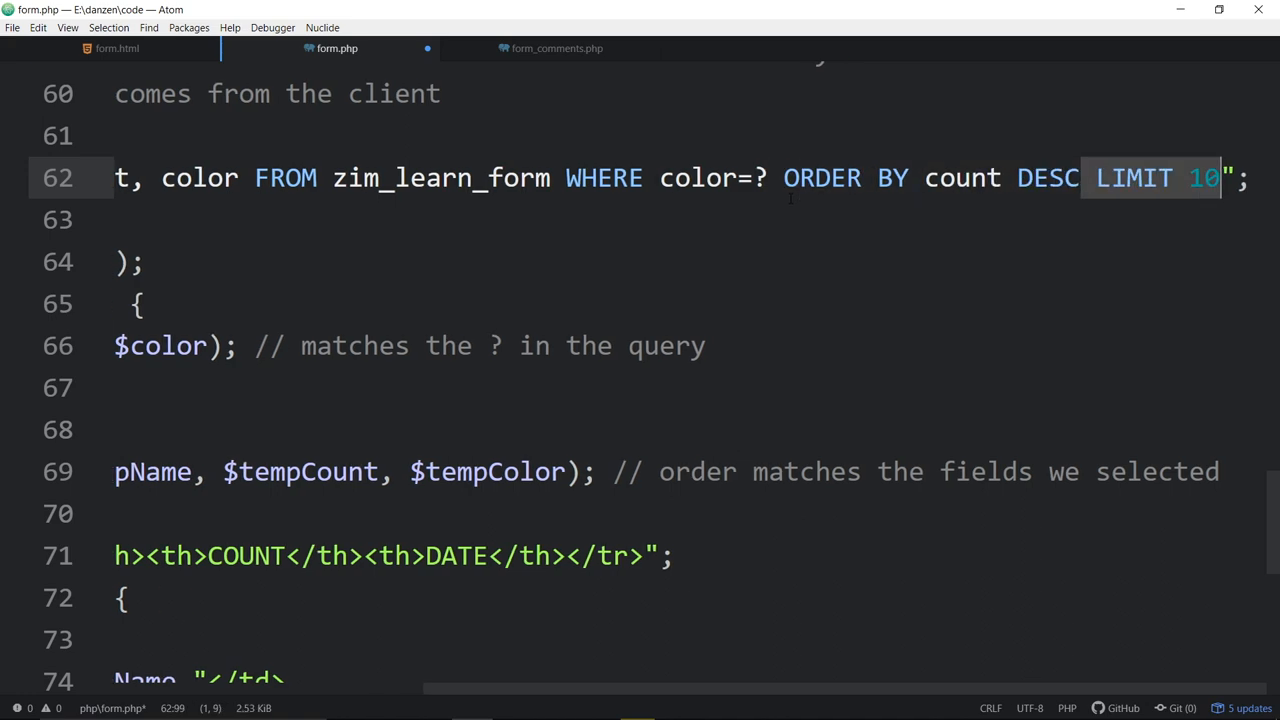
scroll("left", 3)
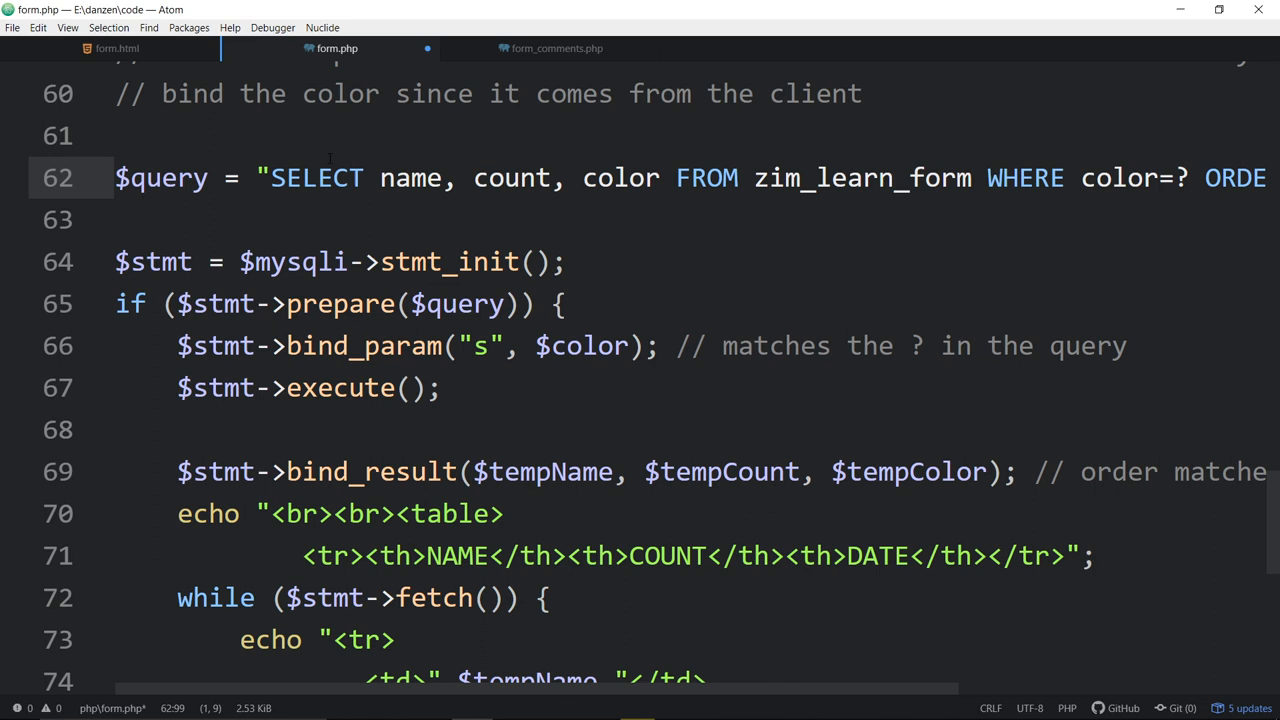
scroll("up", 3)
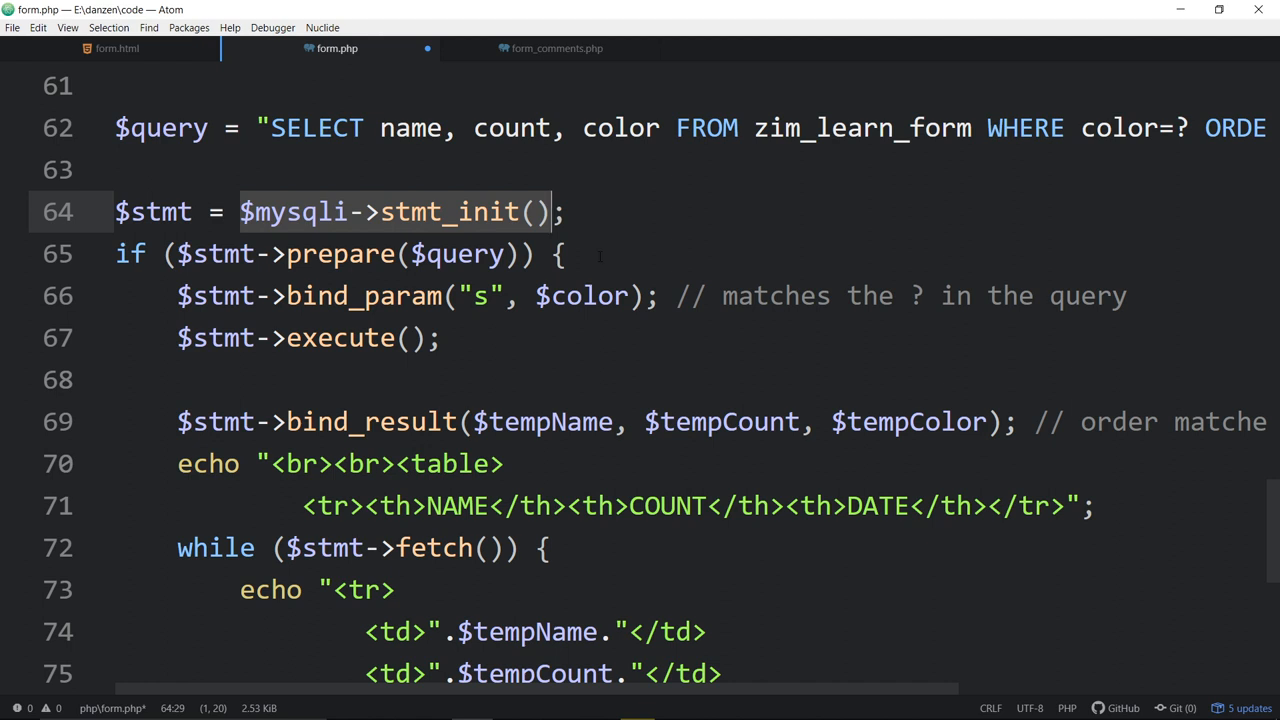
left_click(440, 254)
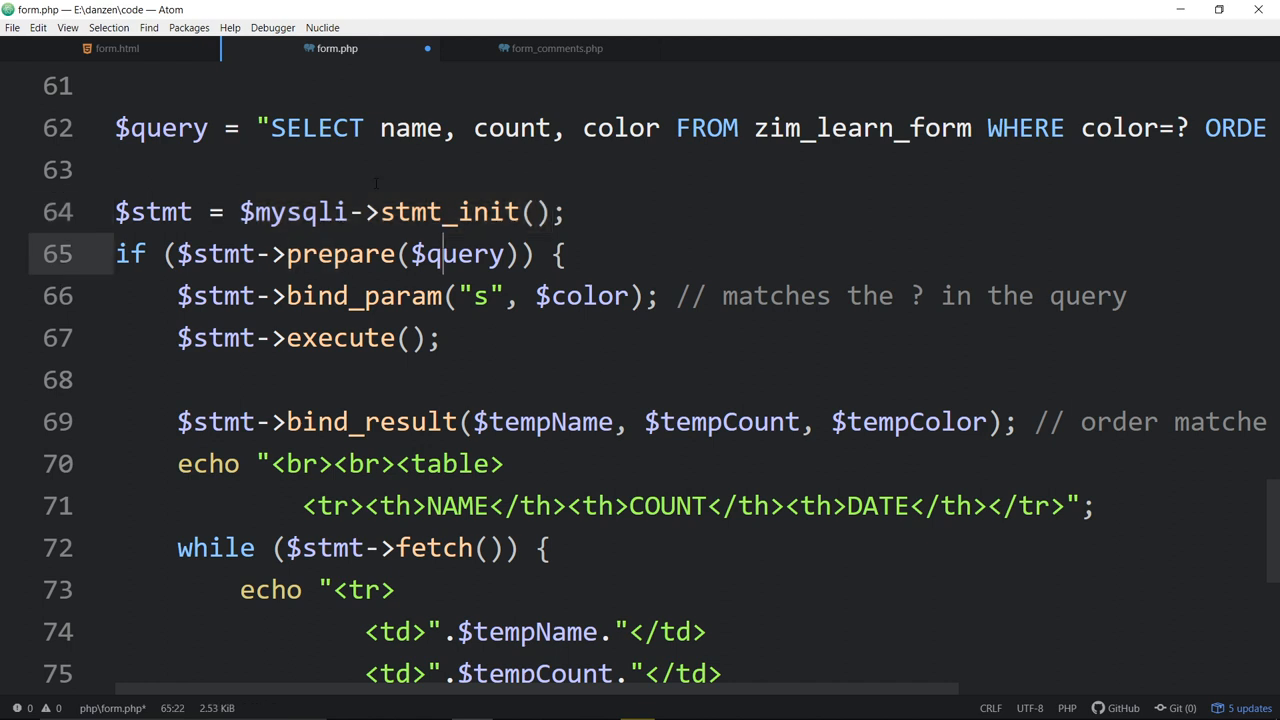
mouse_move(455, 254)
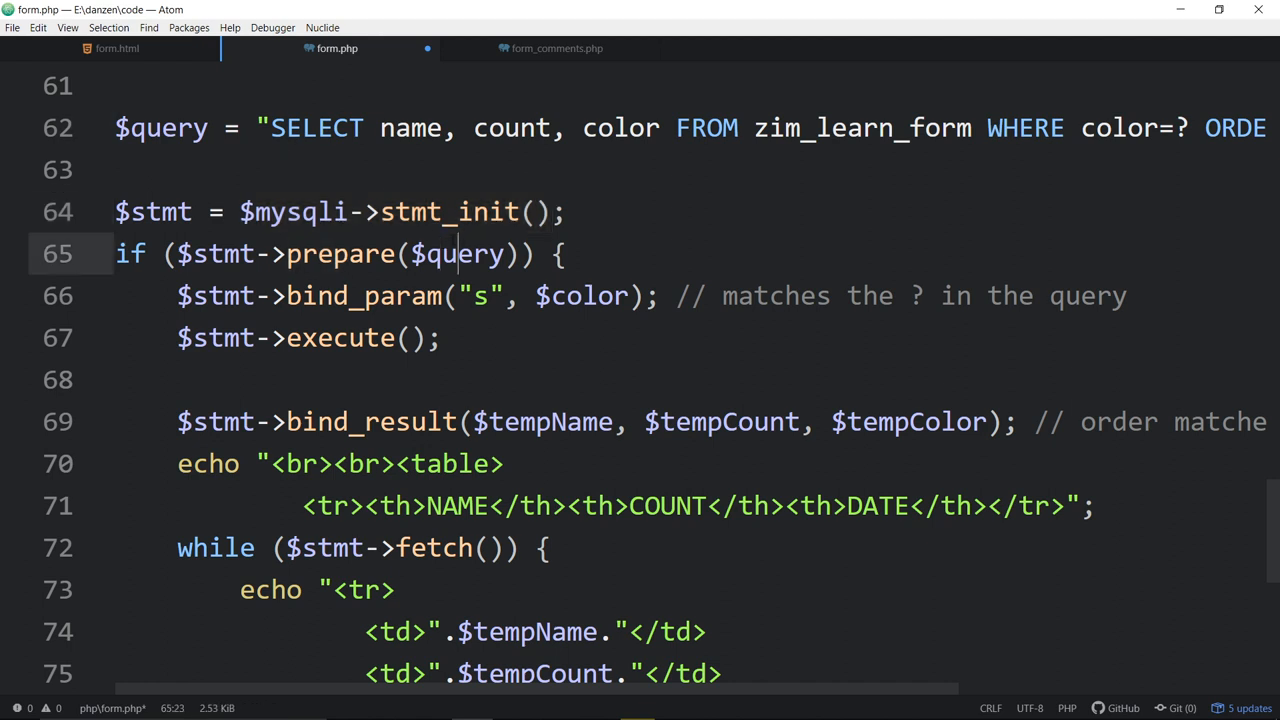
left_click(475, 295)
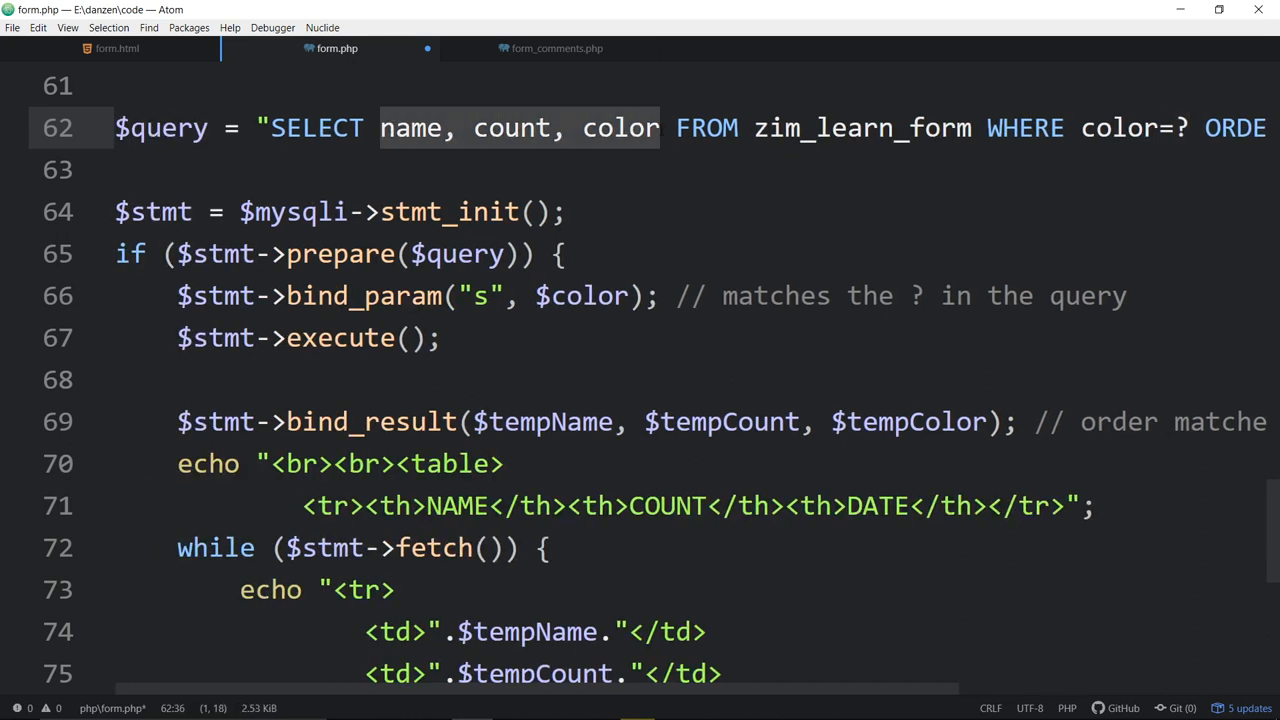
scroll("right", 3)
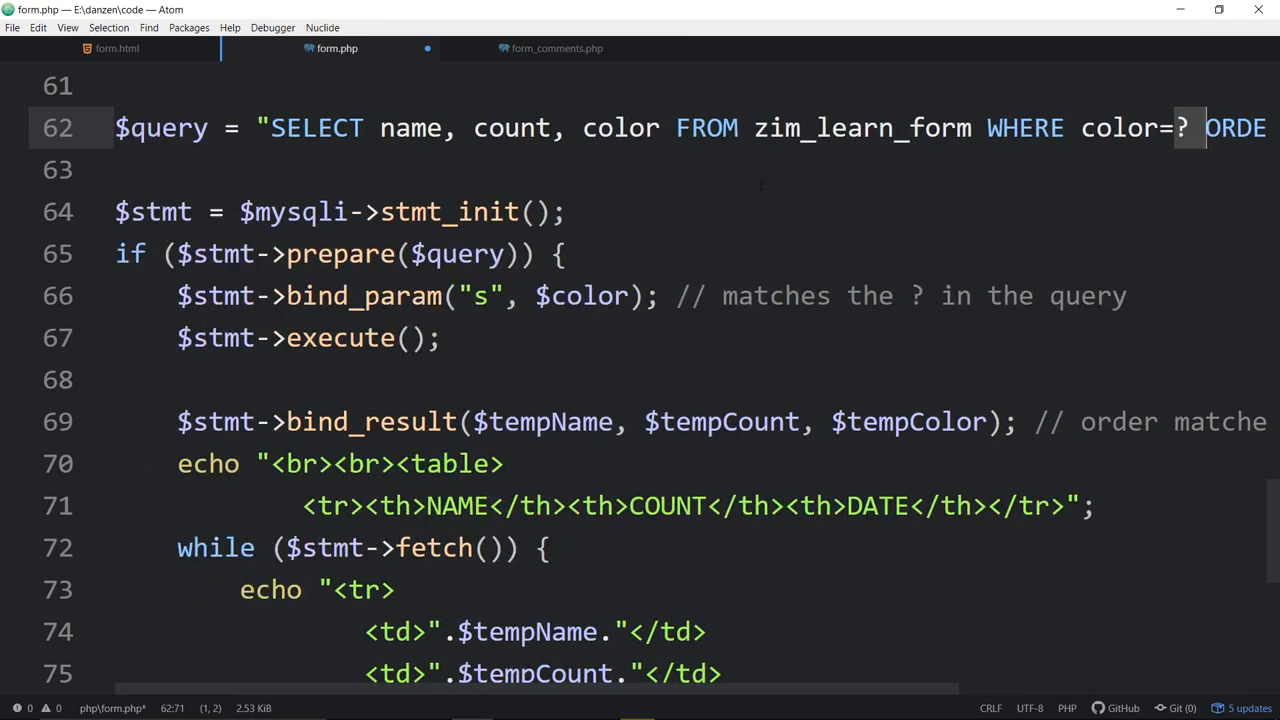
left_click(475, 296)
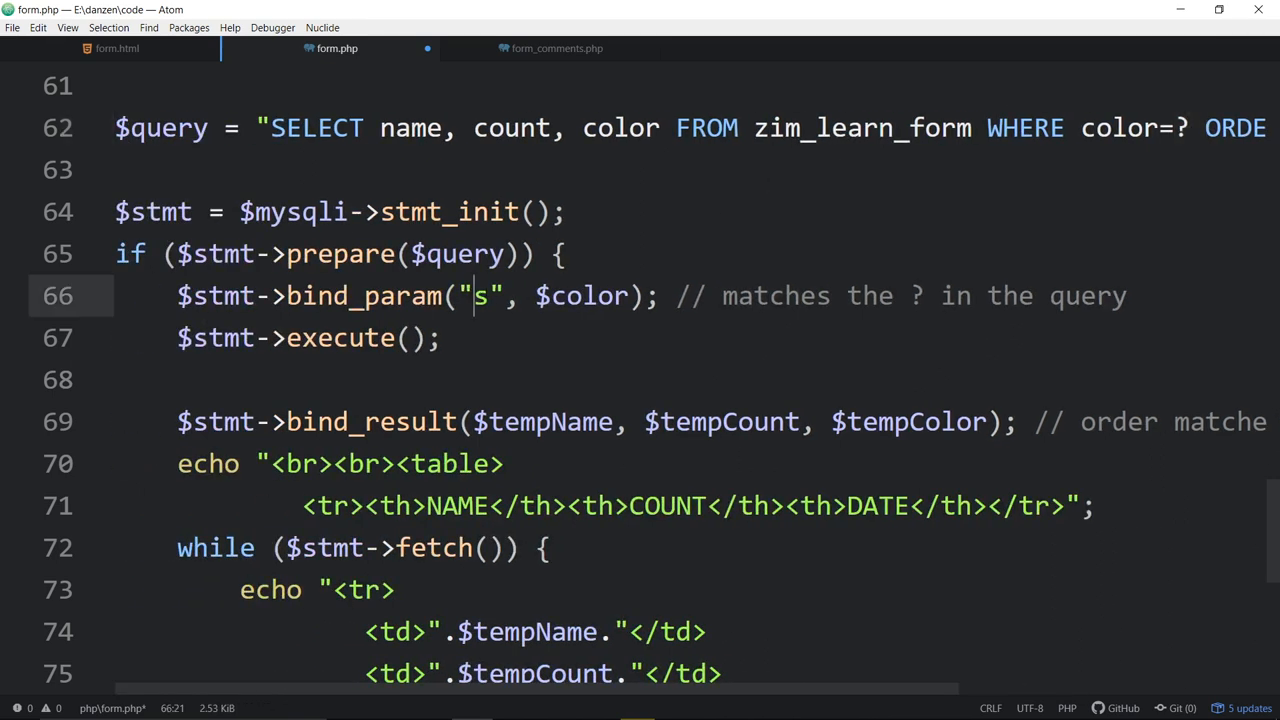
double_click(575, 296)
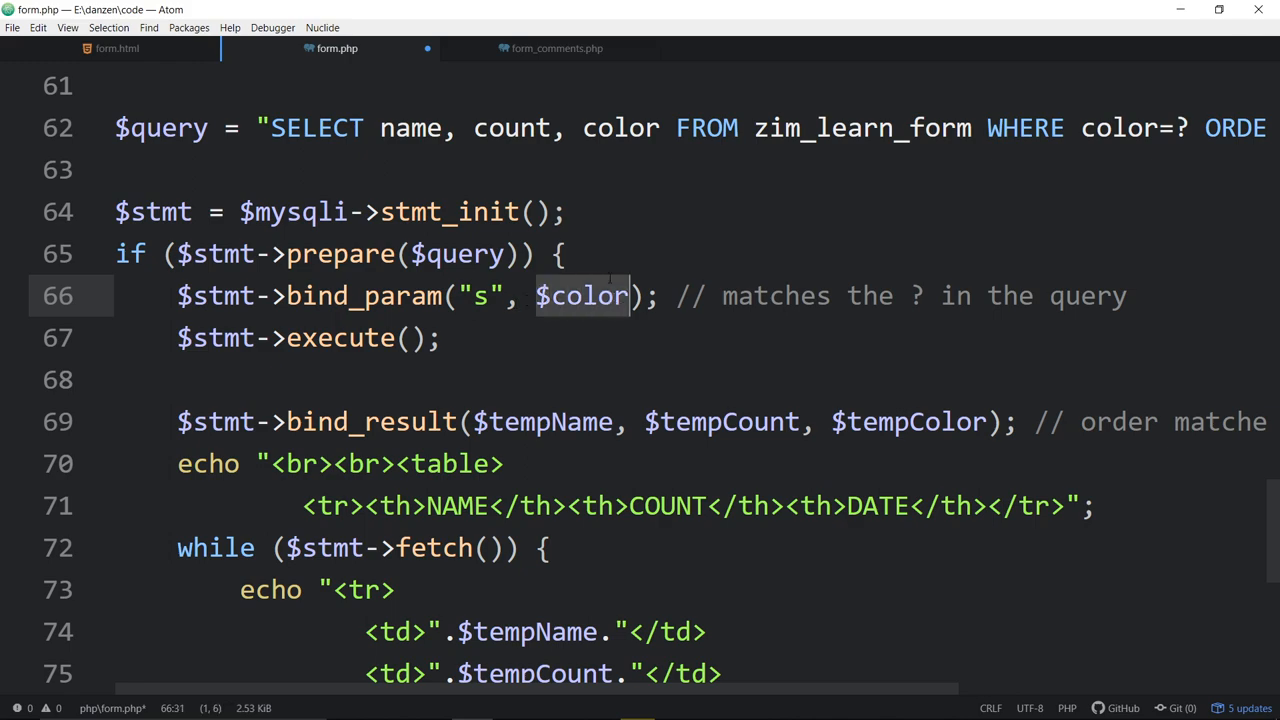
scroll("up", 3)
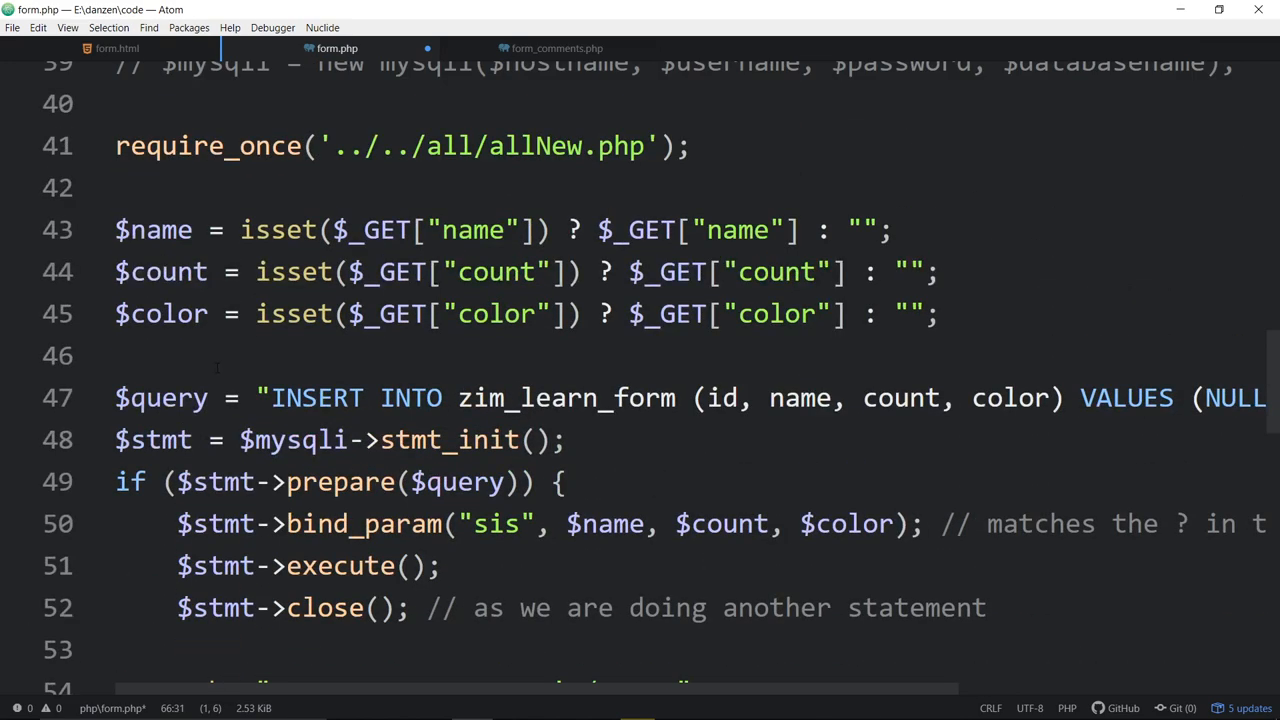
scroll("down", 3)
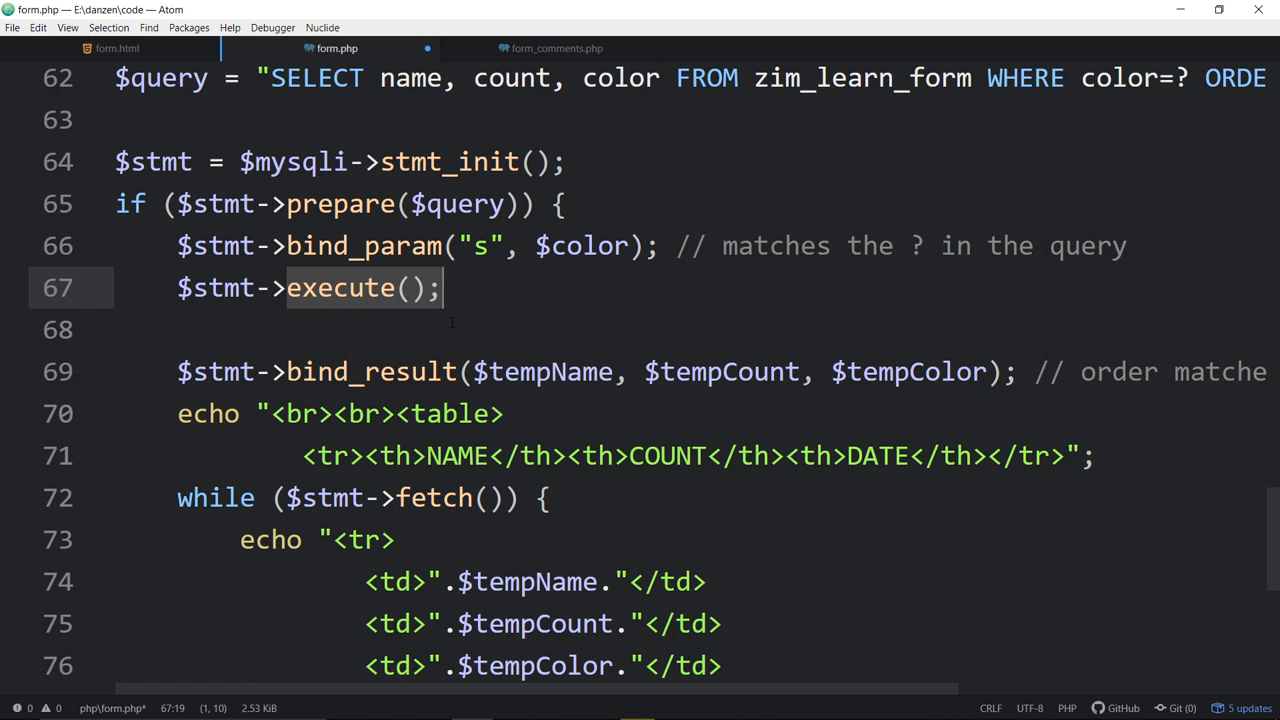
scroll("down", 3)
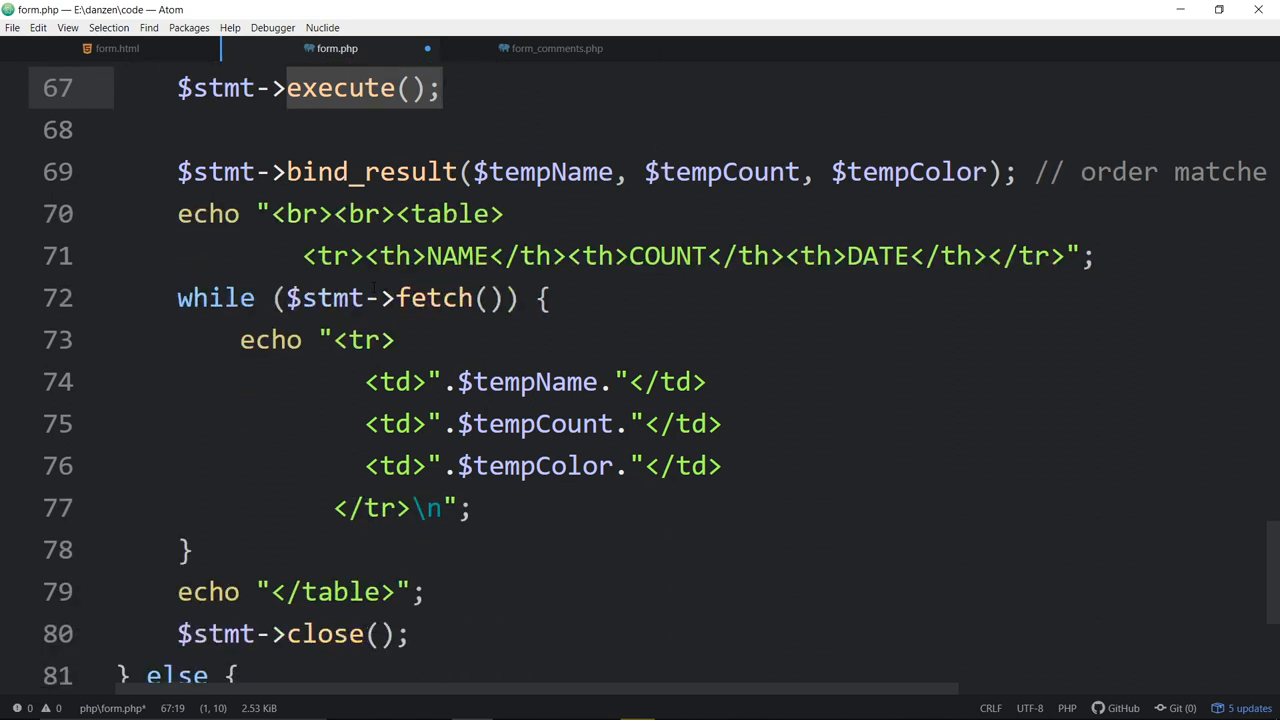
left_click(177, 171)
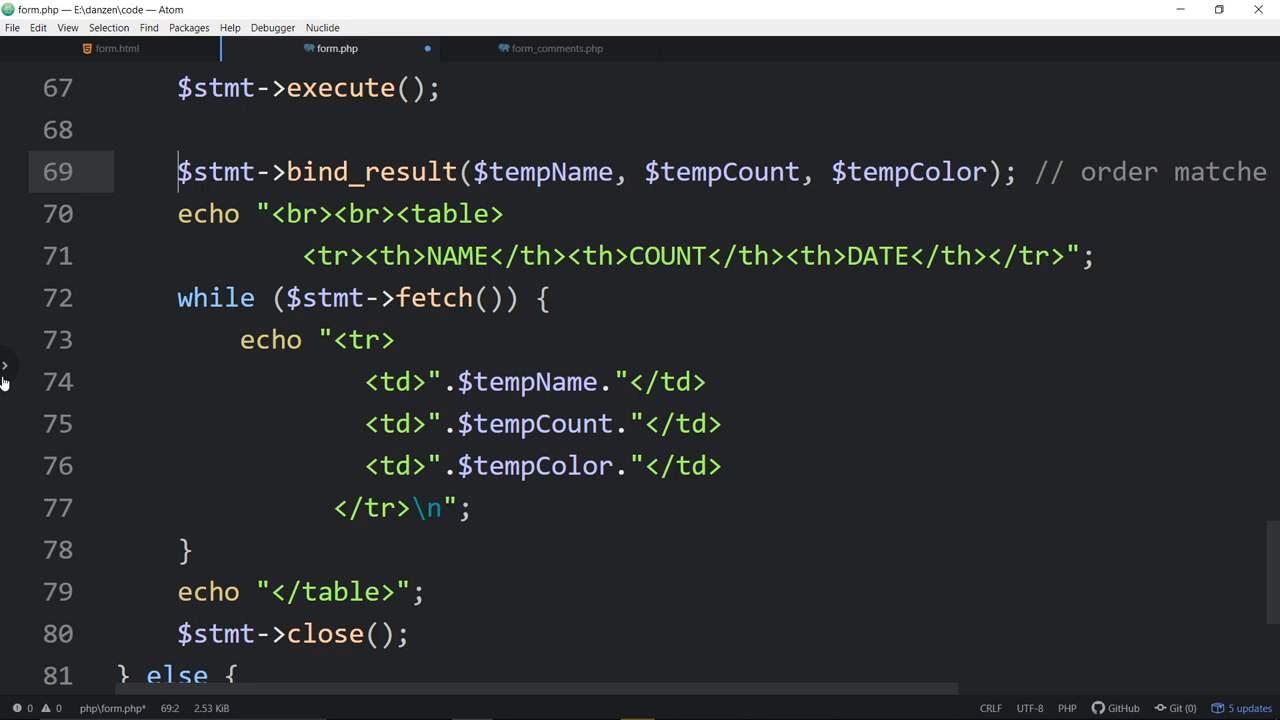
mouse_move(337, 48)
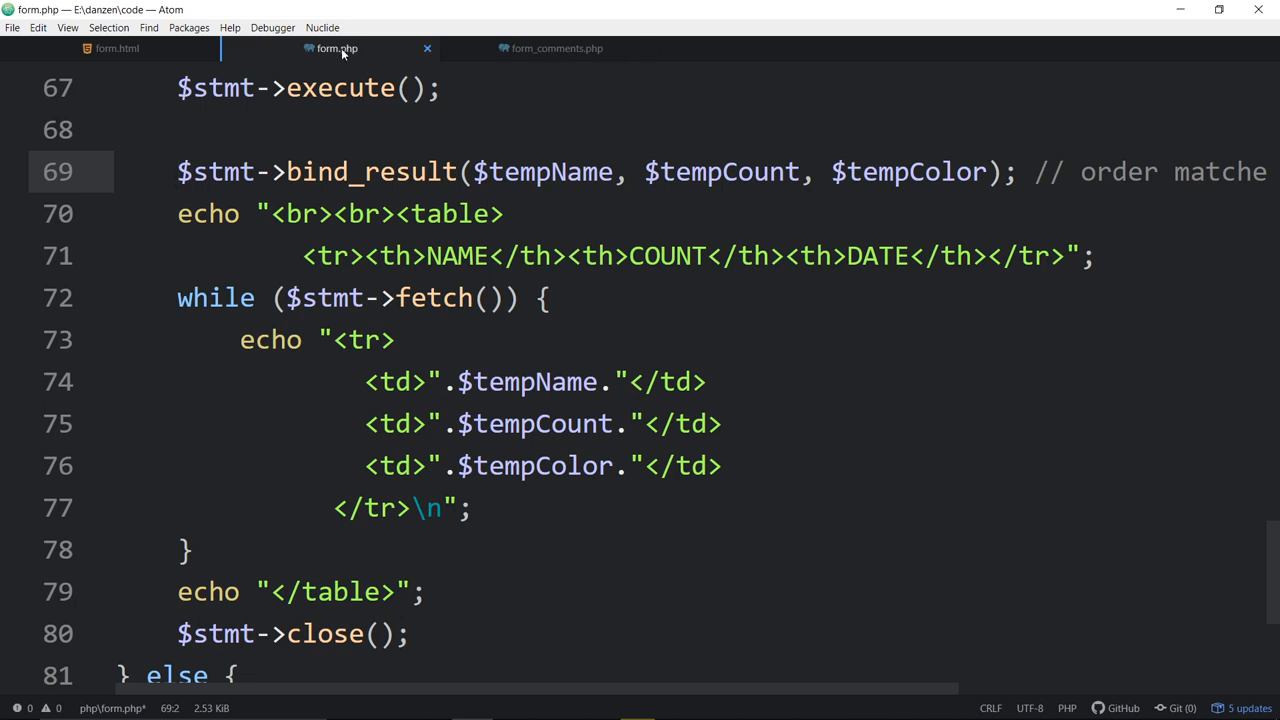
mouse_move(550, 48)
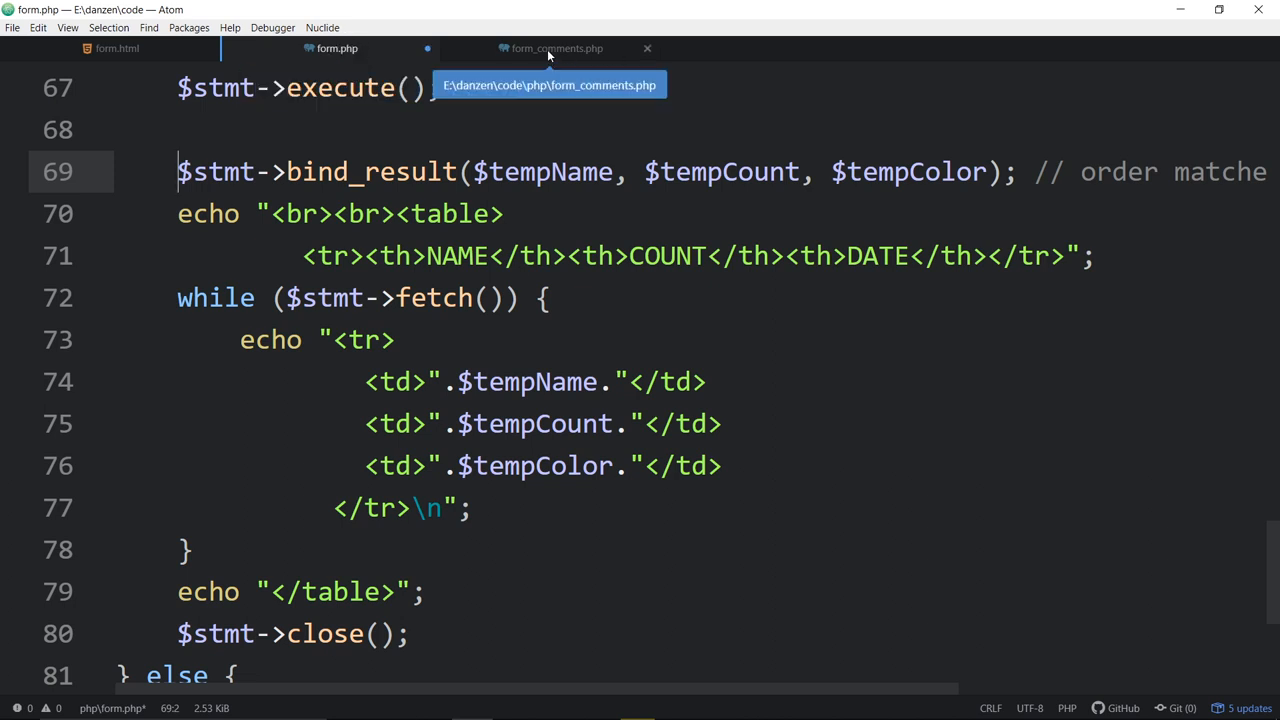
left_click(557, 48)
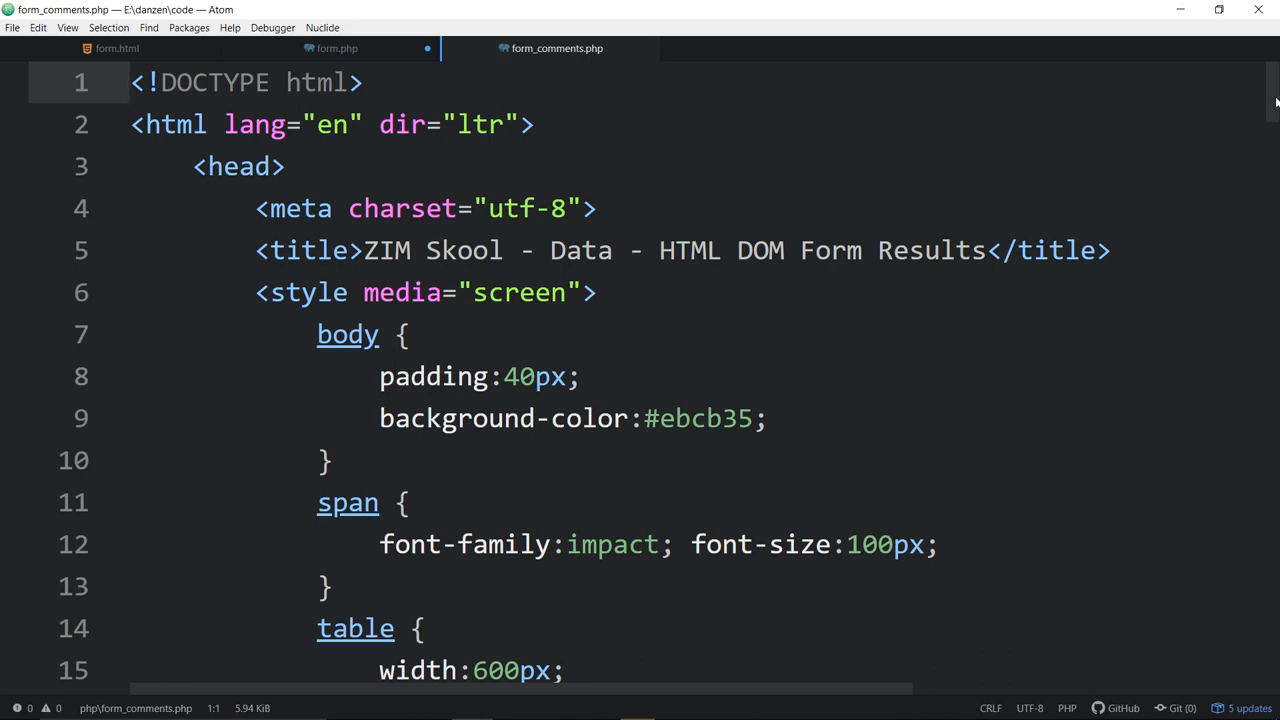
scroll("down", 3)
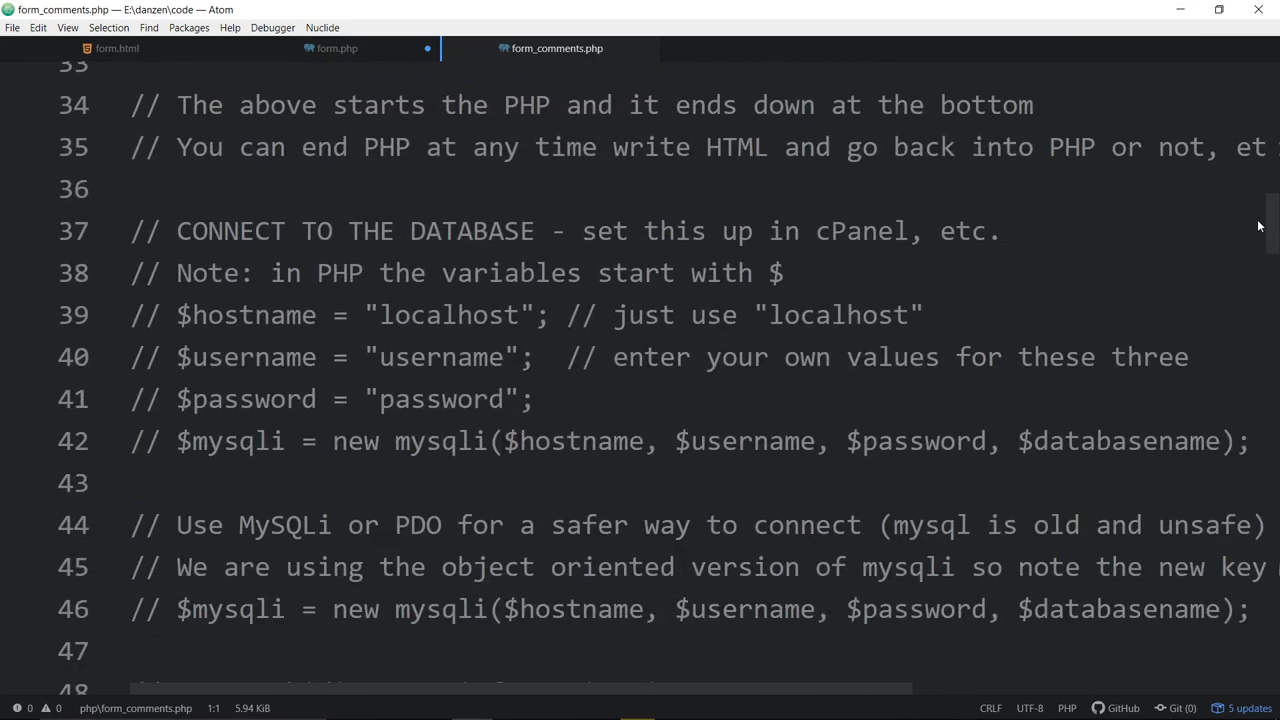
scroll("down", 3)
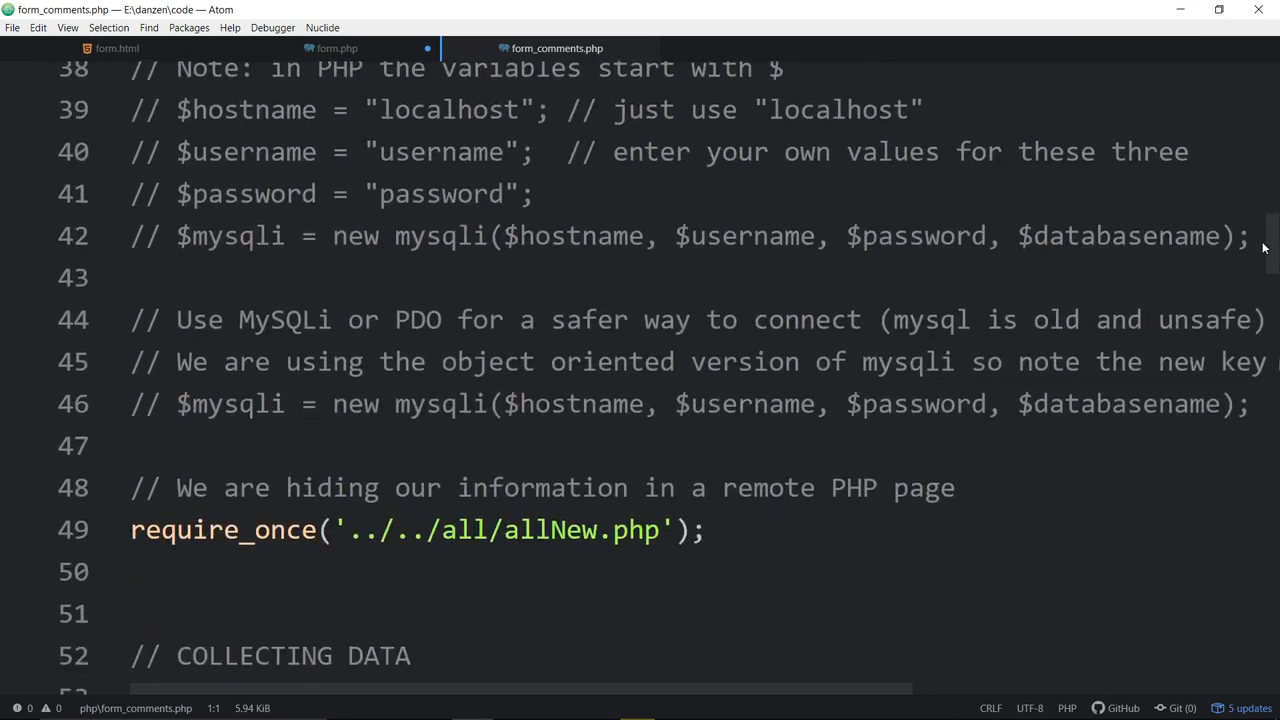
scroll("down", 3)
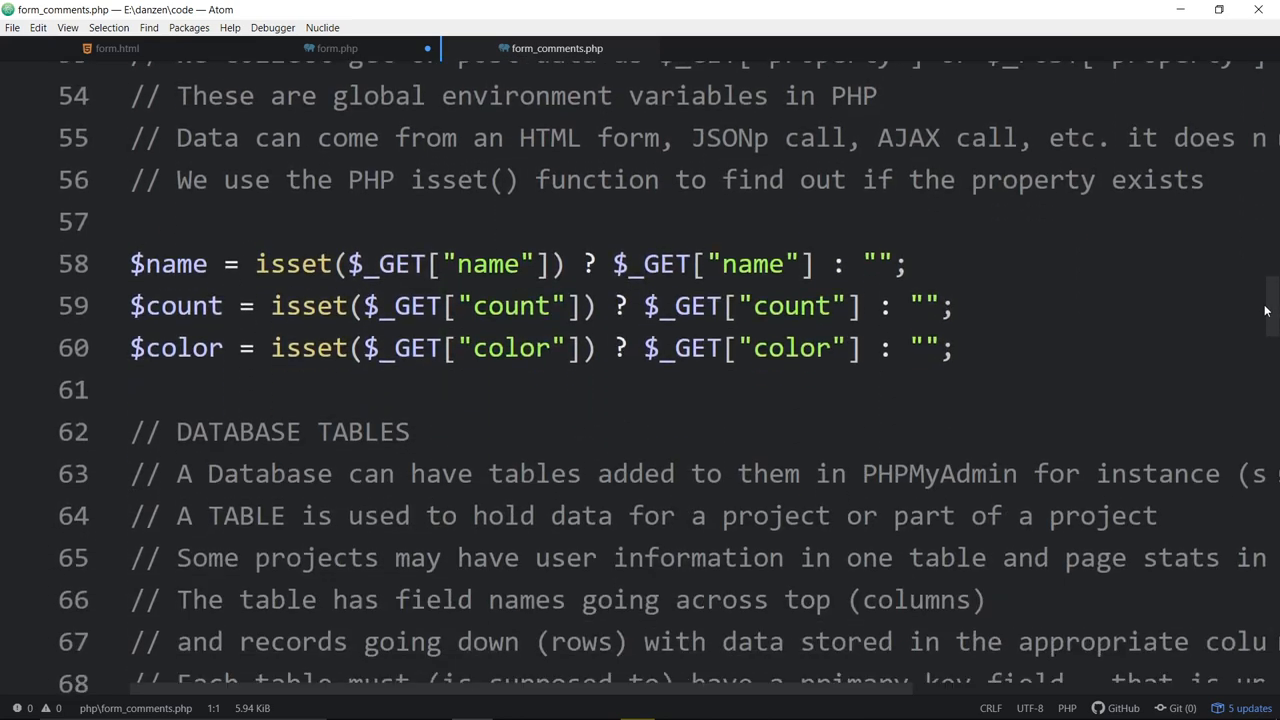
scroll("down", 3)
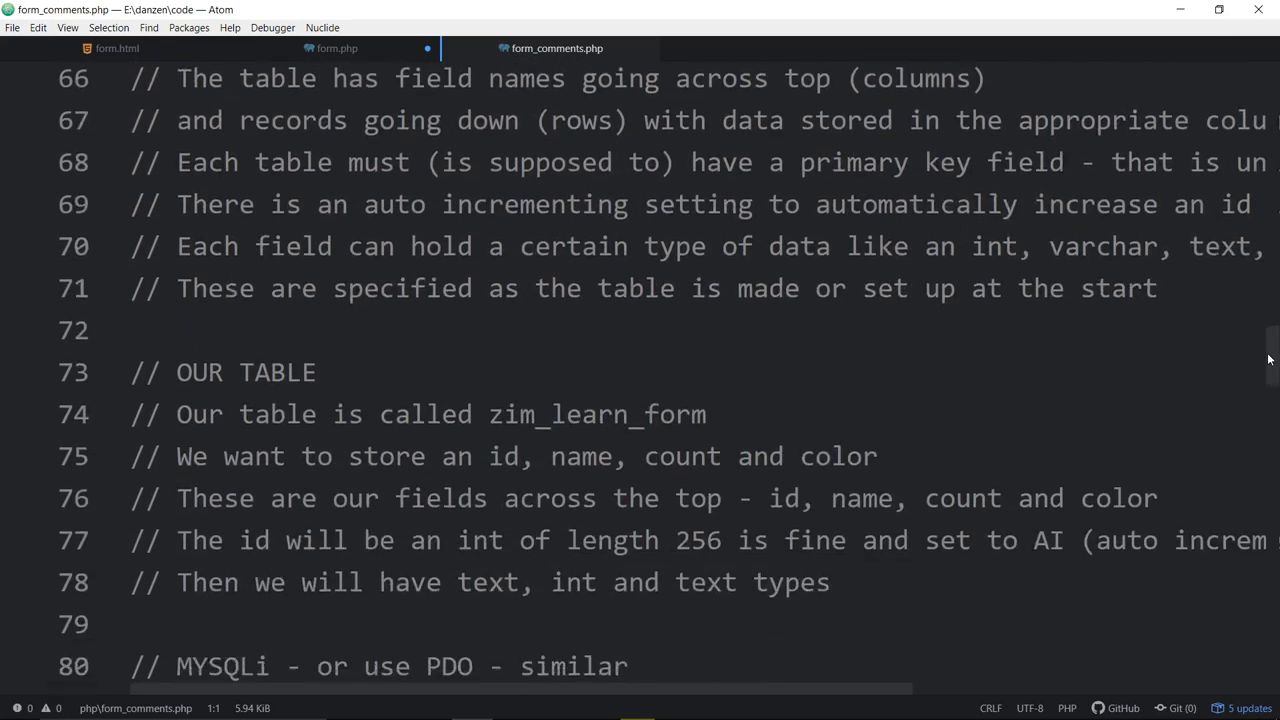
scroll("down", 3)
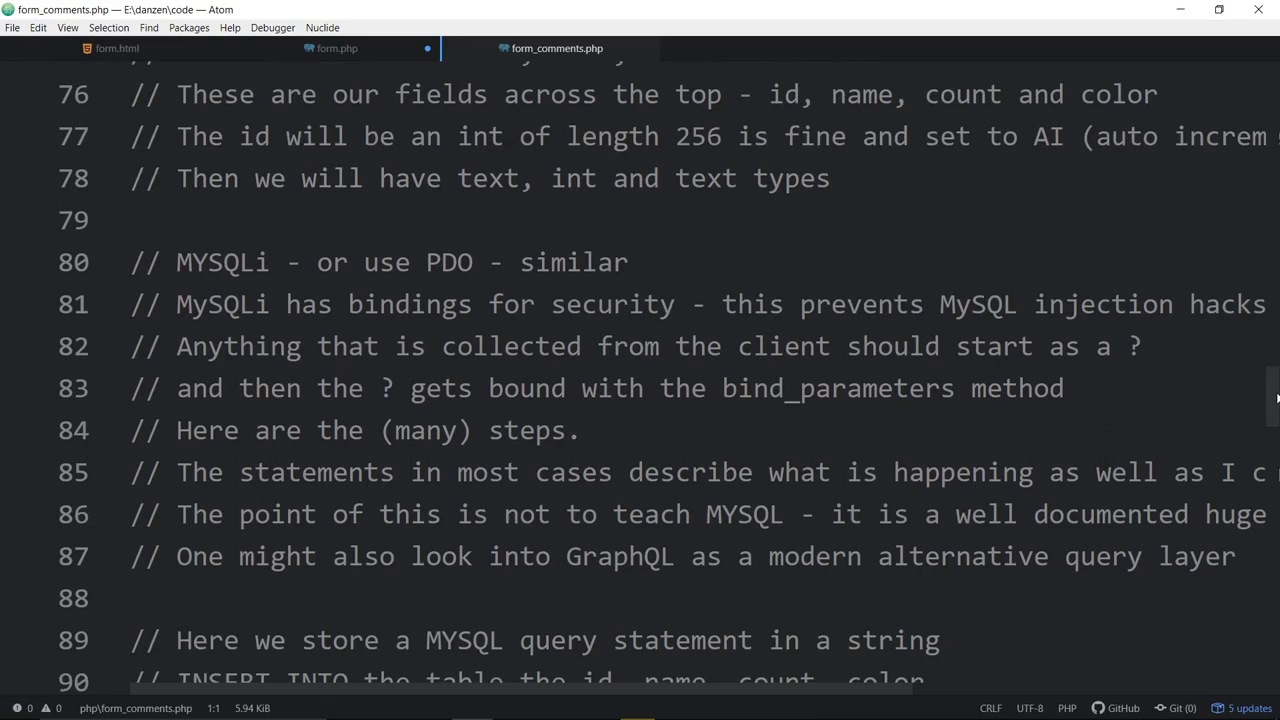
scroll("down", 3)
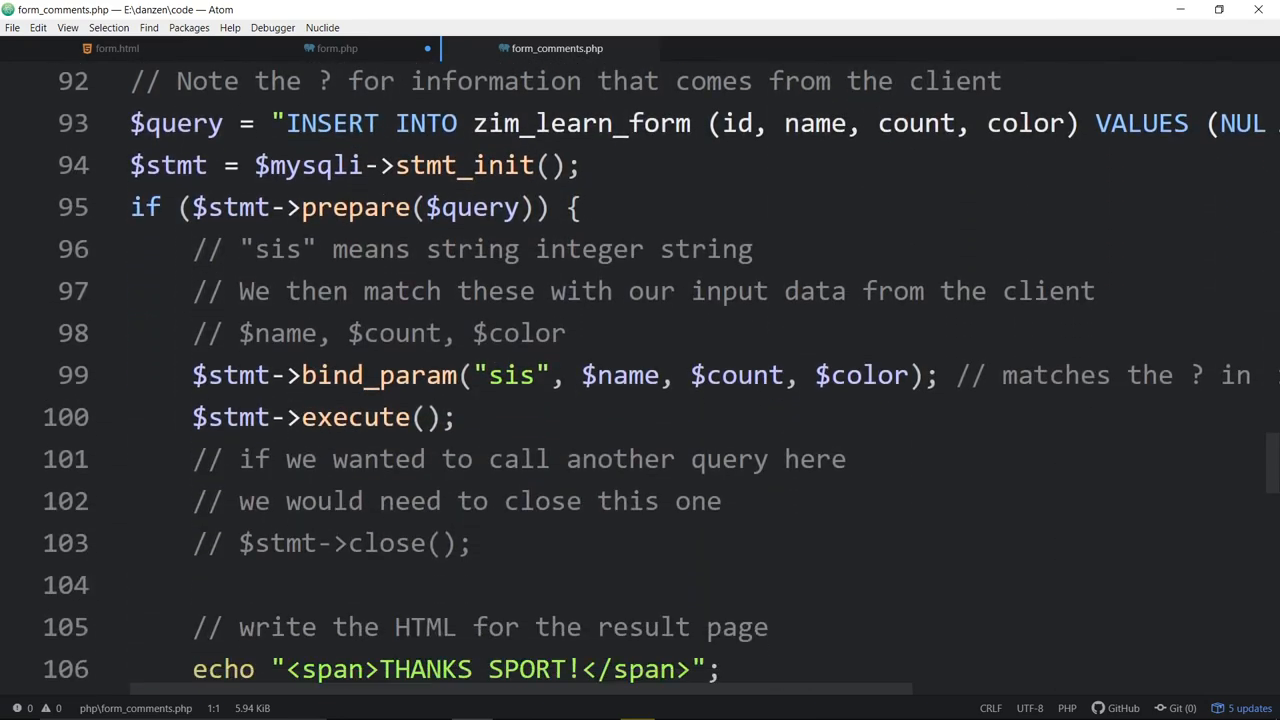
scroll("up", 3)
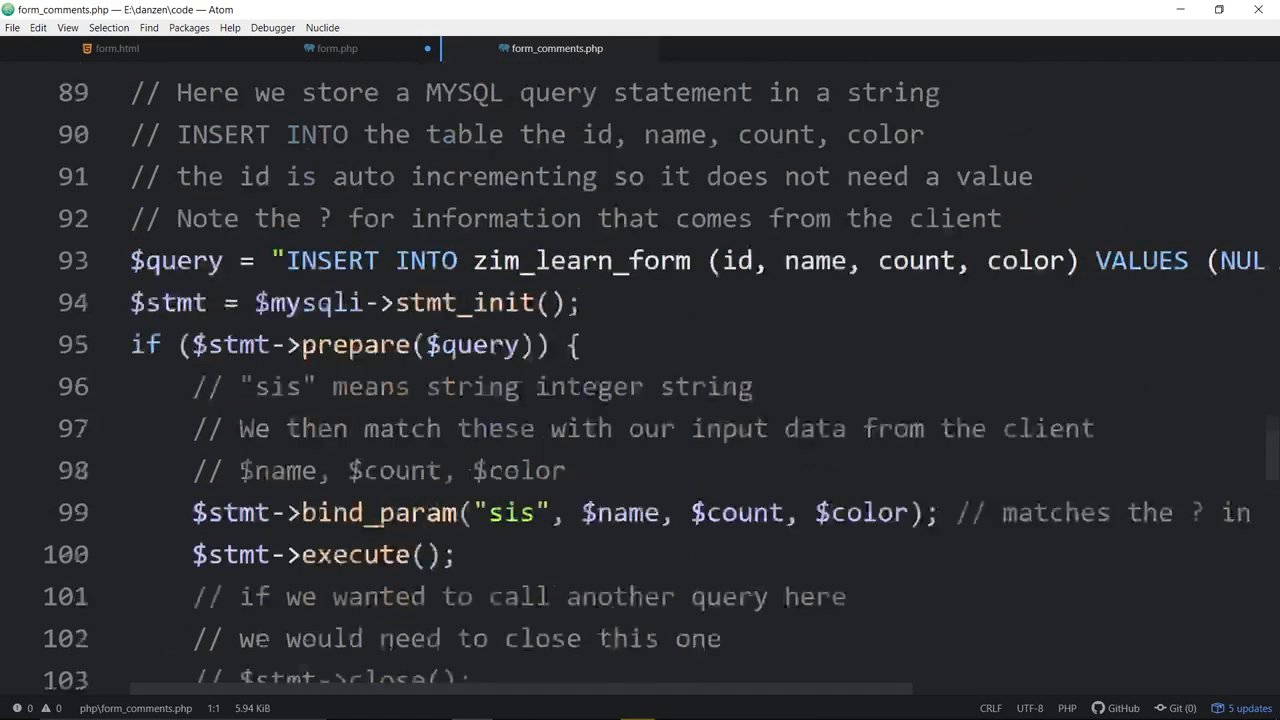
scroll("up", 3)
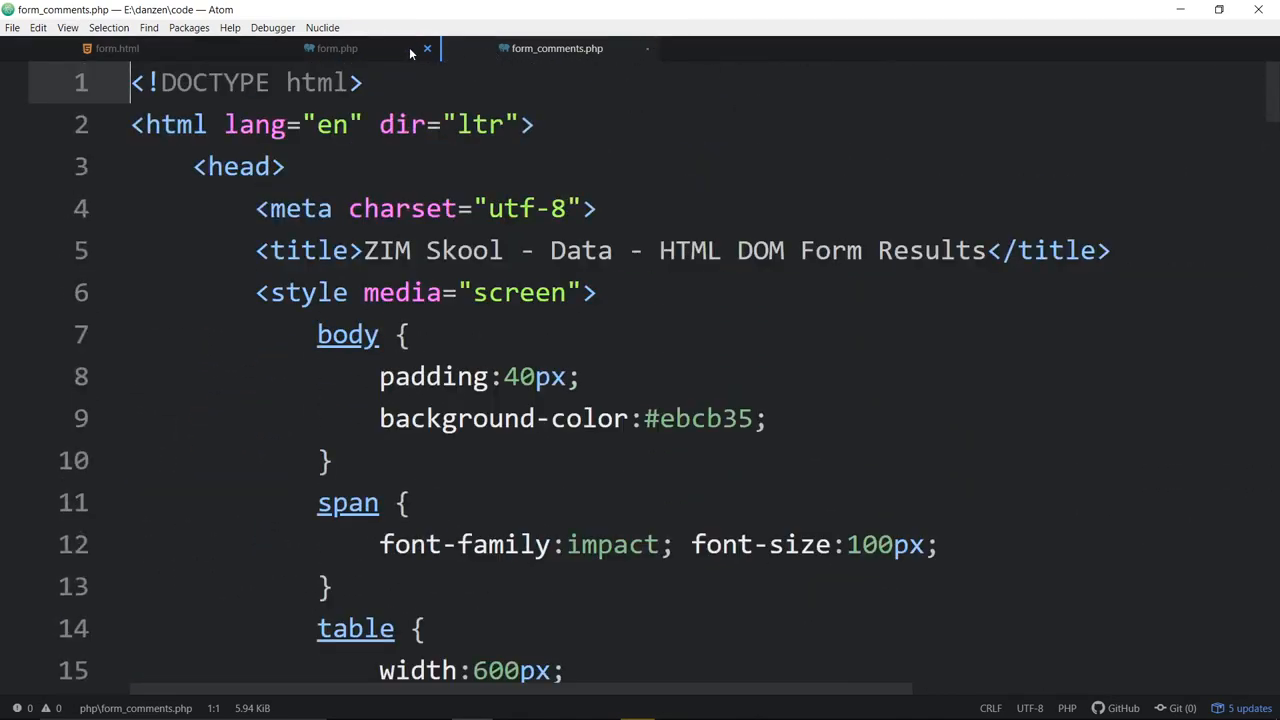
left_click(337, 48)
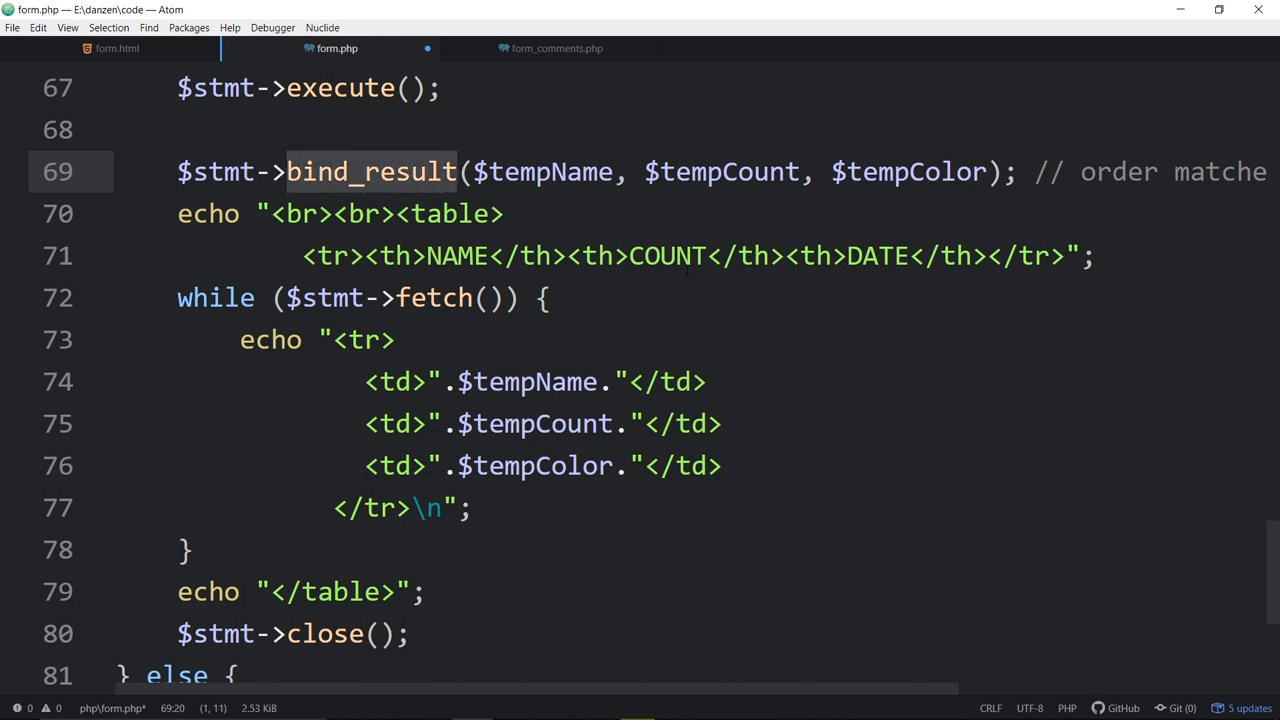
scroll("up", 3)
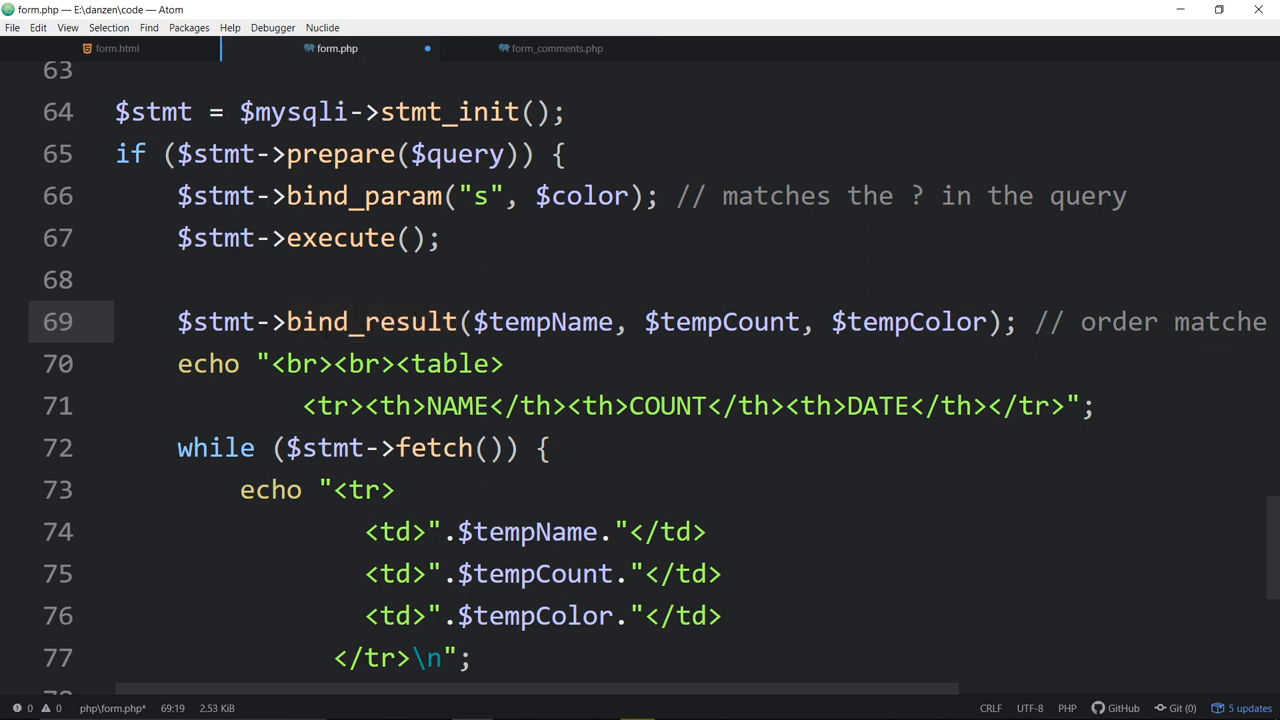
double_click(365, 321)
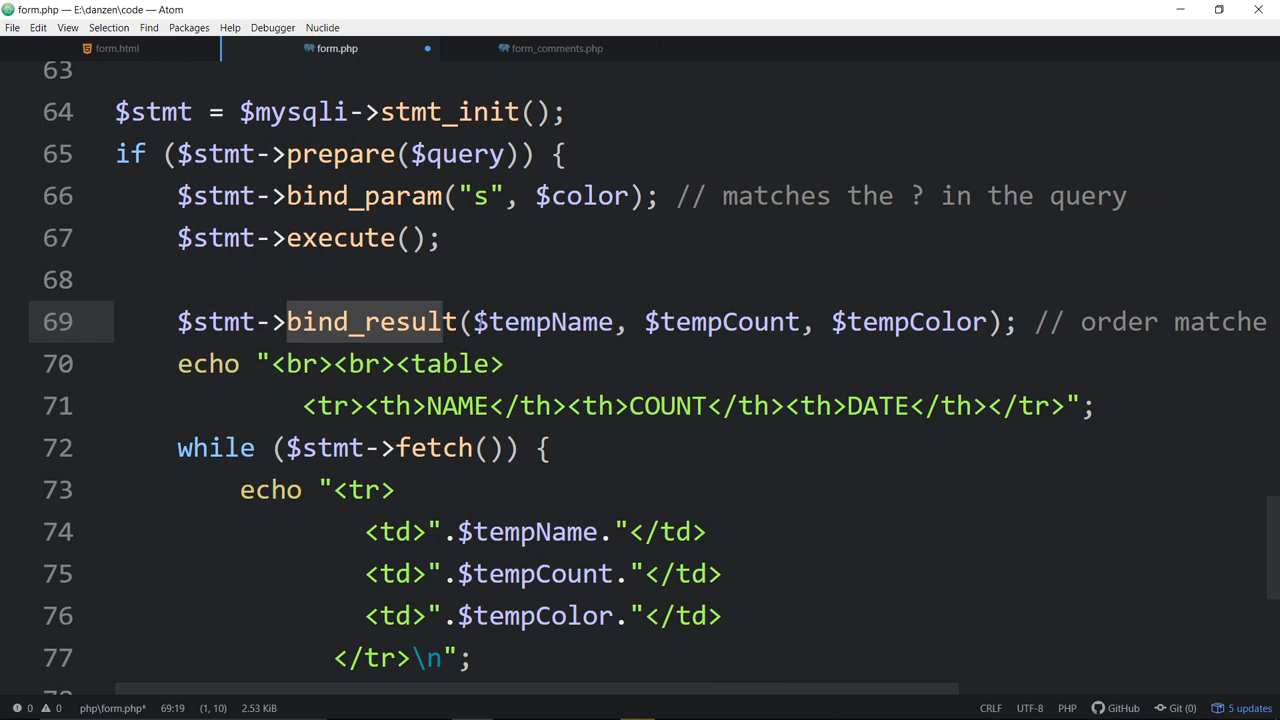
double_click(550, 321)
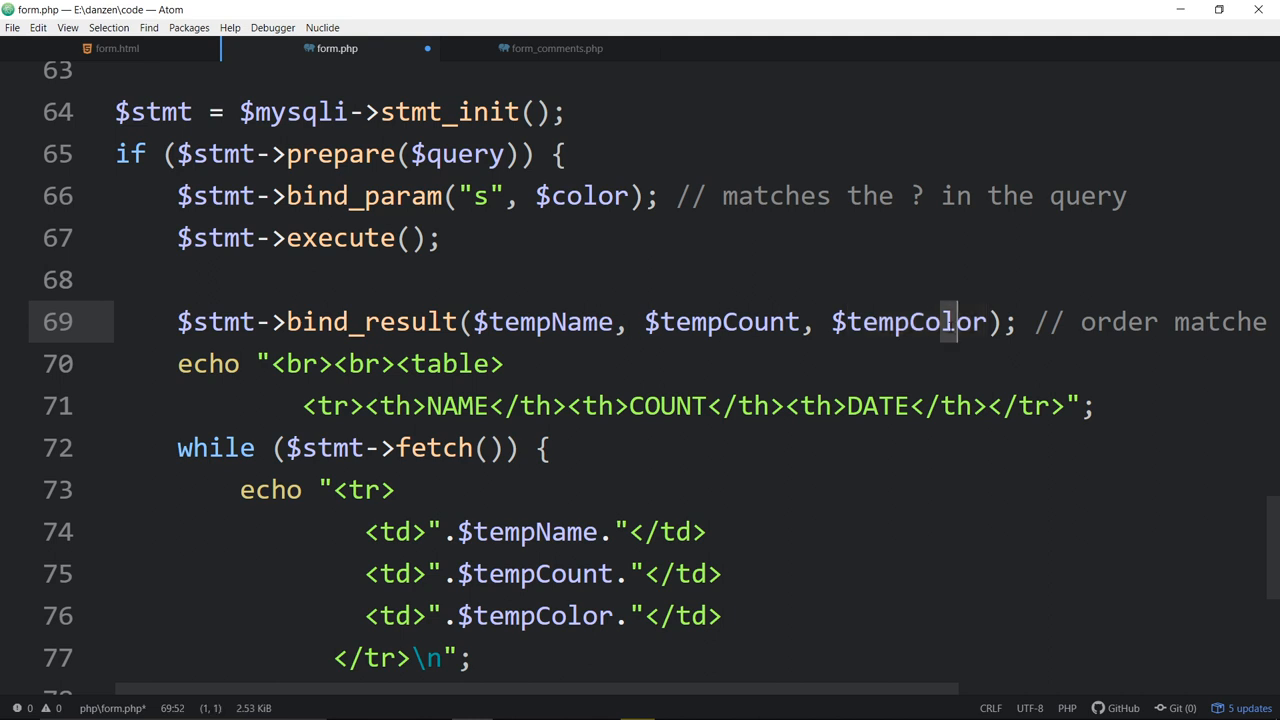
scroll("up", 3)
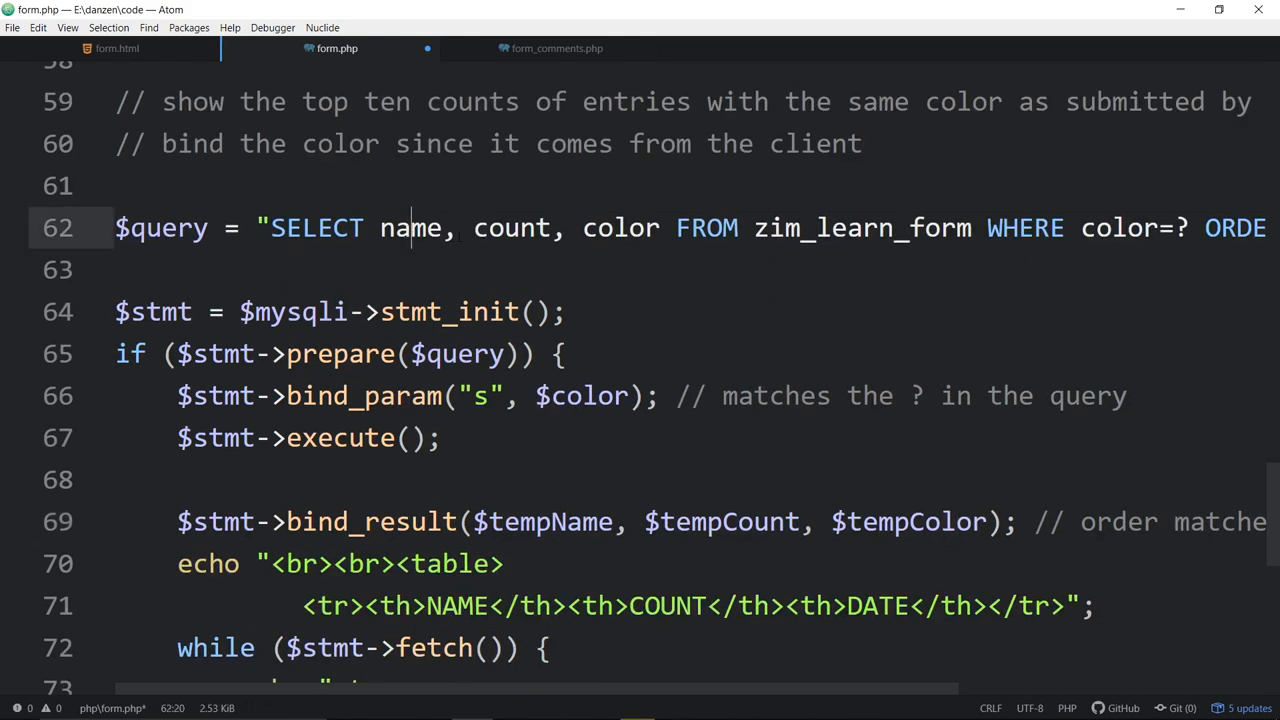
double_click(408, 227)
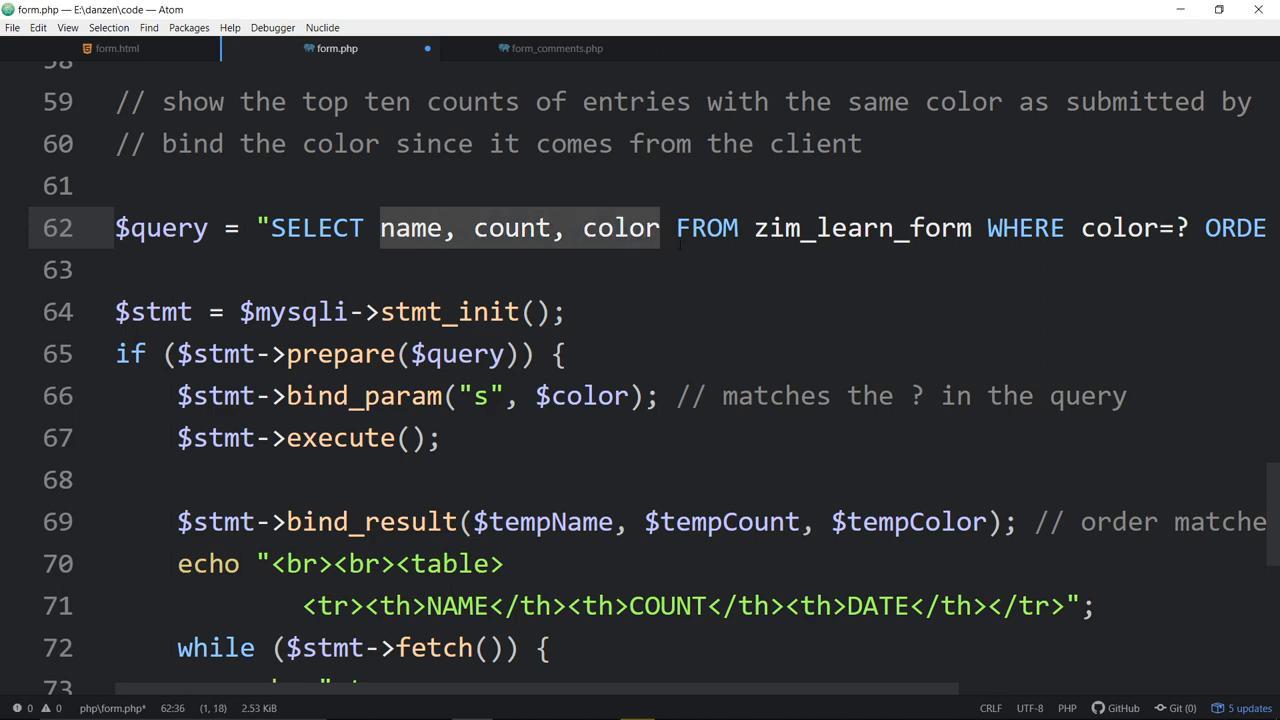
scroll("down", 3)
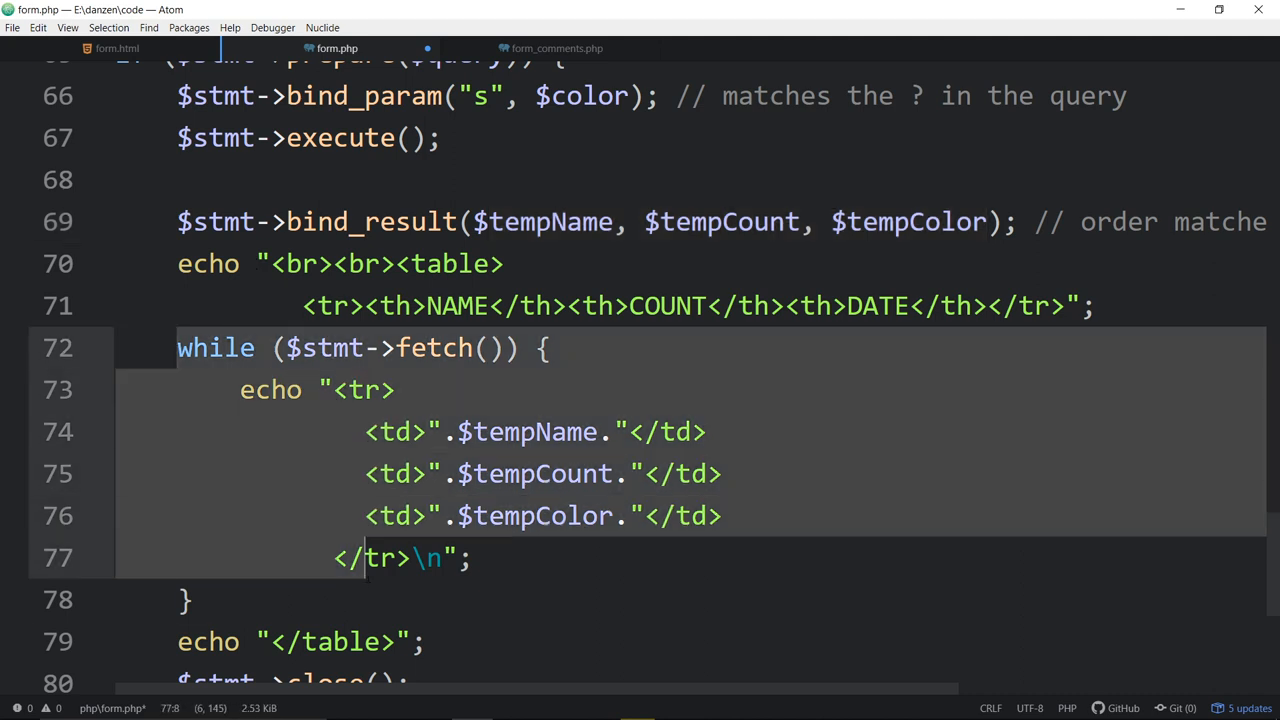
left_click(550, 431)
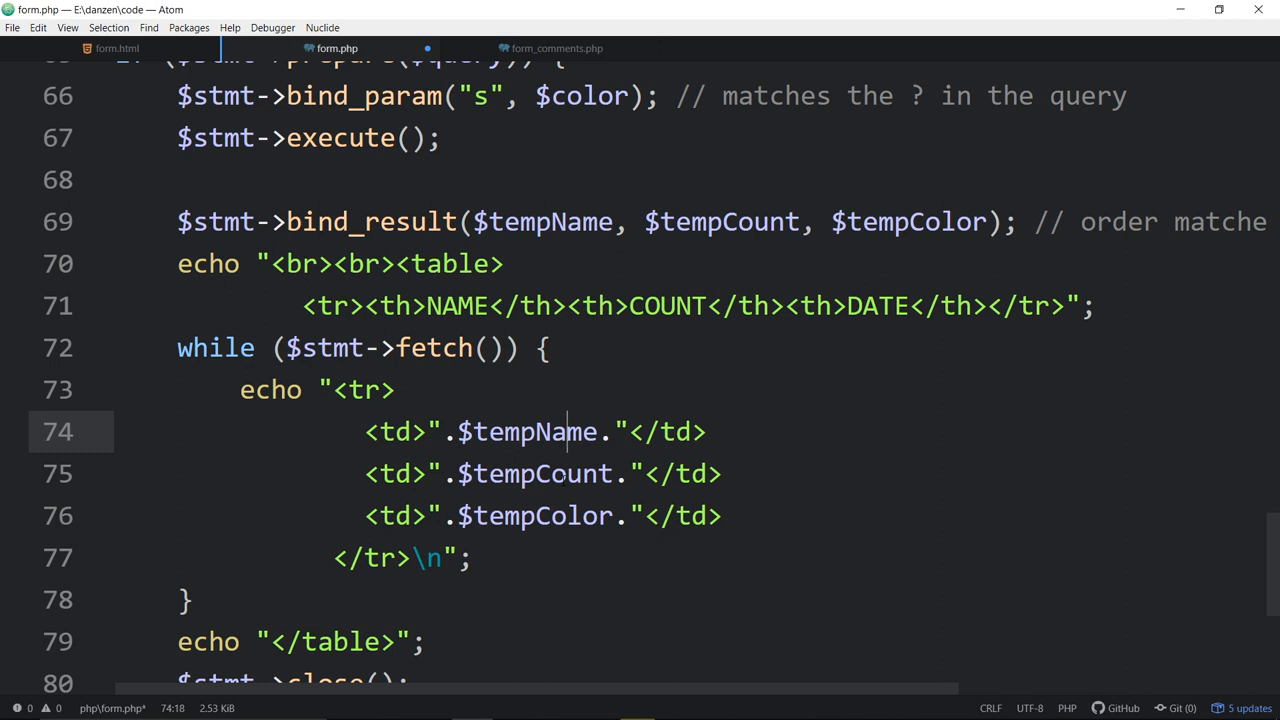
mouse_move(686, 365)
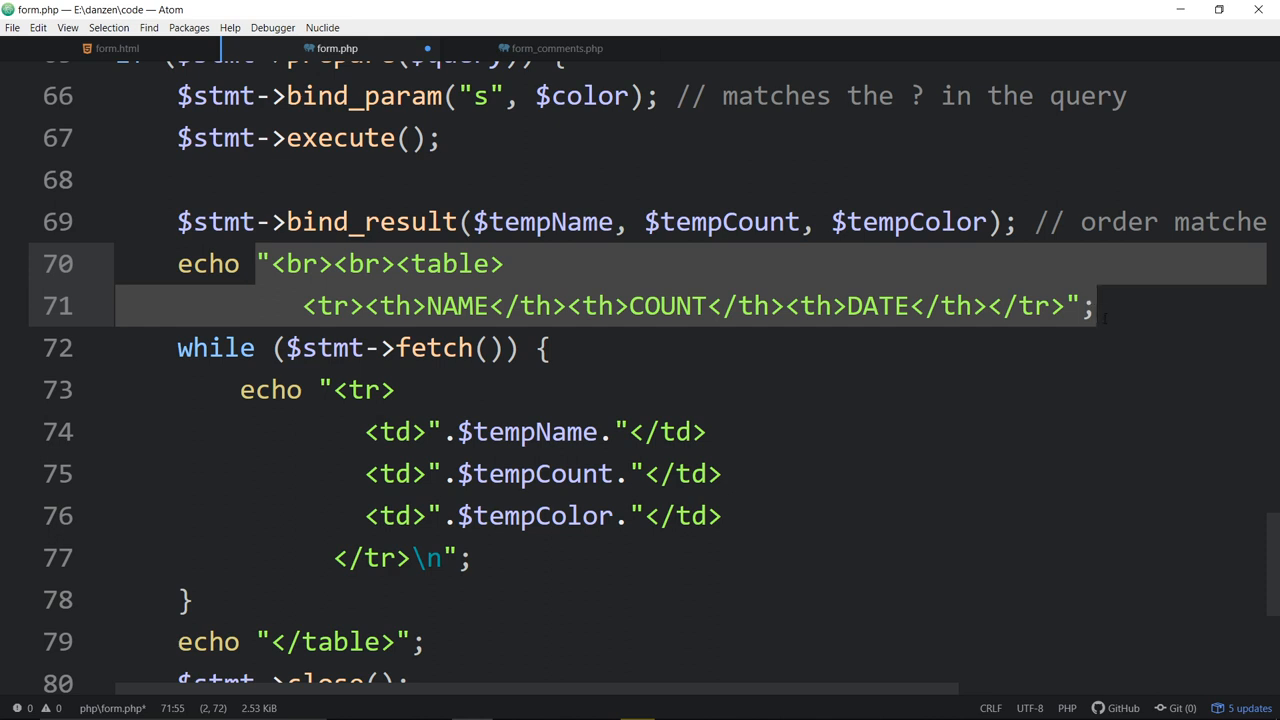
left_click(505, 263)
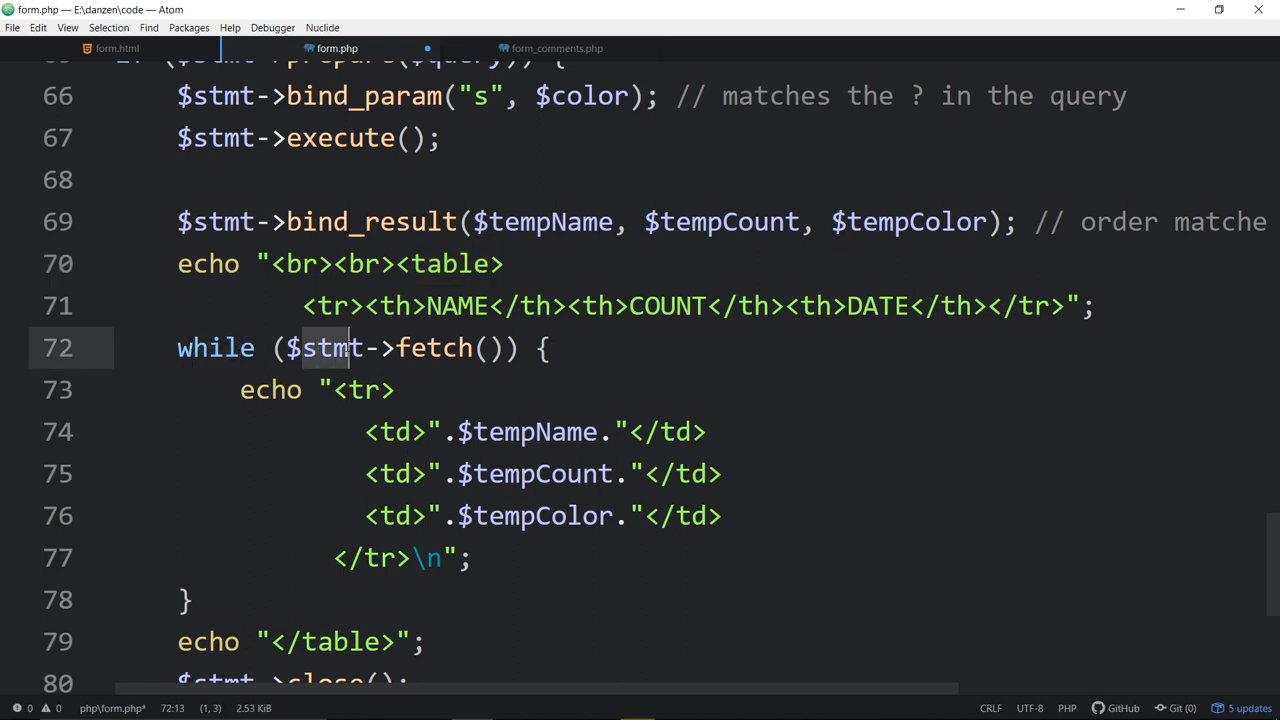
left_click(445, 348)
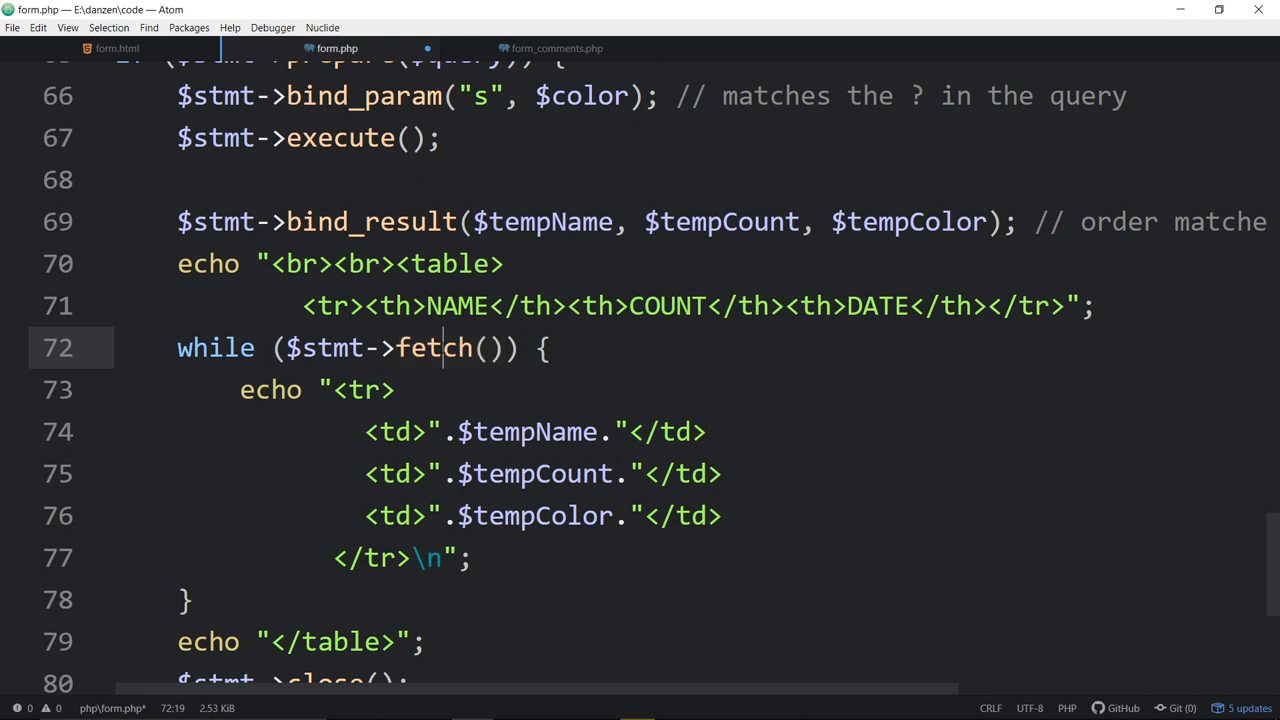
double_click(435, 348)
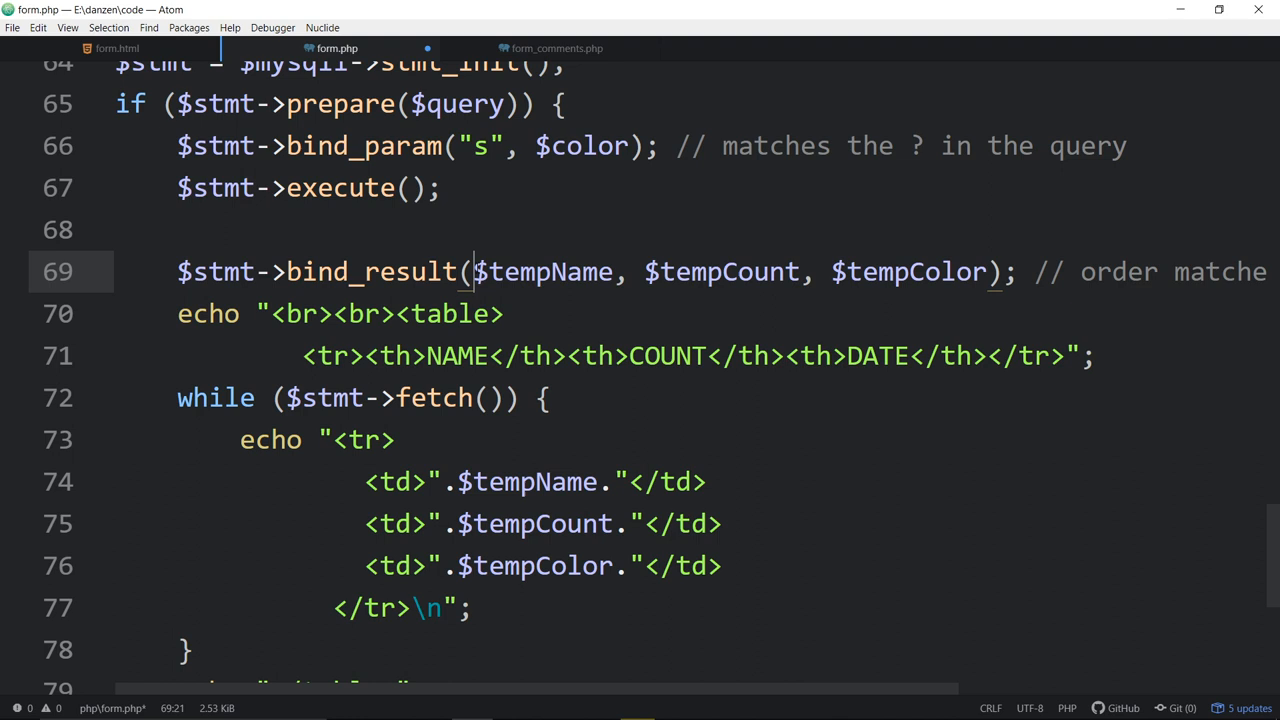
left_click(648, 271)
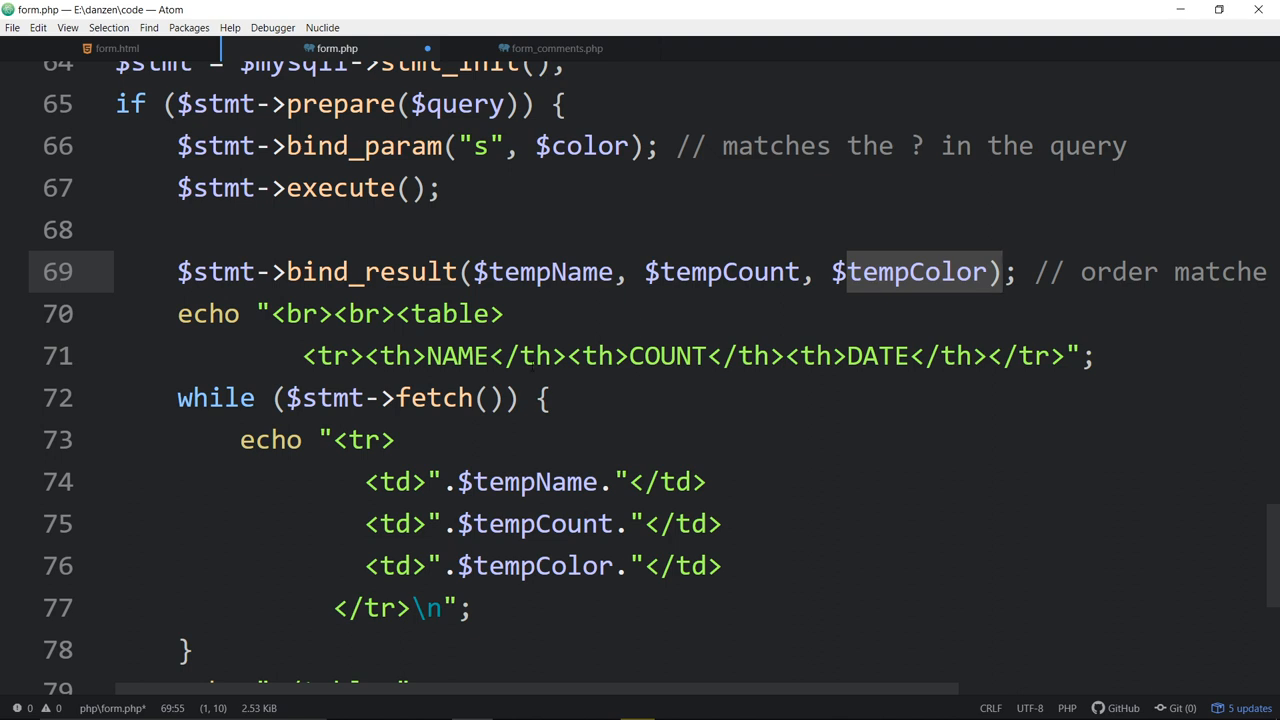
left_click(320, 398)
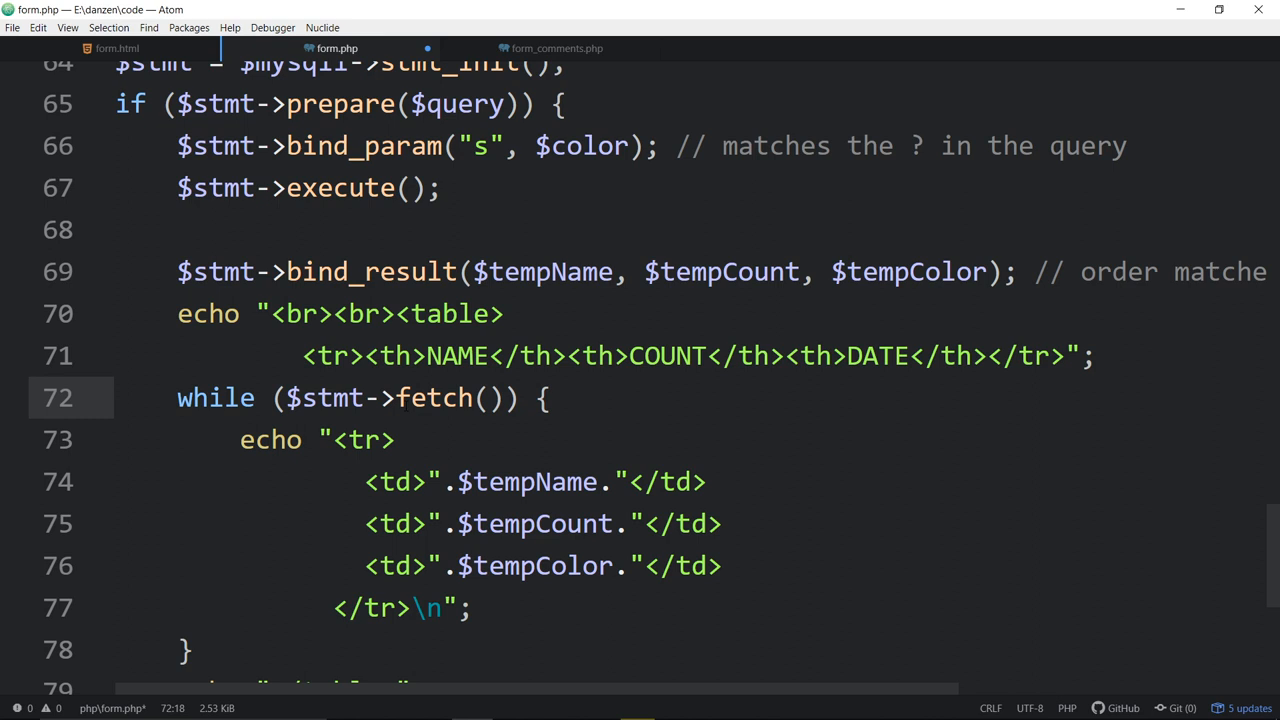
left_click(497, 398)
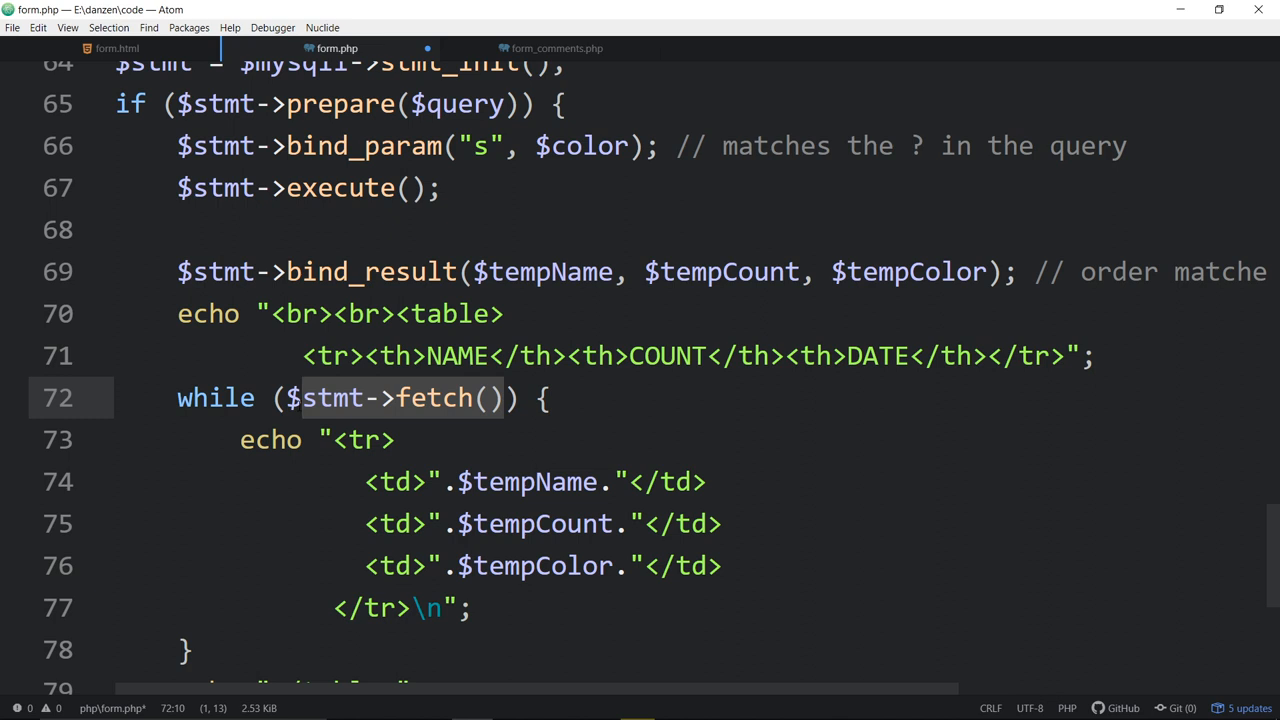
left_click(180, 398)
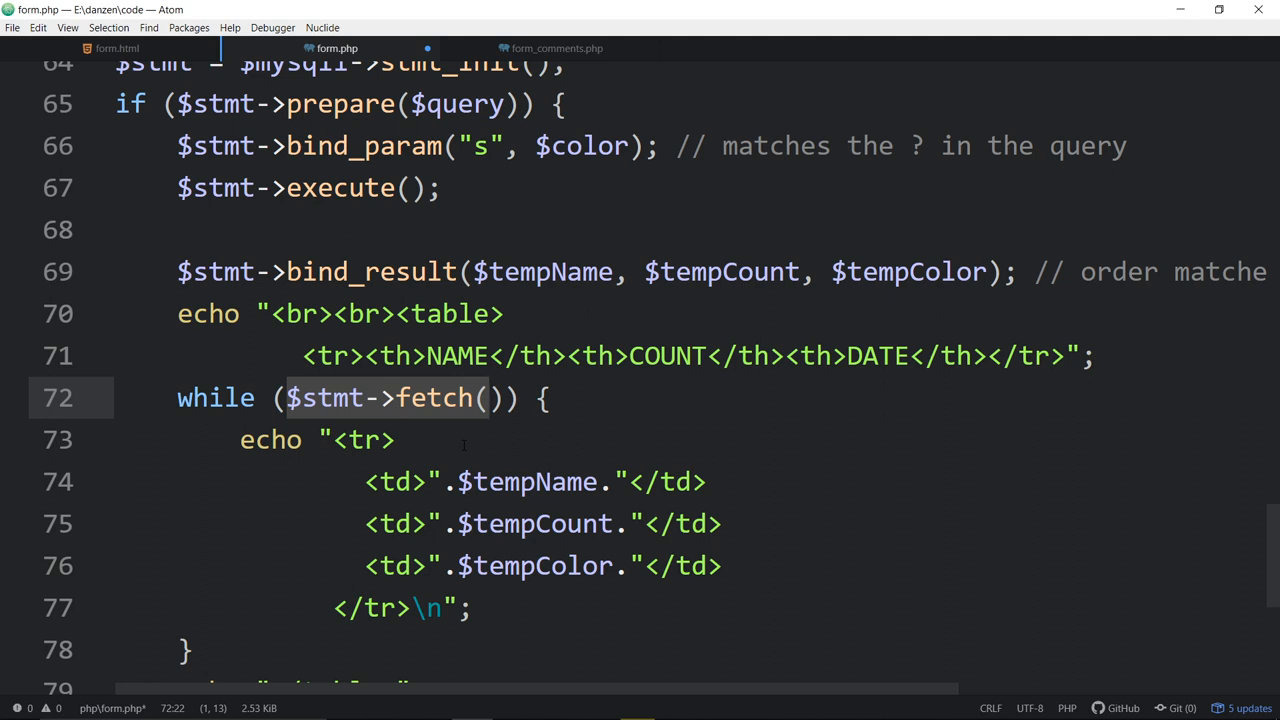
left_click(335, 439)
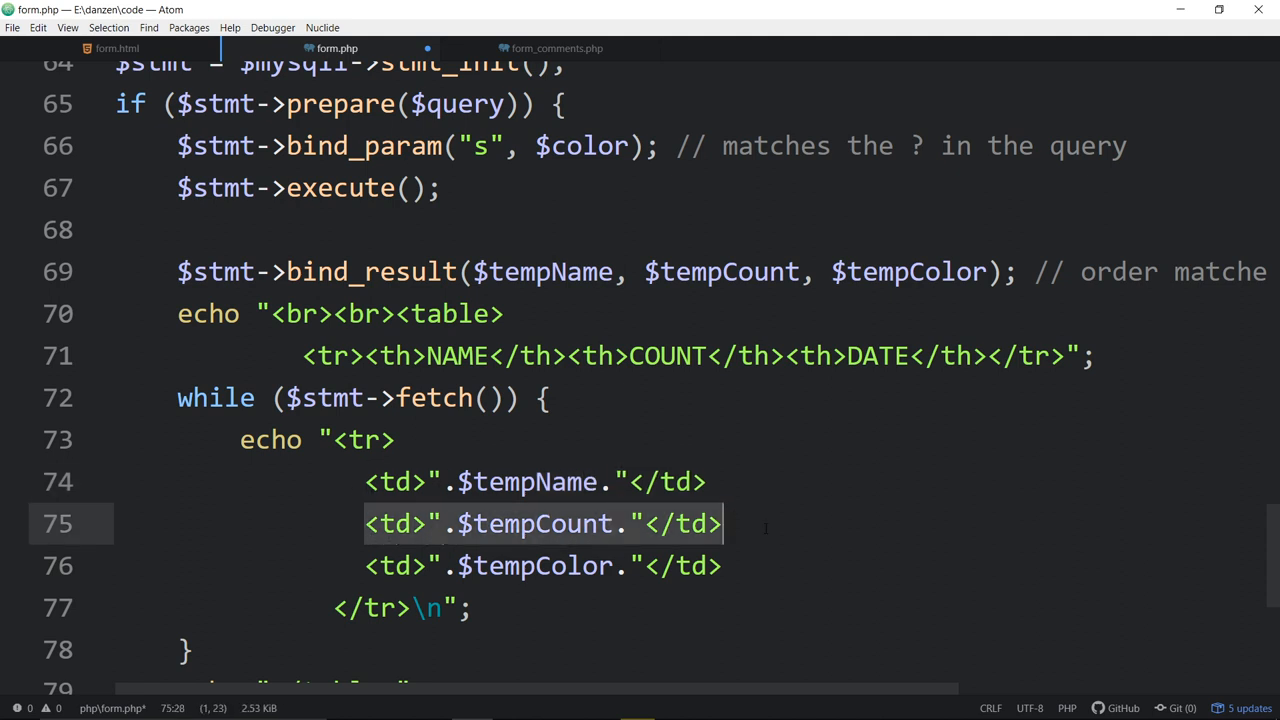
left_click(398, 481)
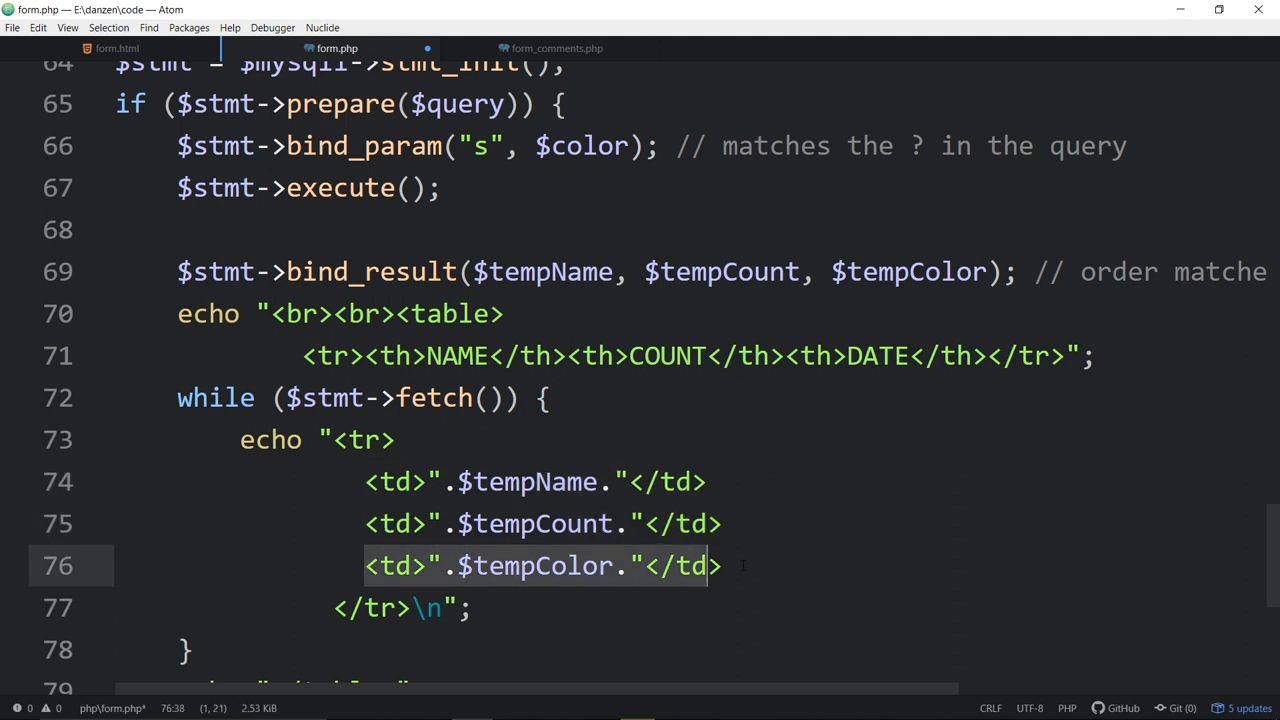
left_click(567, 523)
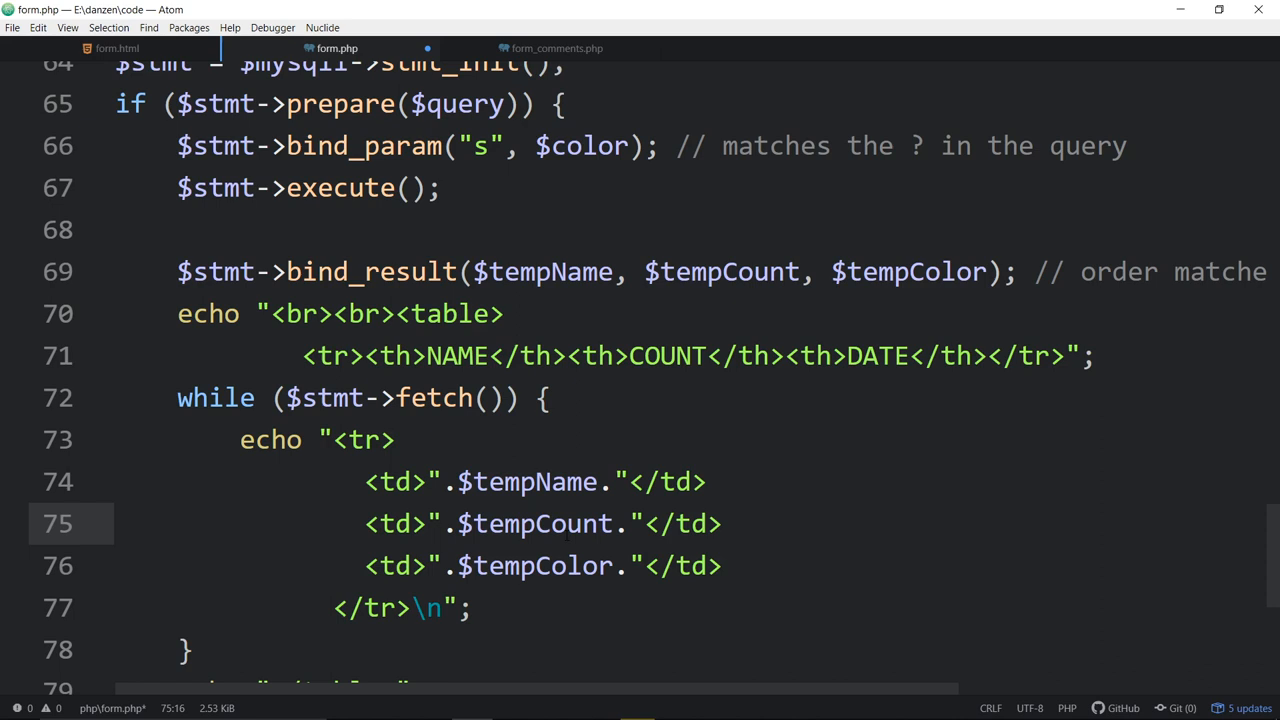
scroll("down", 3)
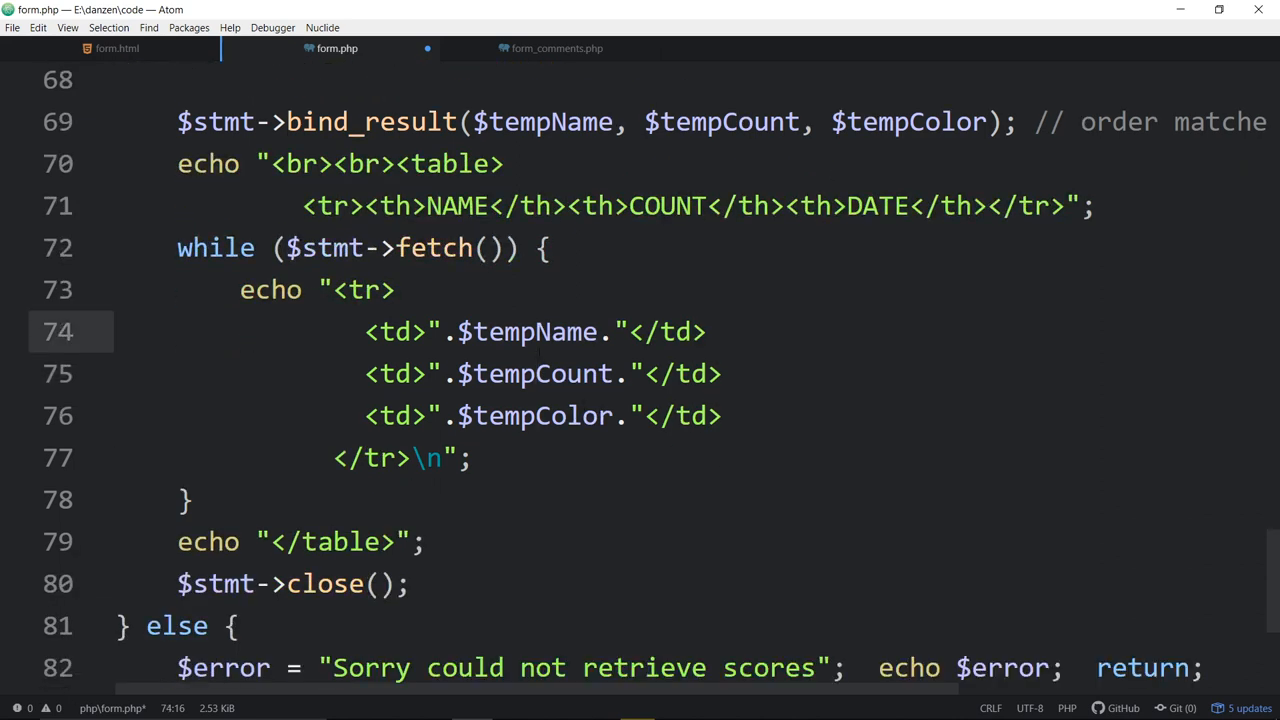
left_click(568, 416)
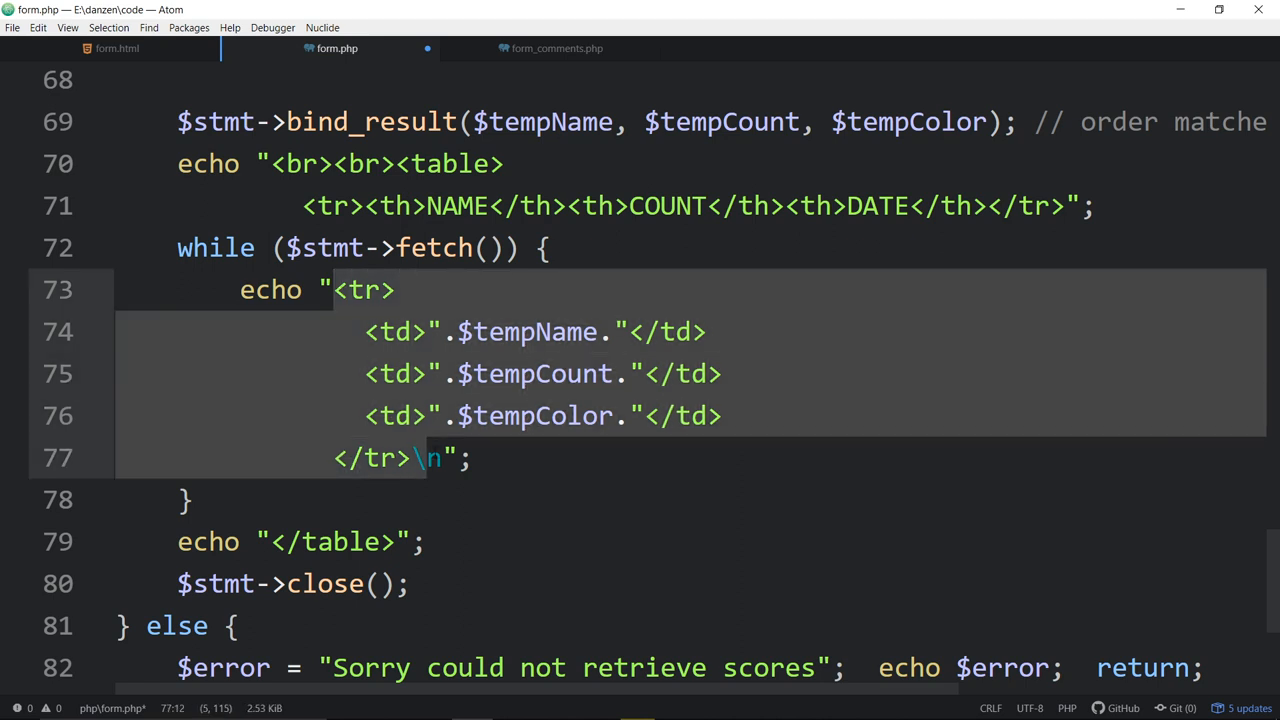
left_click(178, 248)
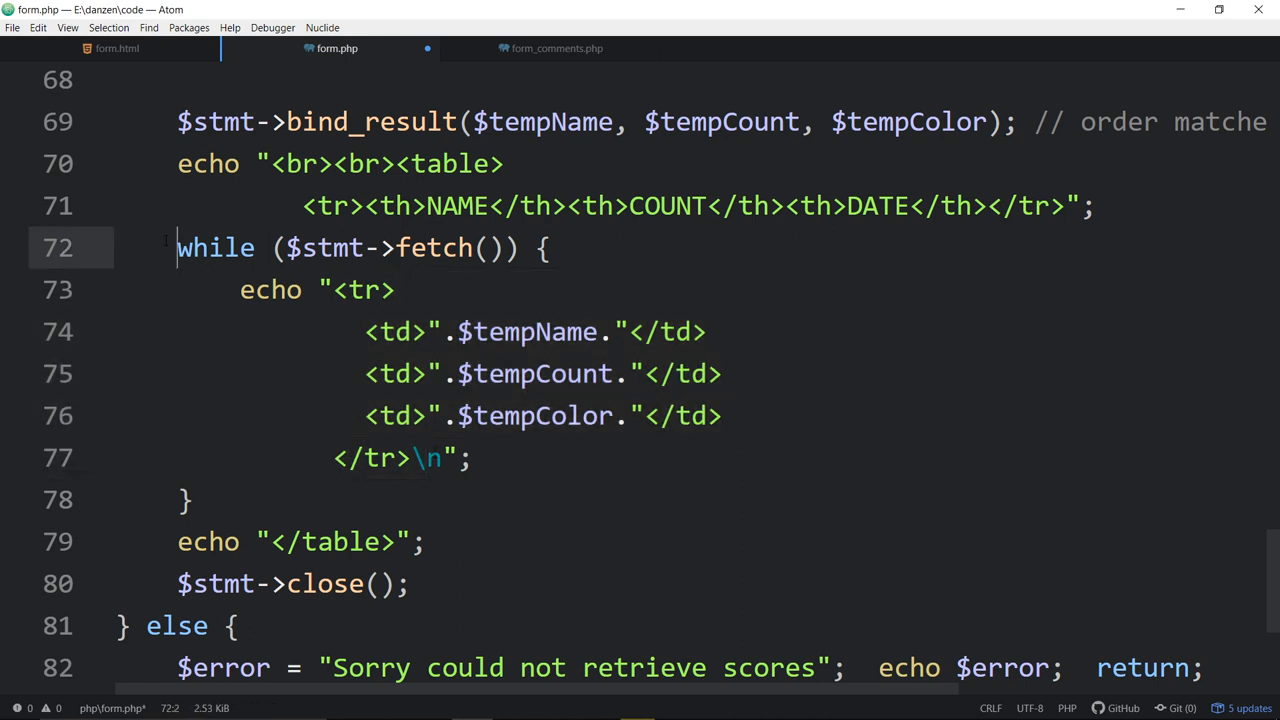
left_click(265, 541)
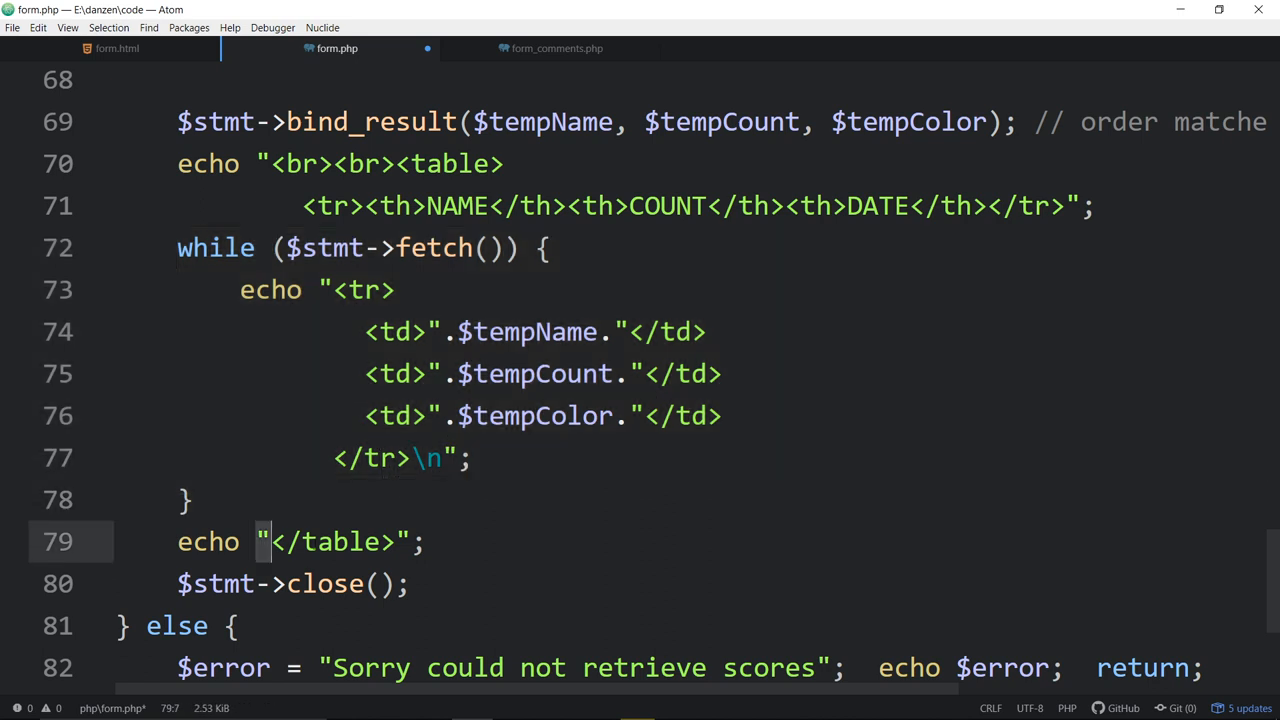
scroll("down", 3)
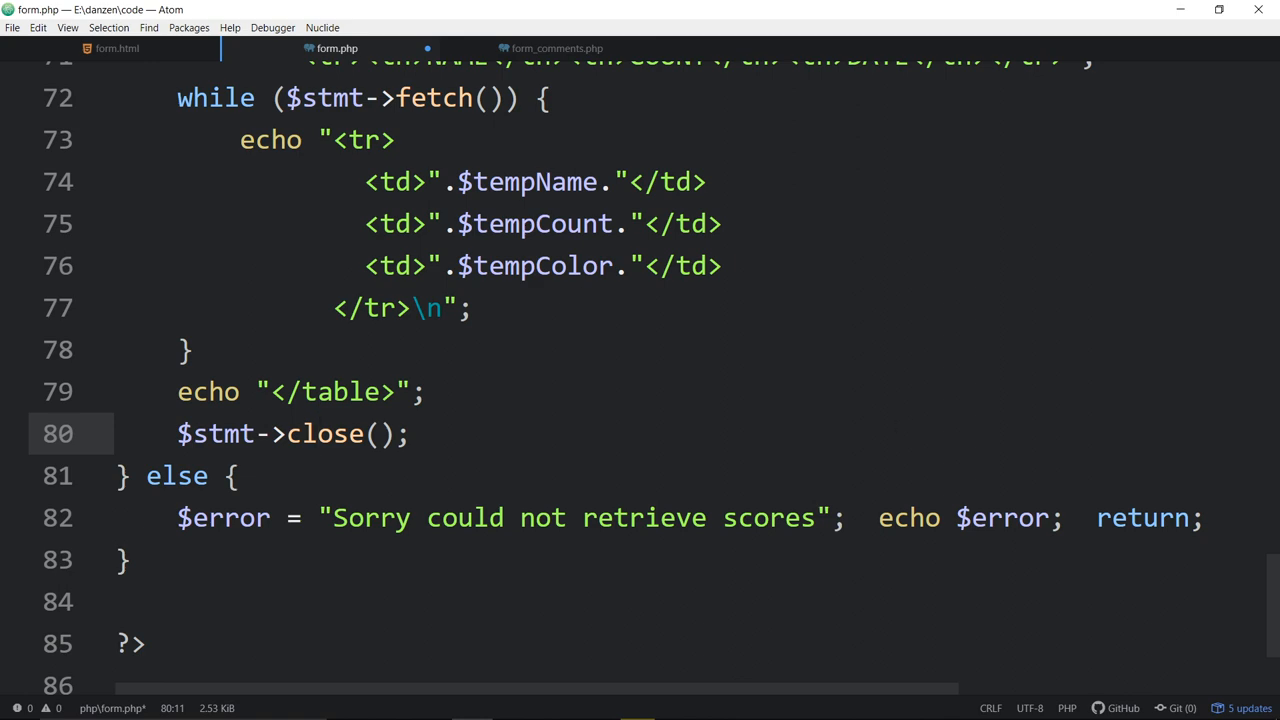
scroll("up", 3)
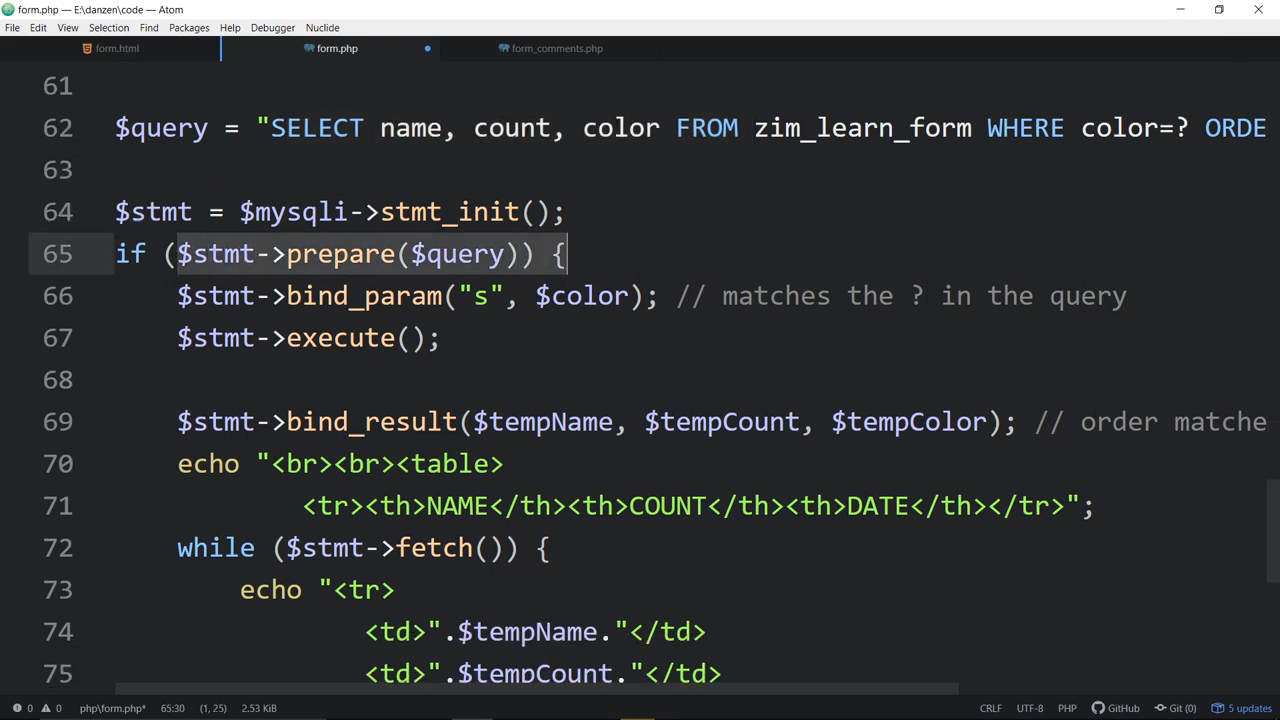
scroll("up", 3)
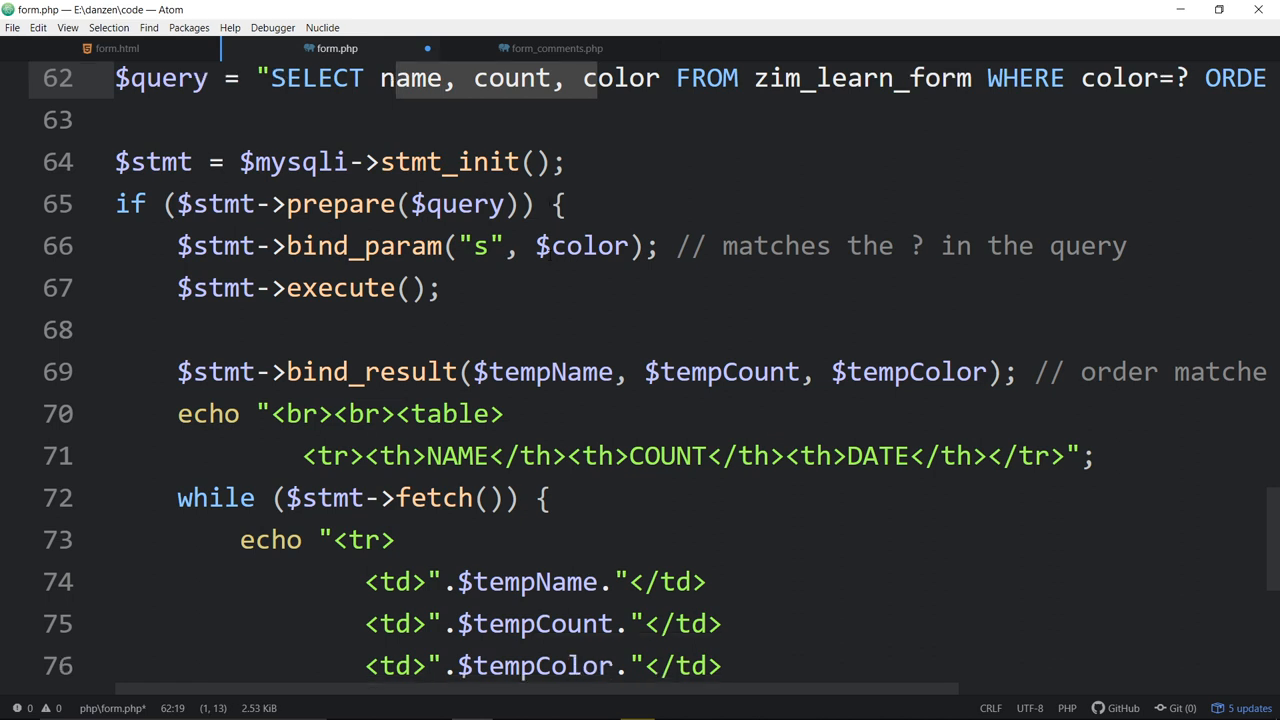
scroll("down", 3)
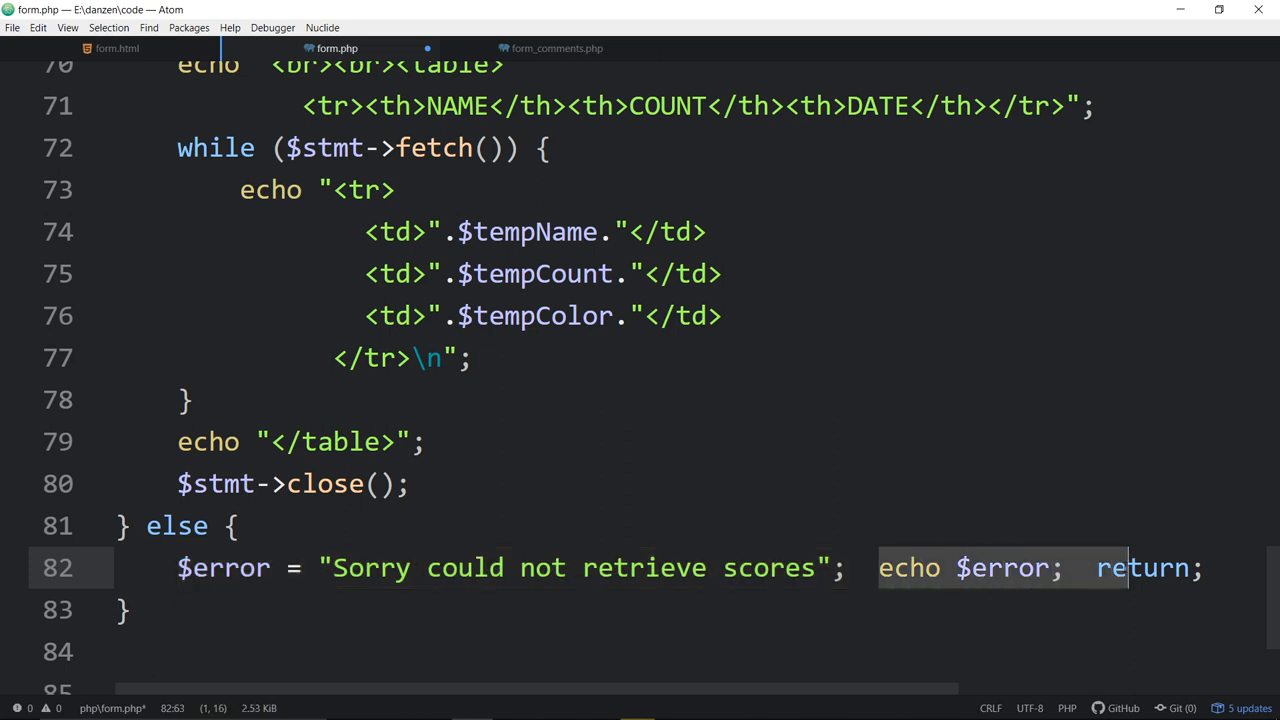
scroll("down", 3)
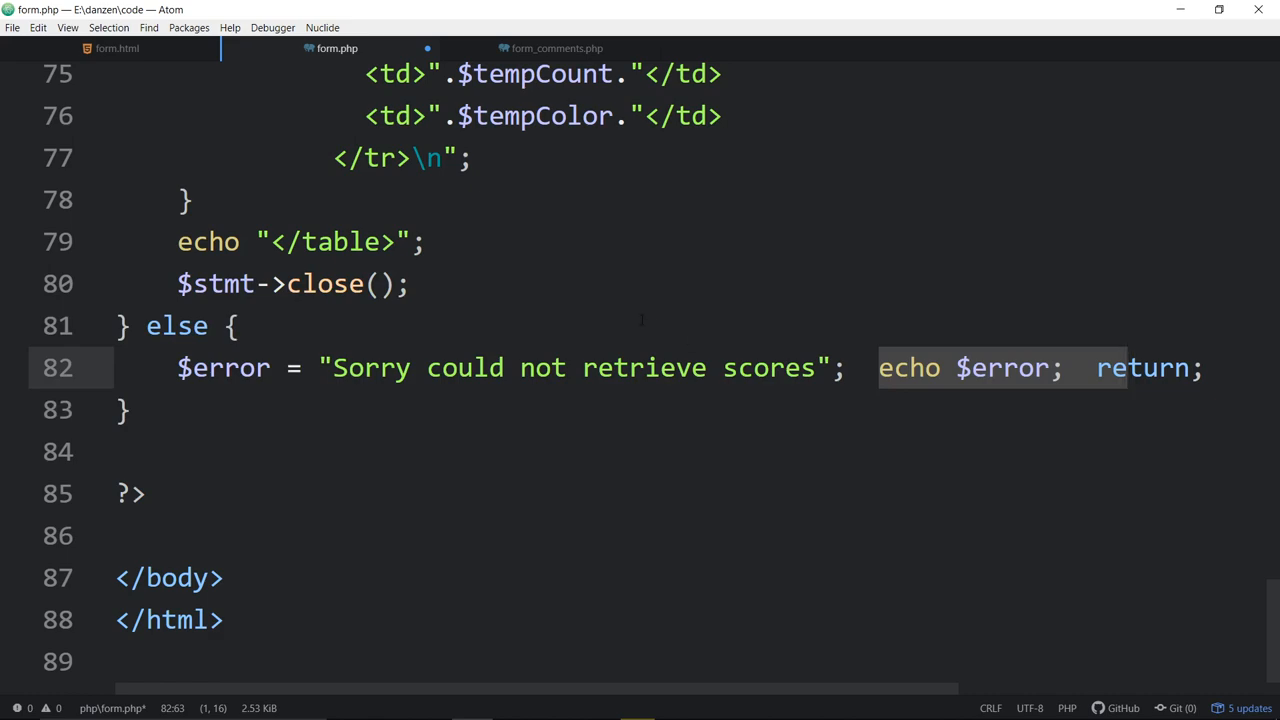
scroll("up", 3)
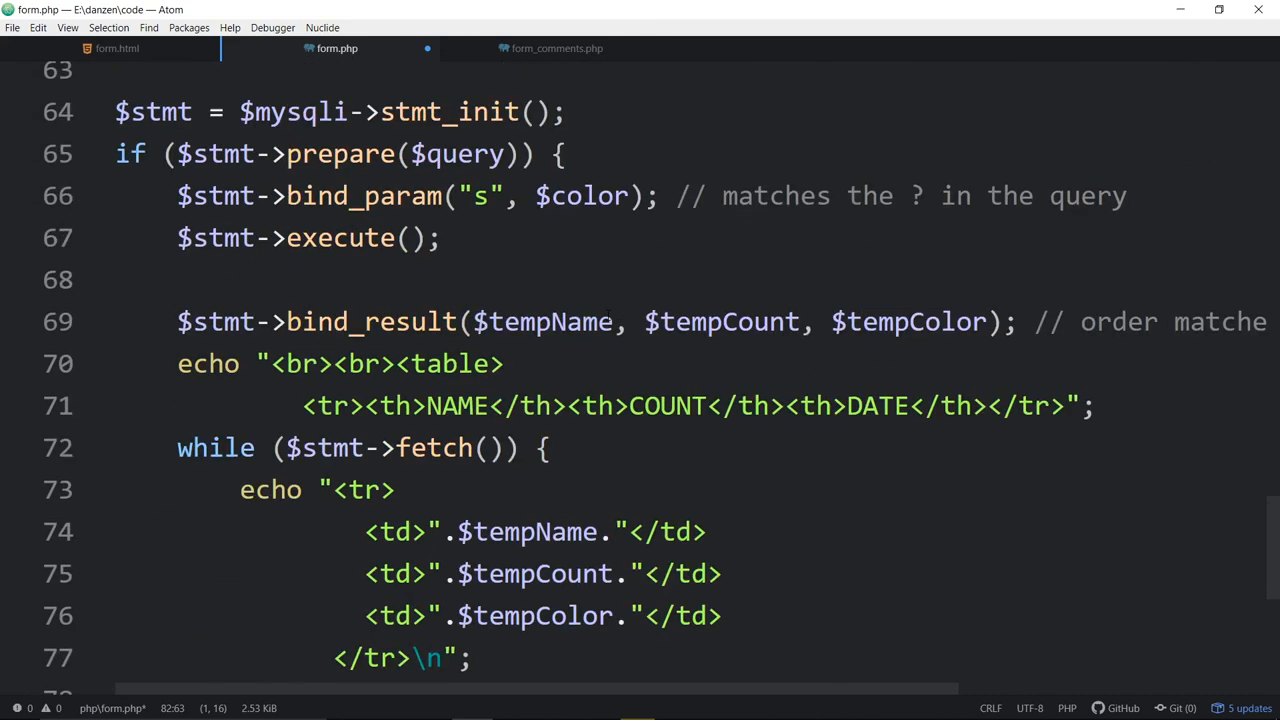
scroll("up", 3)
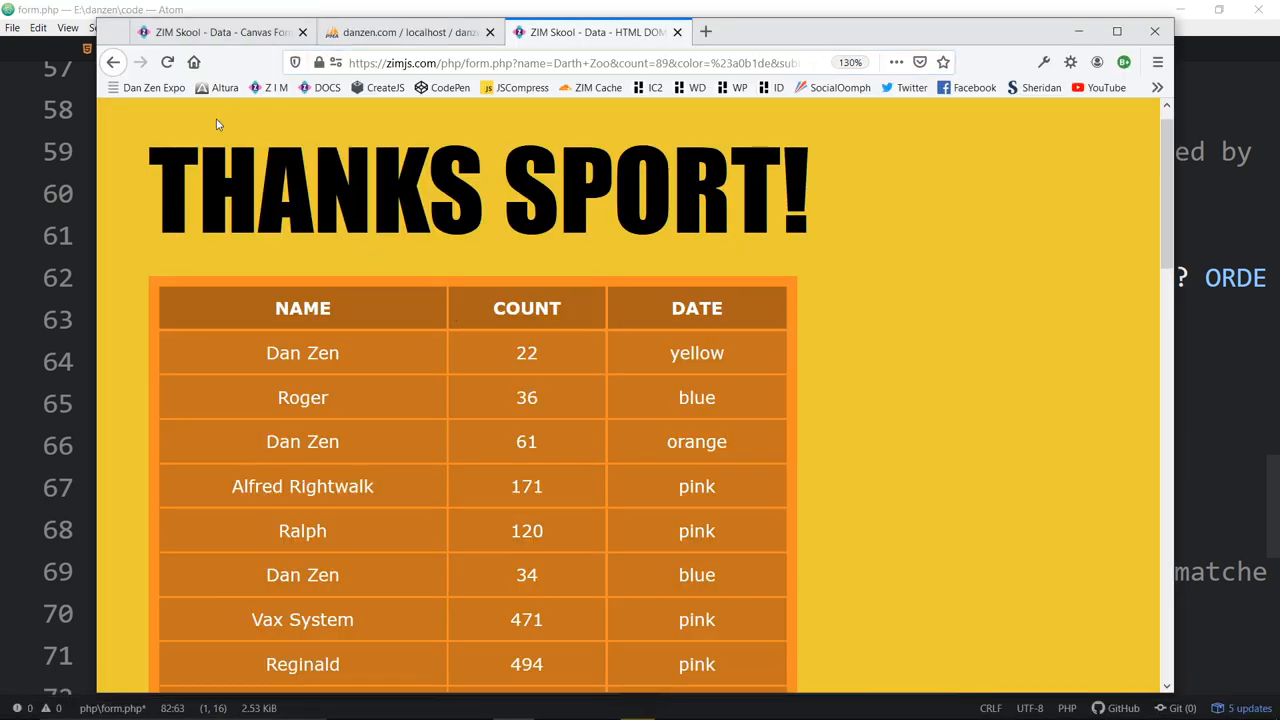
Resubmit the Darth Zen form from form.html, then view the Canvas Form tab.
left_click(570, 62)
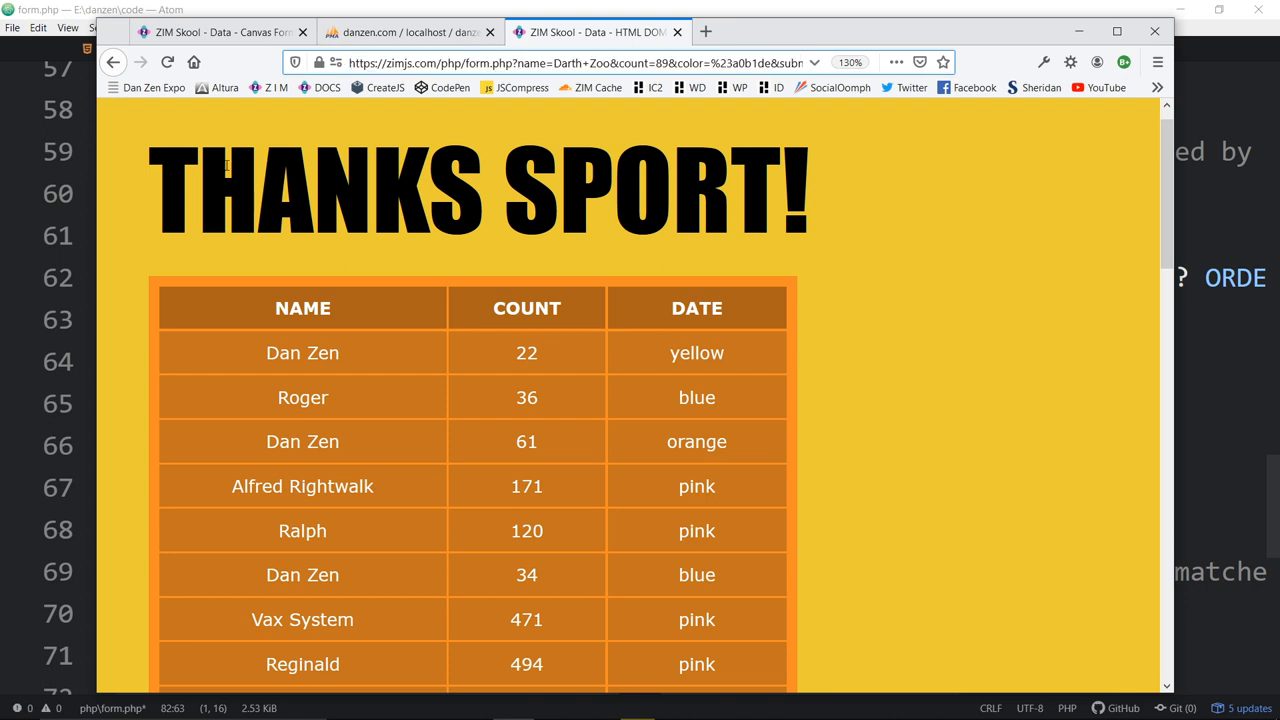
left_click(113, 62)
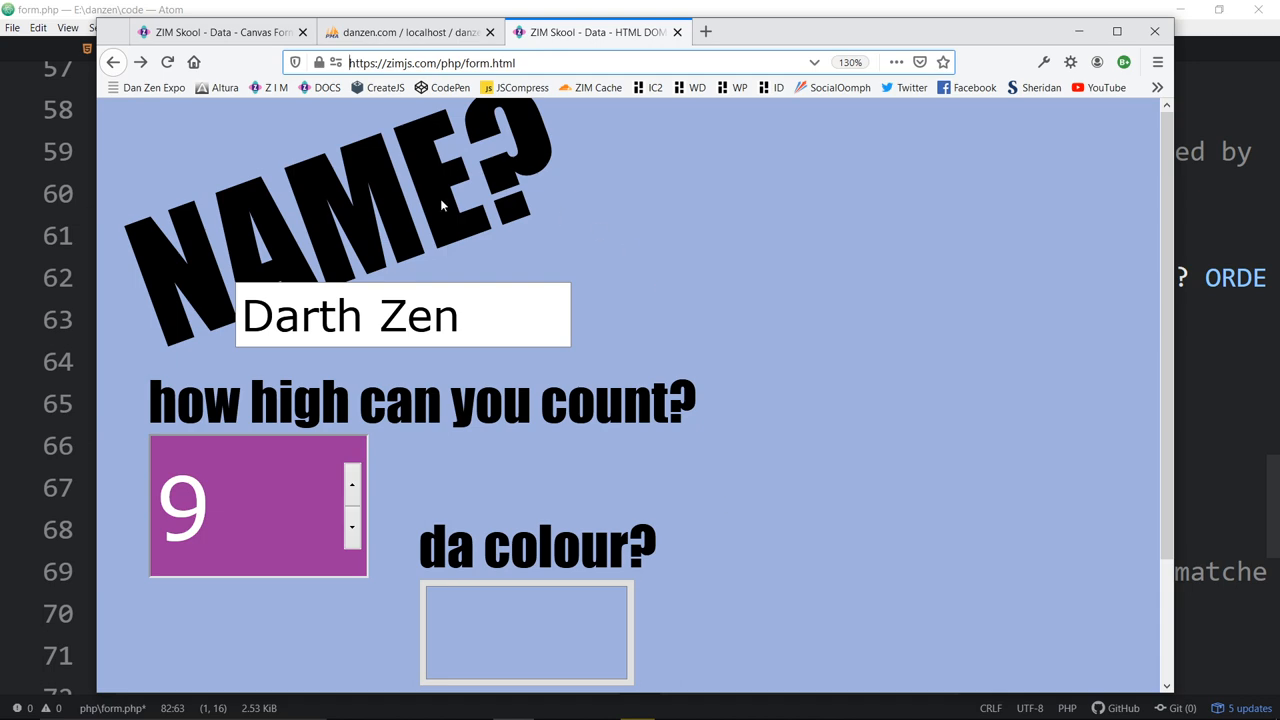
scroll("down", 3)
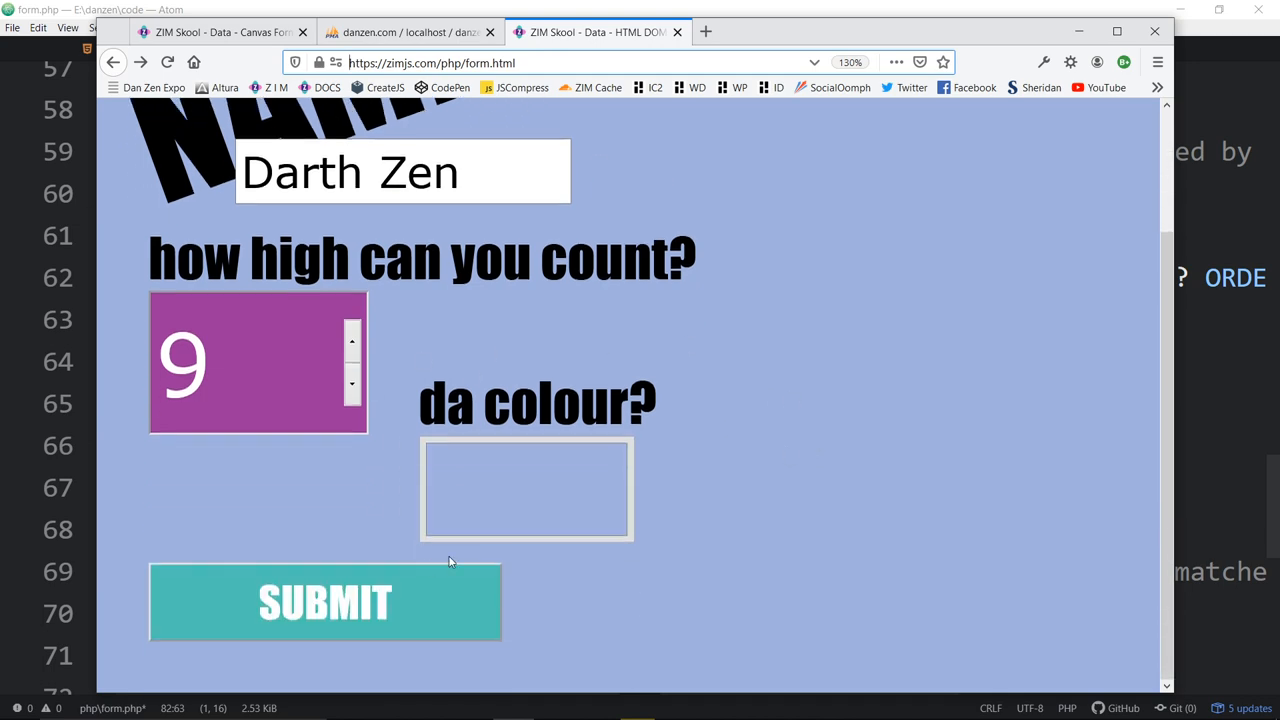
left_click(325, 602)
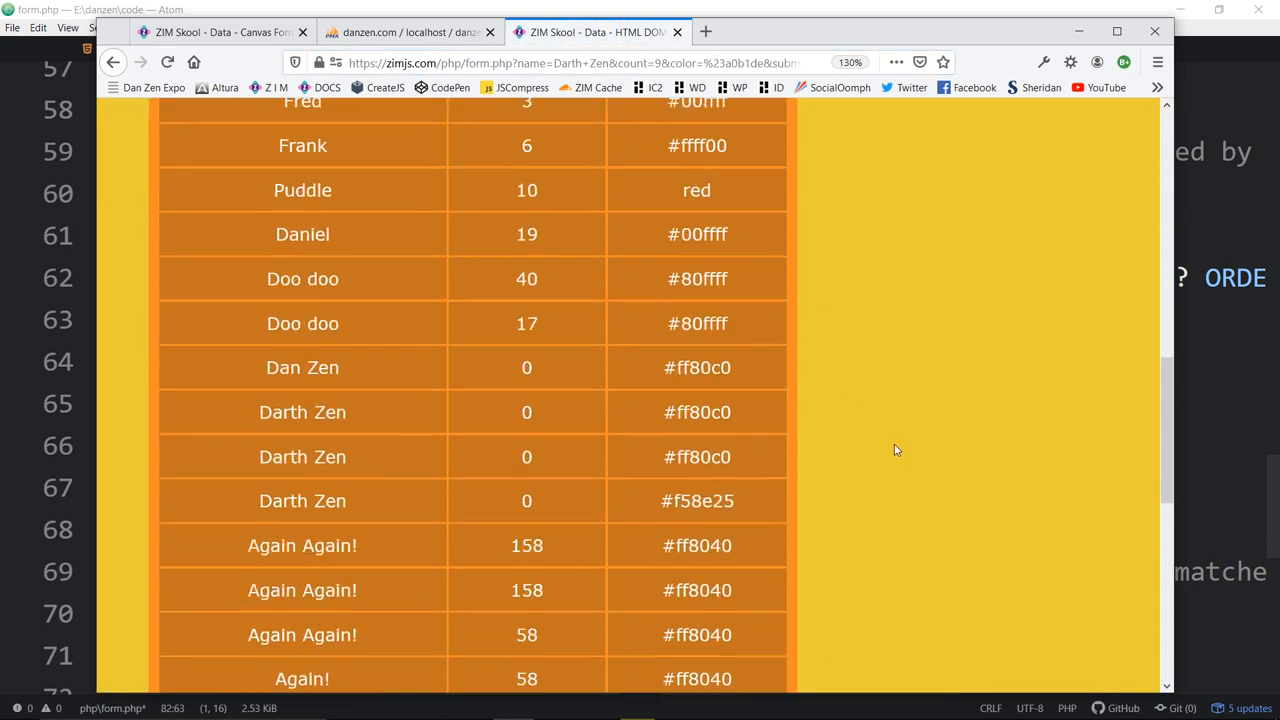
scroll("down", 3)
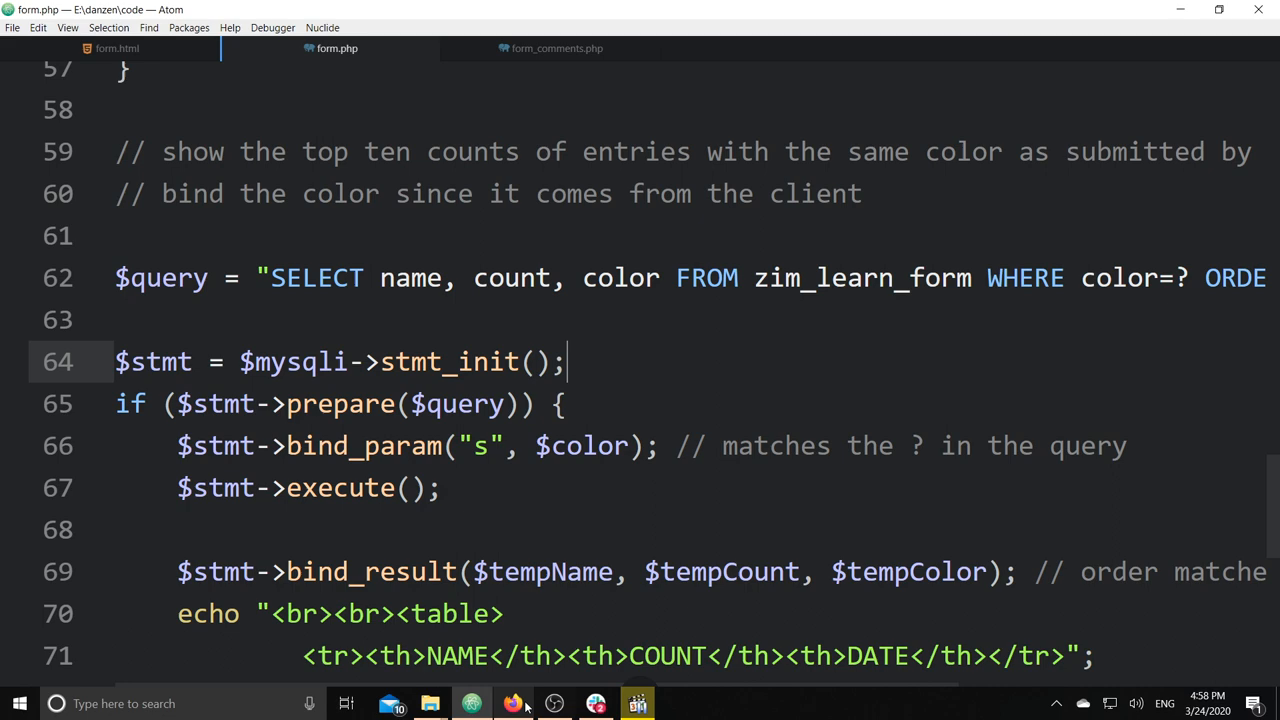
left_click(513, 703)
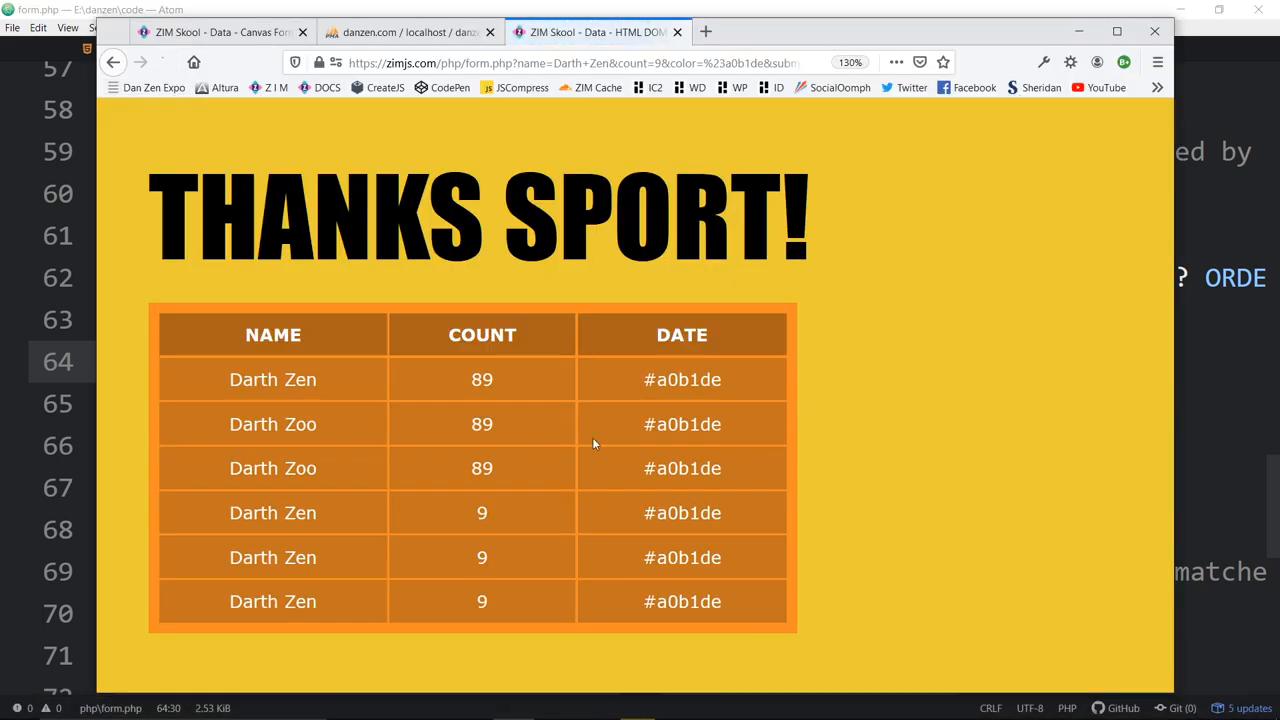
mouse_move(735, 458)
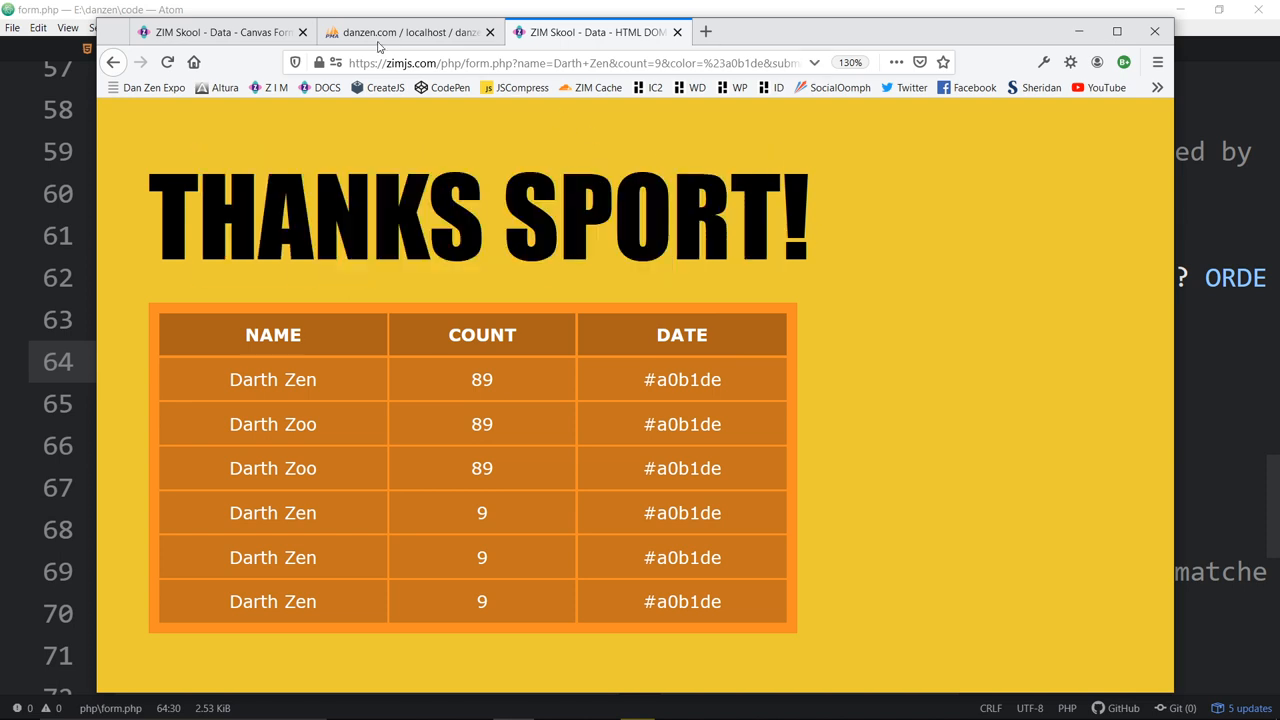
left_click(220, 31)
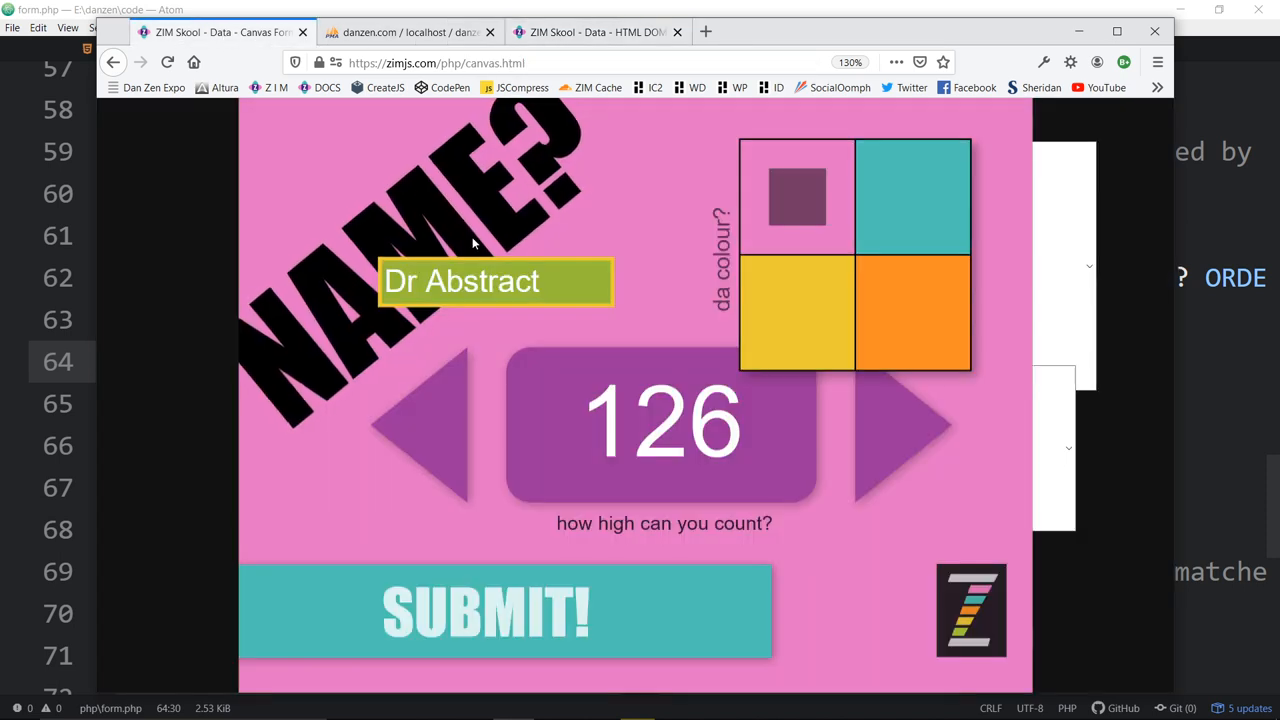